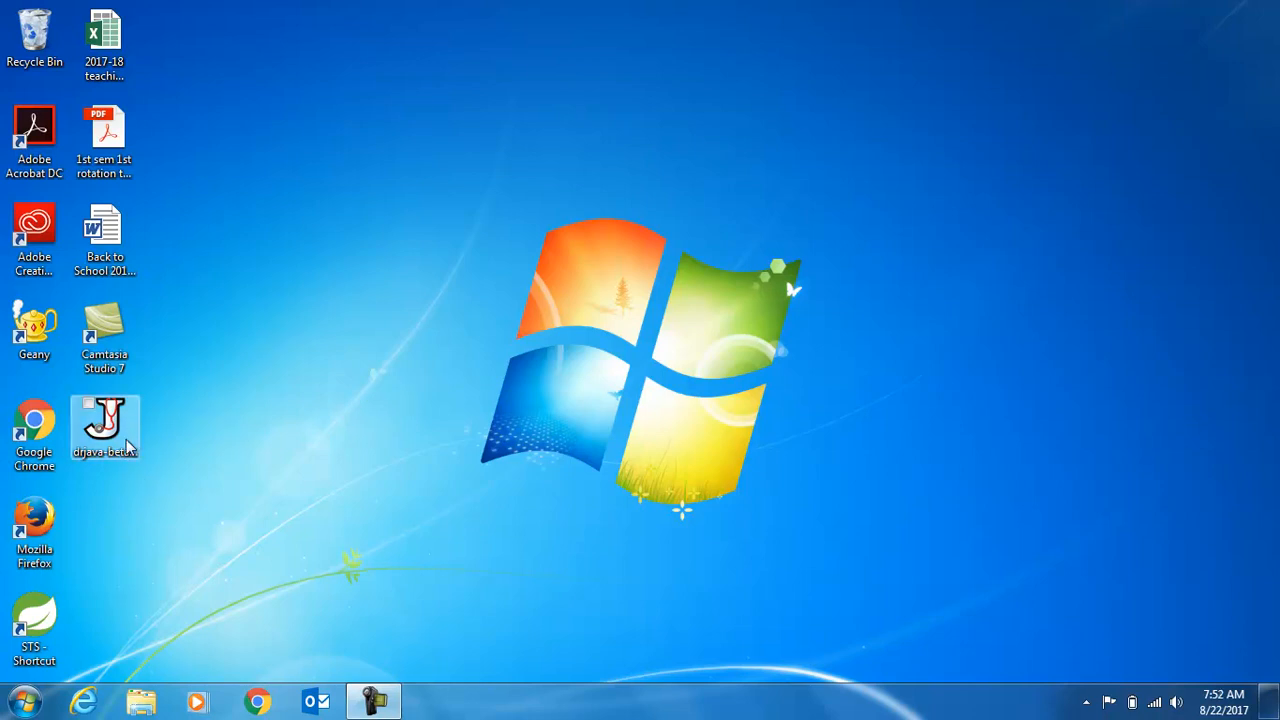
Launch DrJava from the drjava-beta desktop shortcut, allowing it past the security warning.
double_click(104, 427)
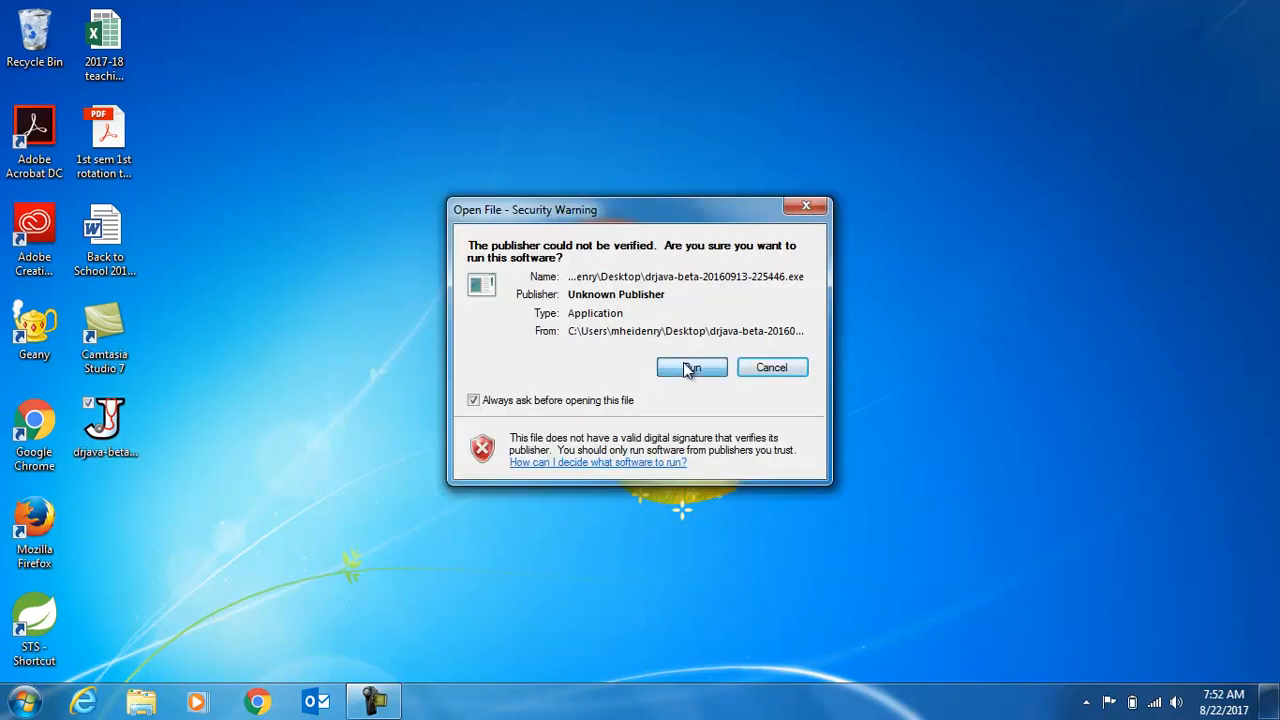
click(691, 367)
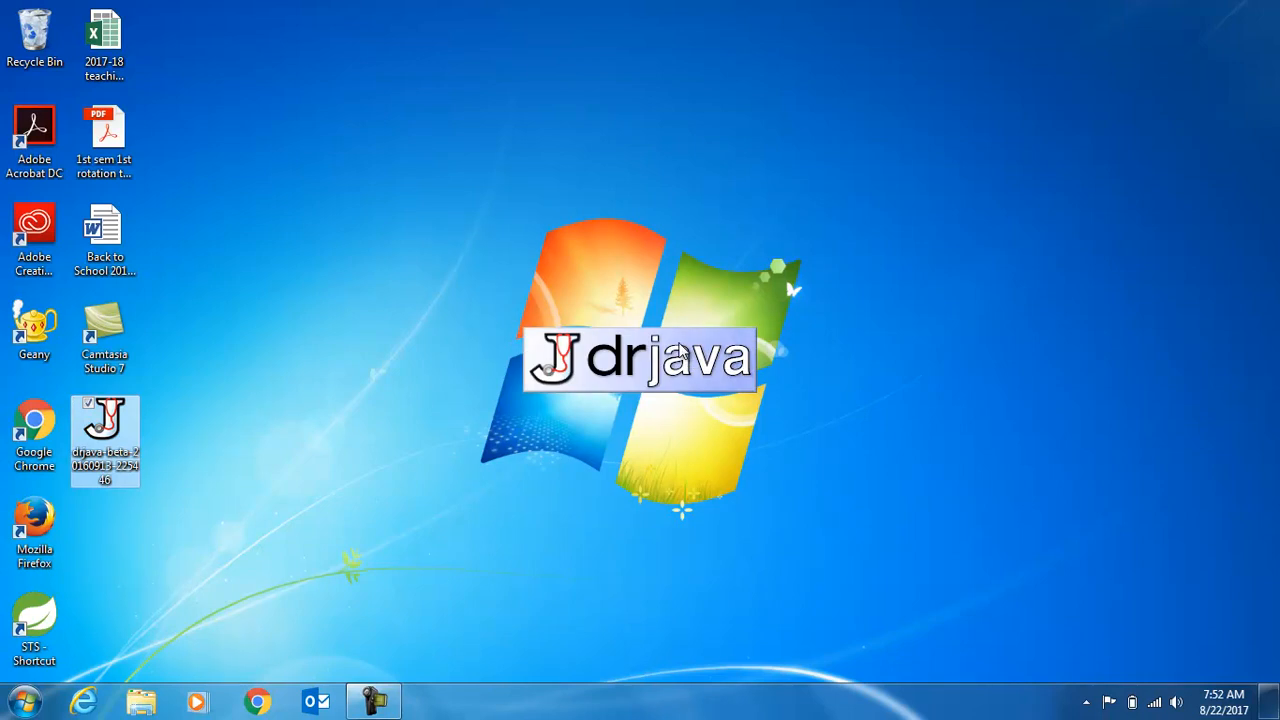
mouse_move(675, 225)
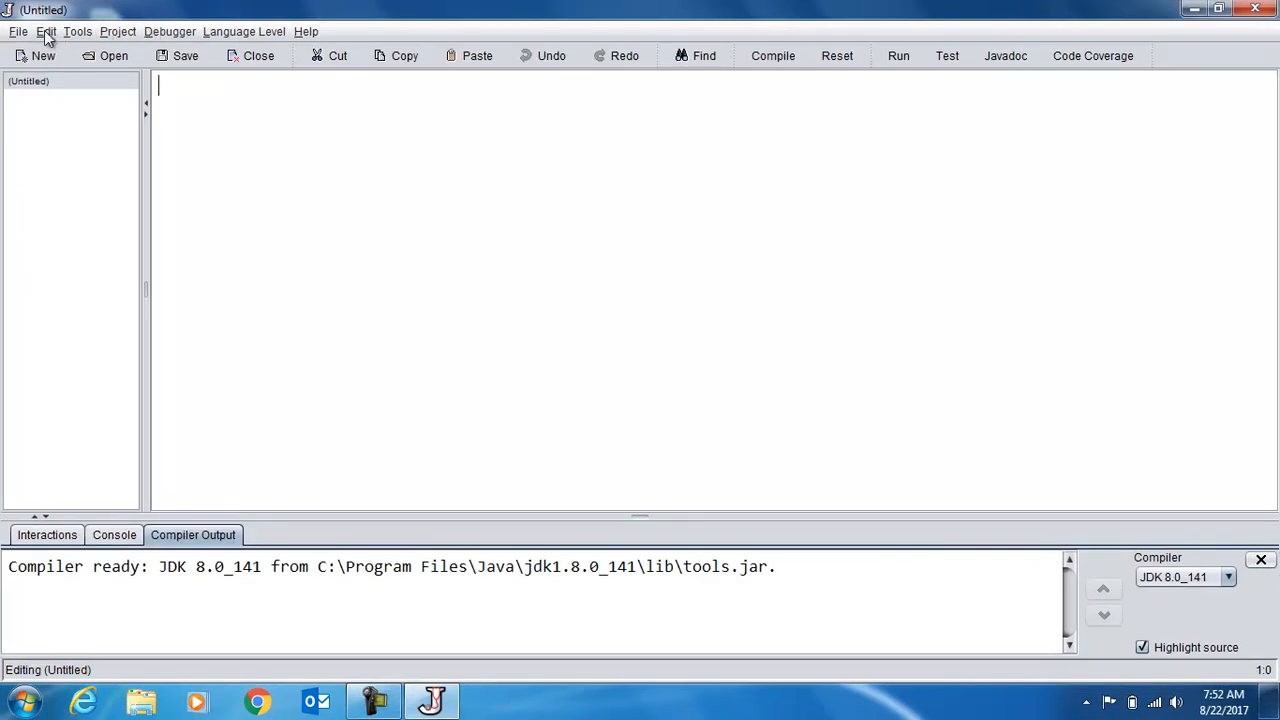
Enable Show All Line Numbers under Display Options in DrJava's Preferences.
click(46, 31)
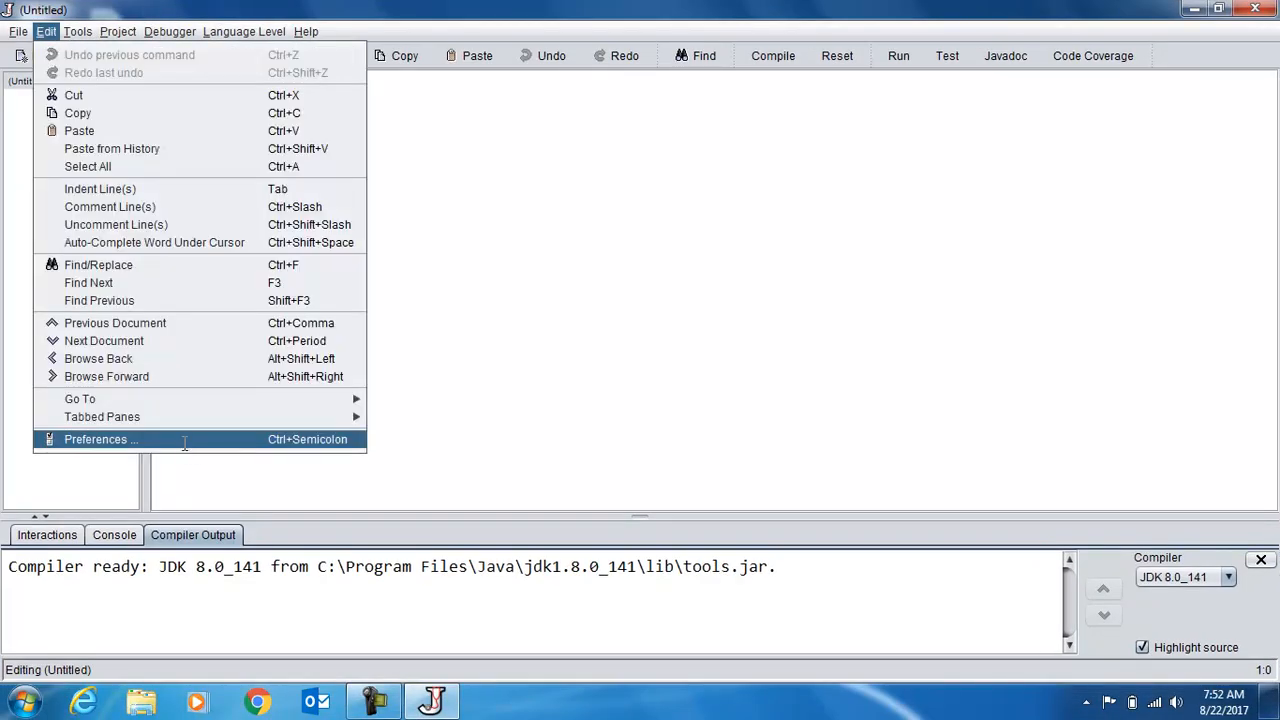
click(95, 439)
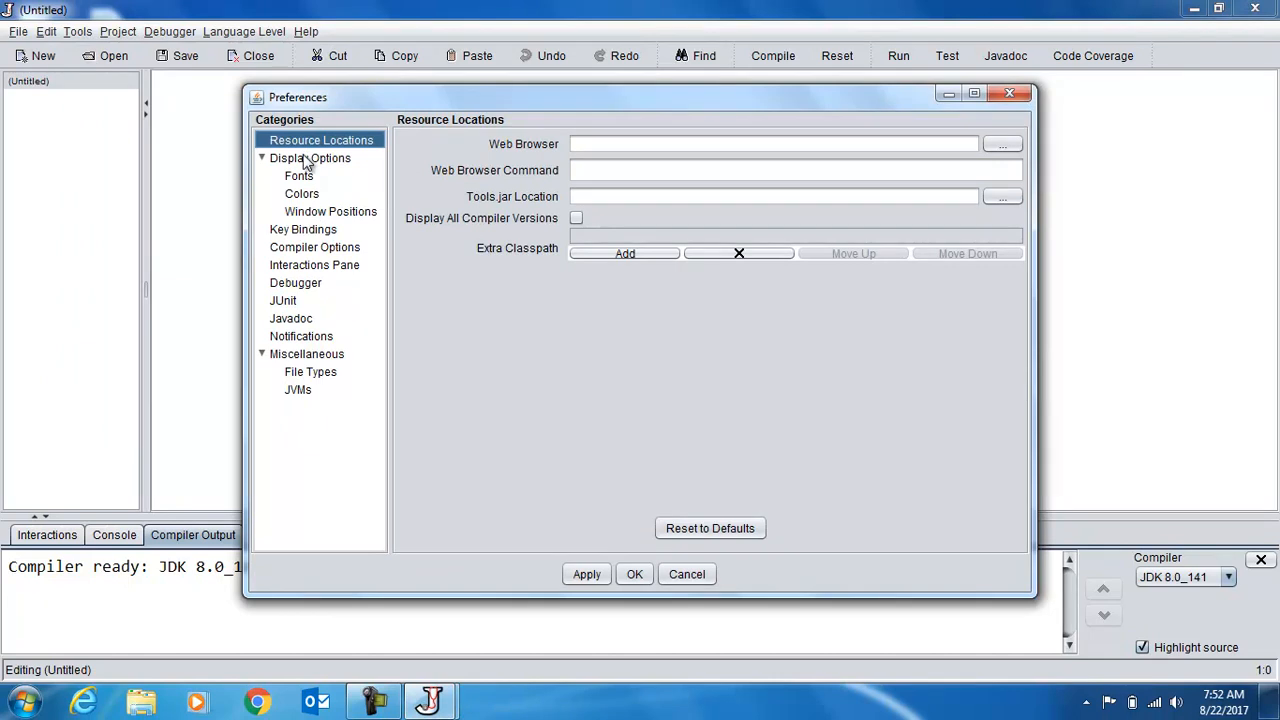
click(298, 175)
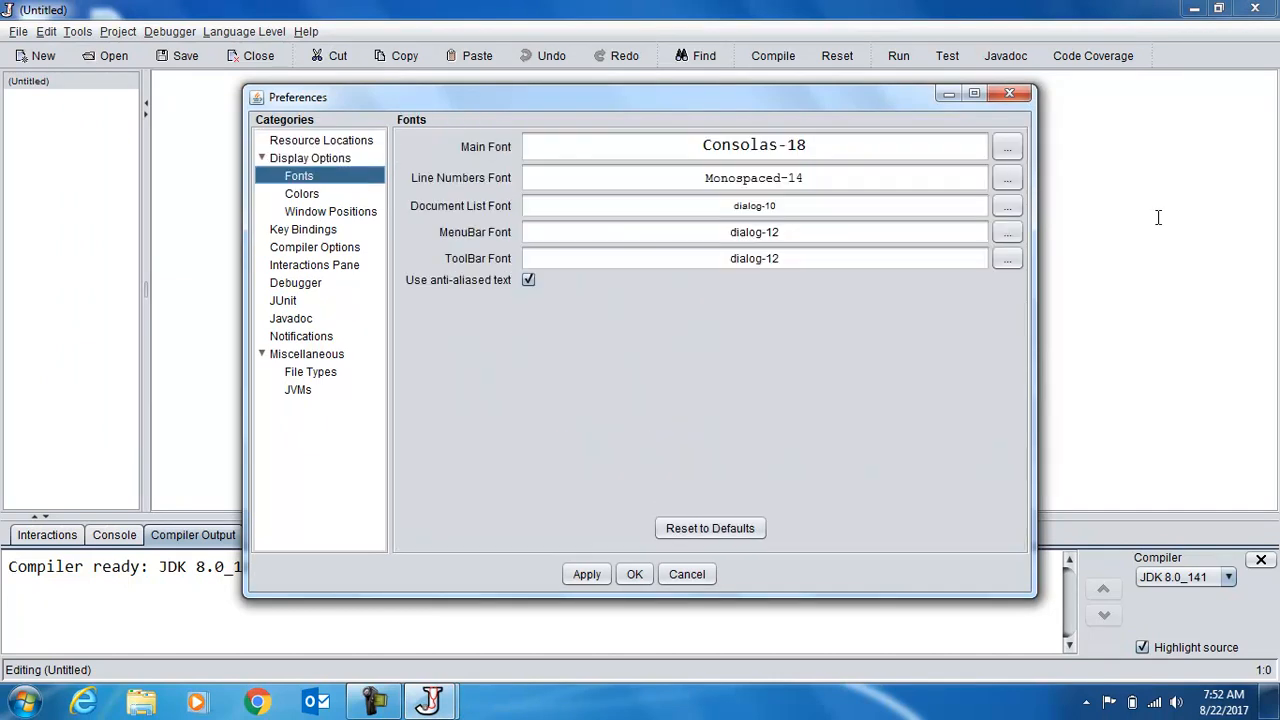
mouse_move(798, 167)
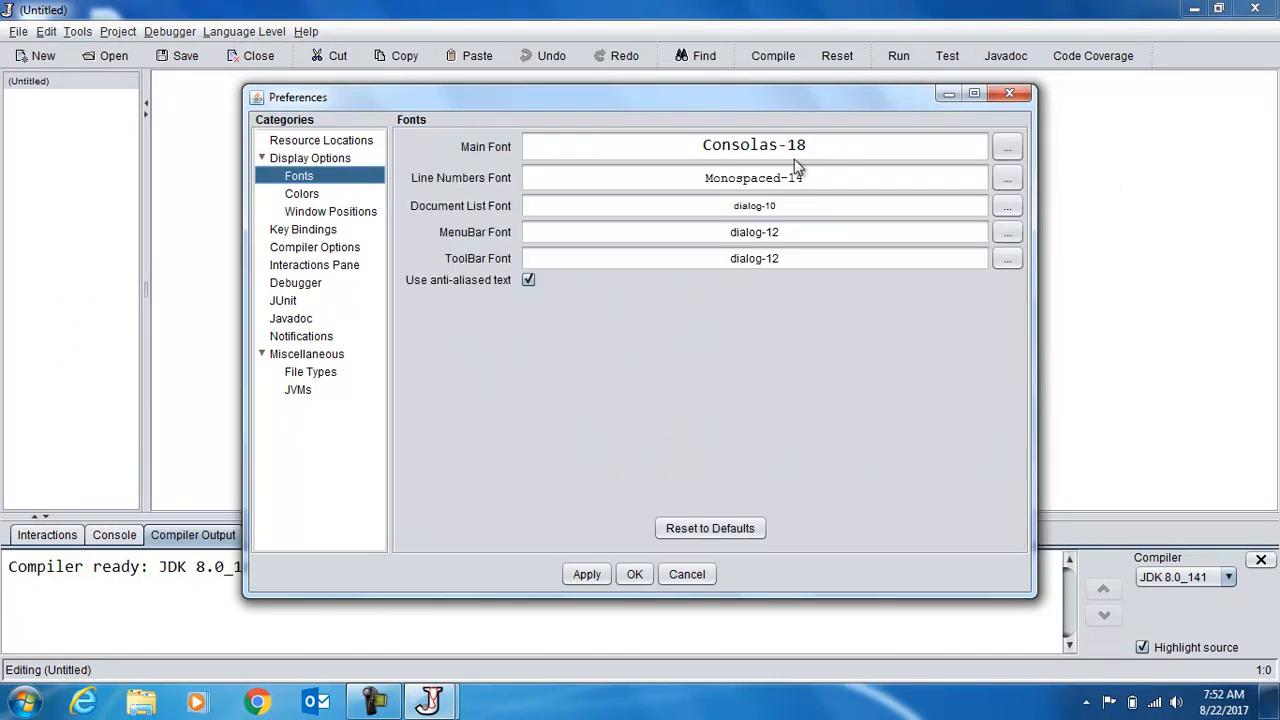
click(310, 158)
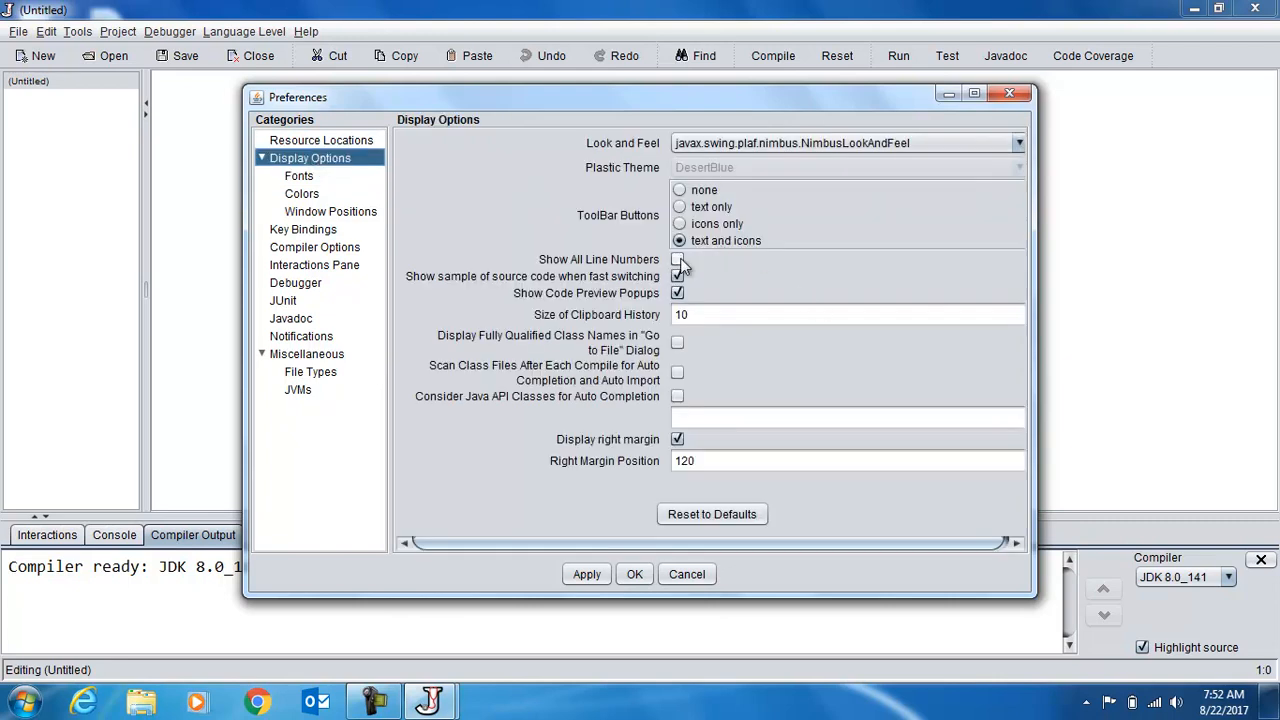
click(678, 259)
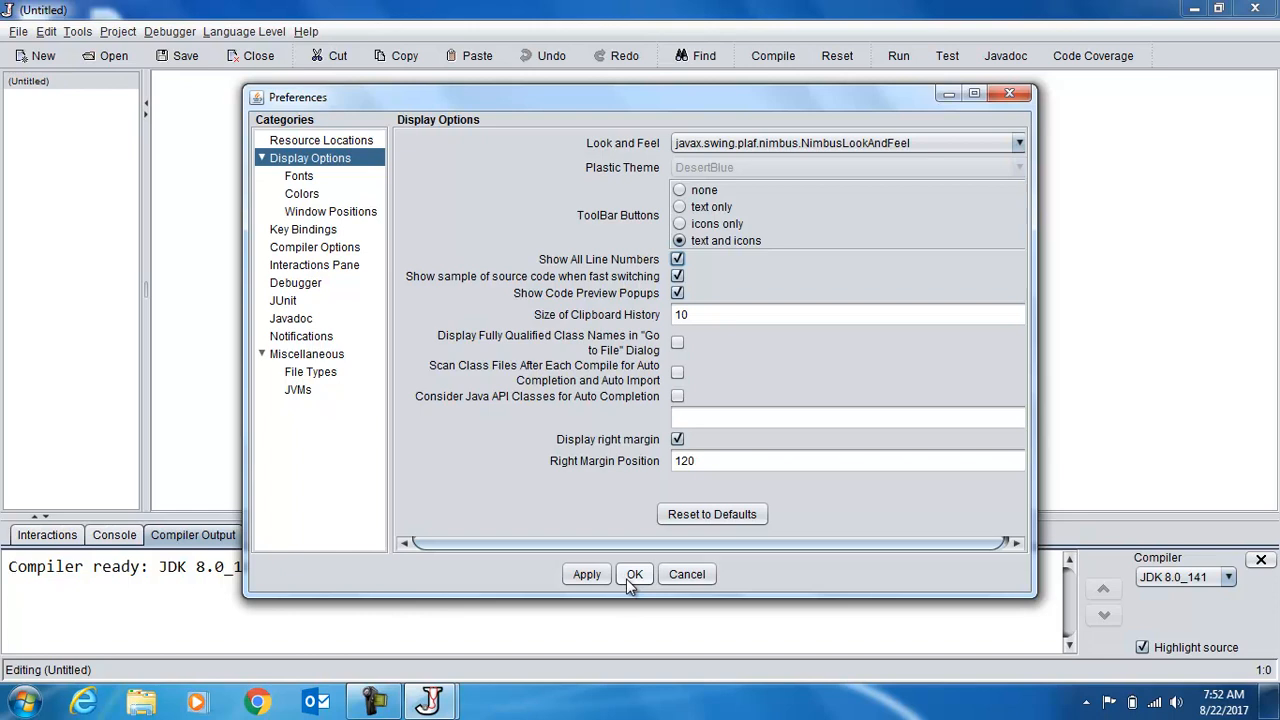
click(634, 573)
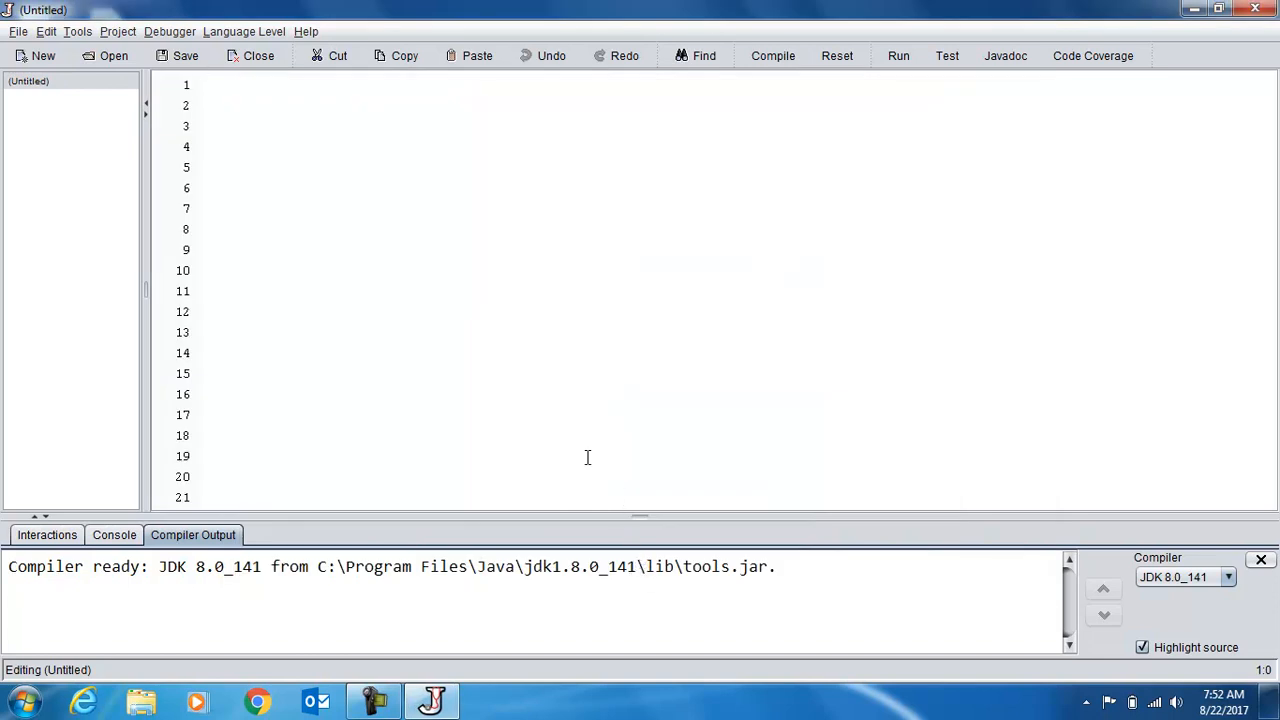
Declare public class helloWorld with a comment that a class is a java program, and an opening brace.
text(pu)
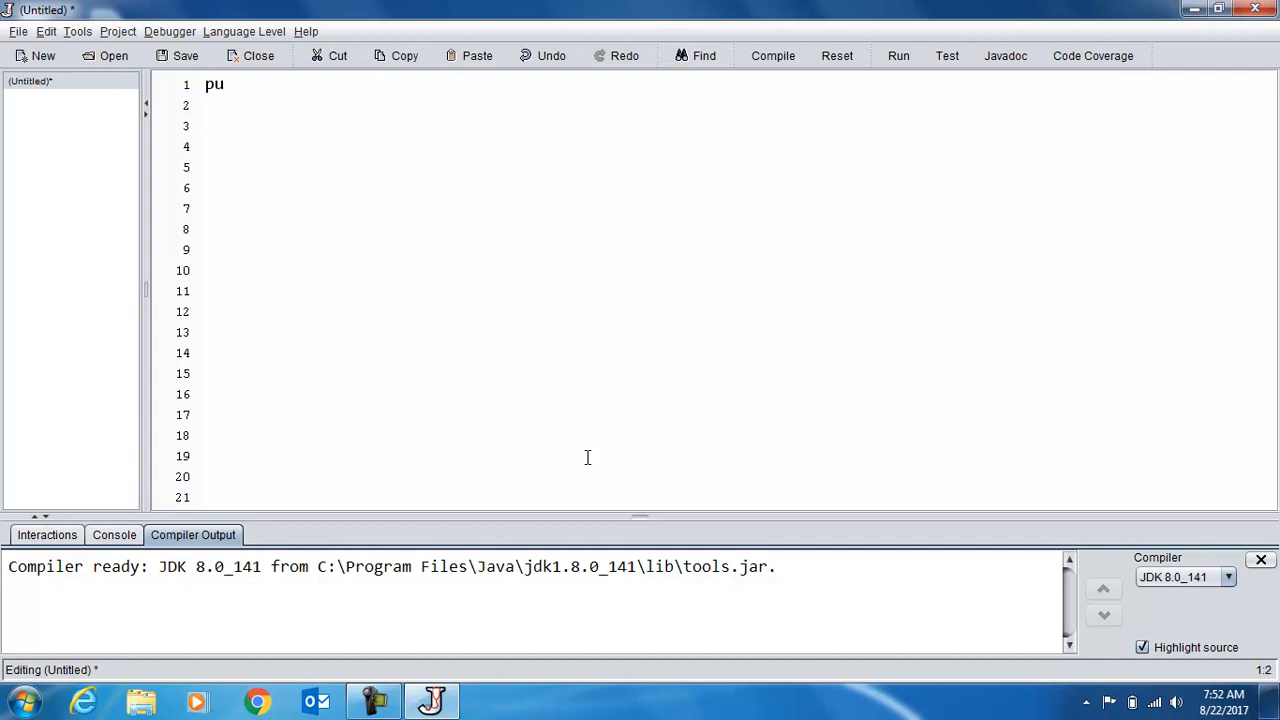
text(blic cal)
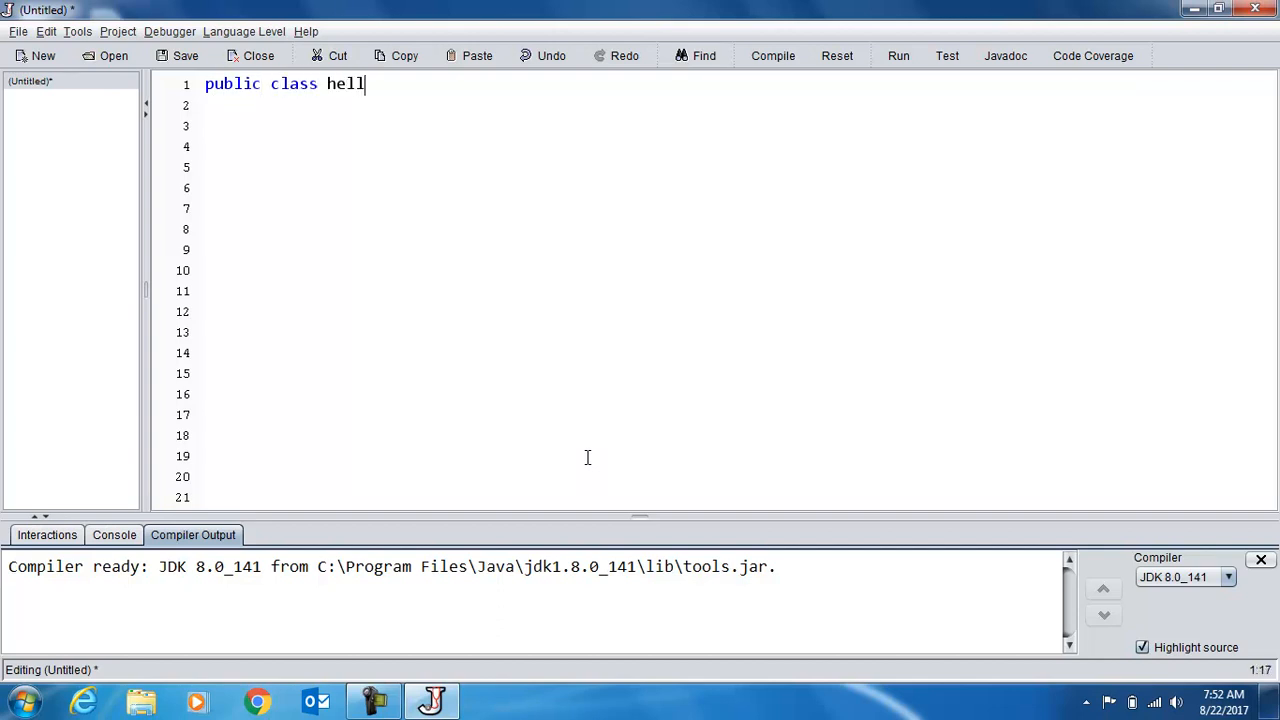
text(oWorld //)
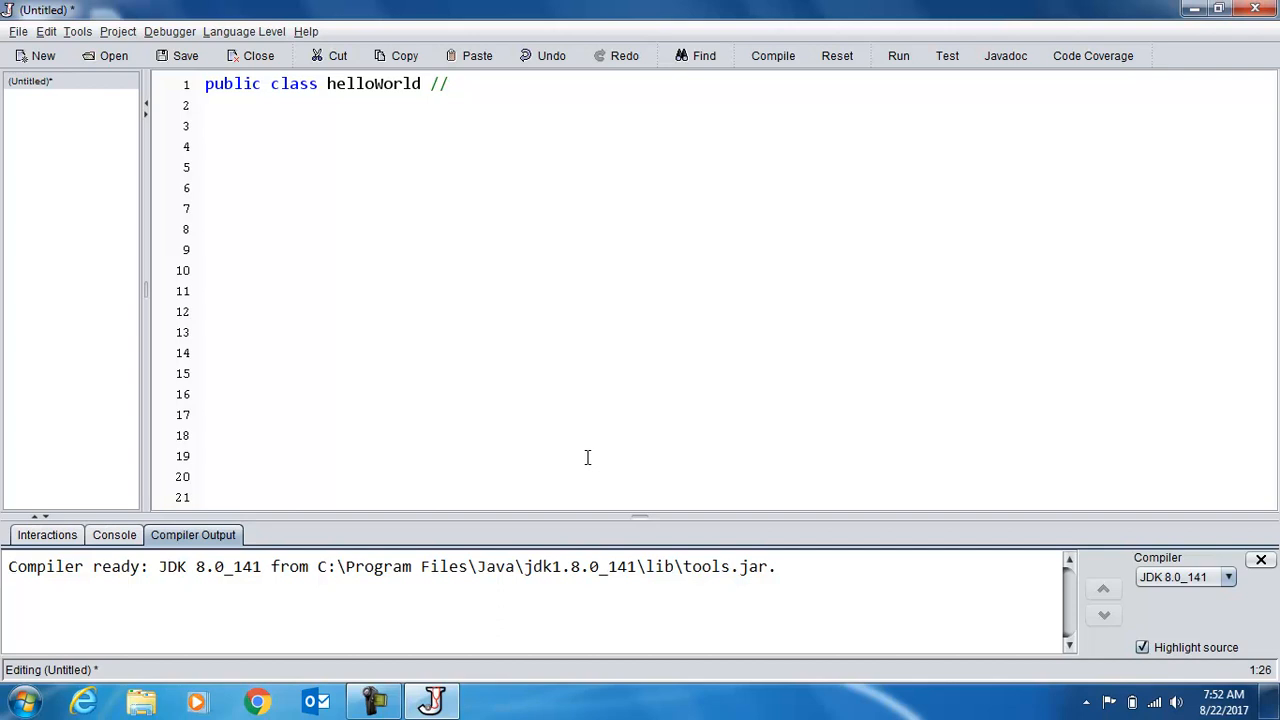
text(program name,)
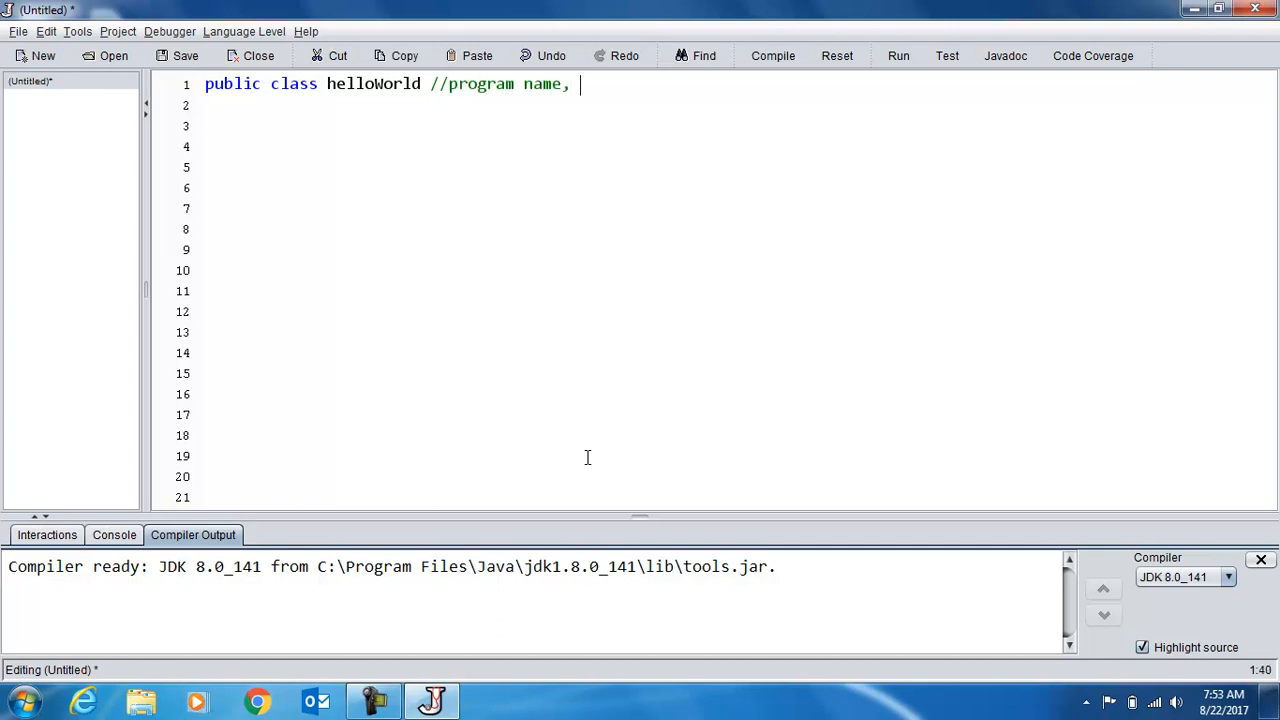
text(a class is)
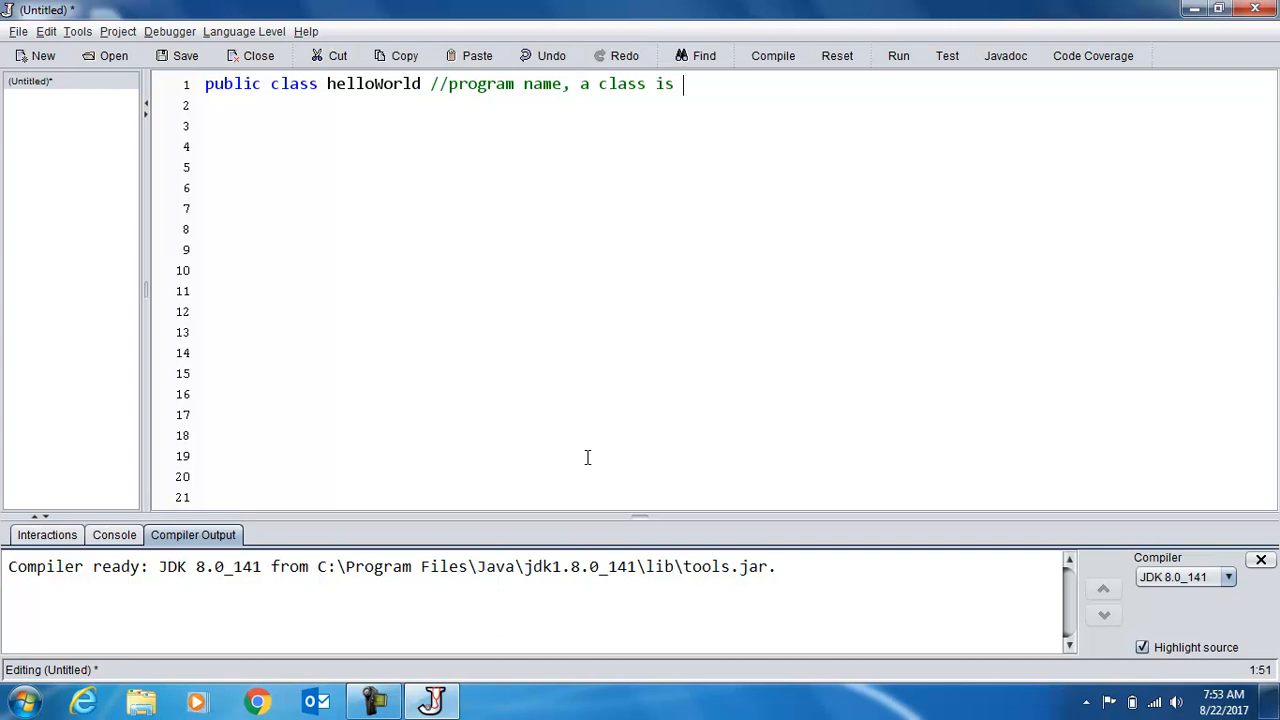
text(java progr)
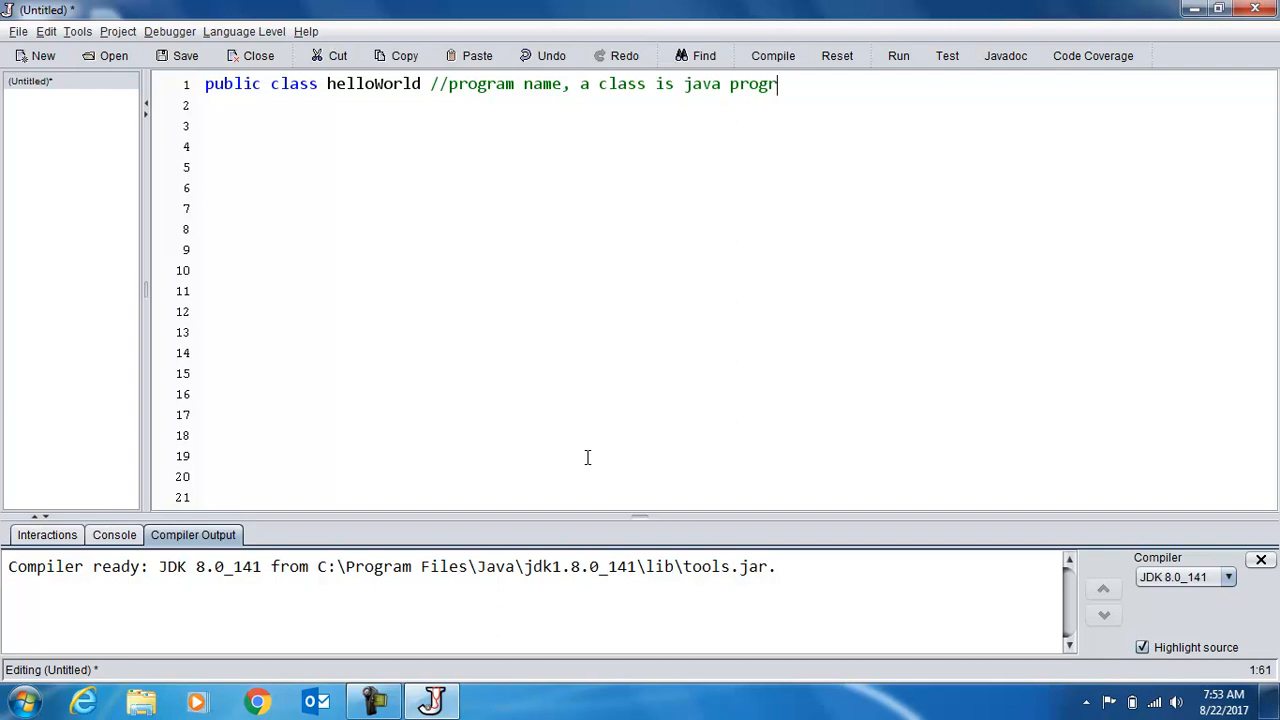
text(am)
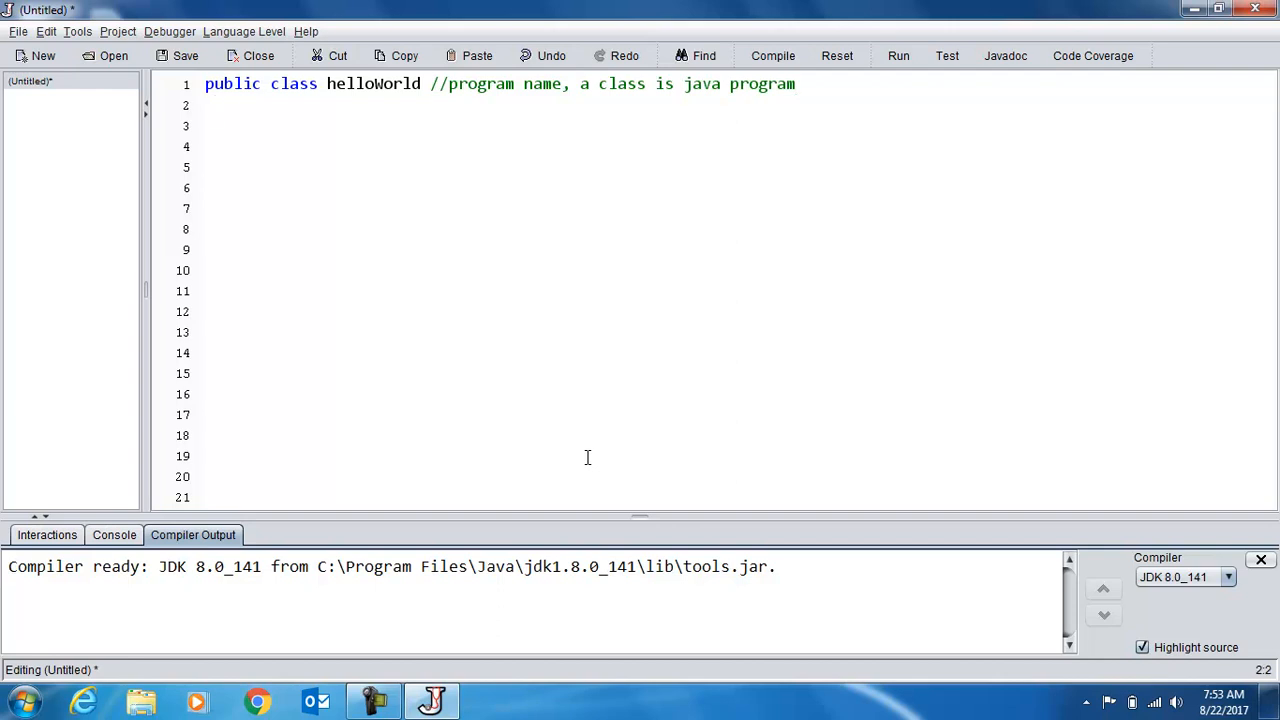
text({)
click(737, 250)
text(})
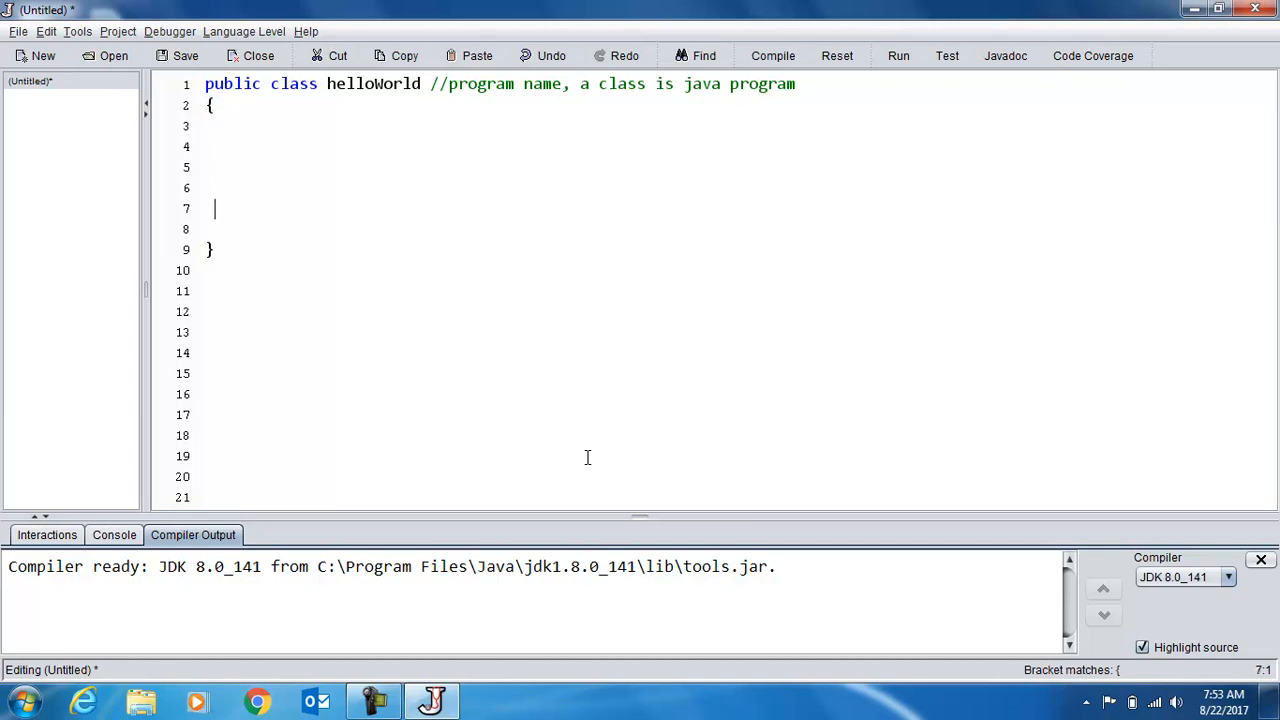
click(214, 126)
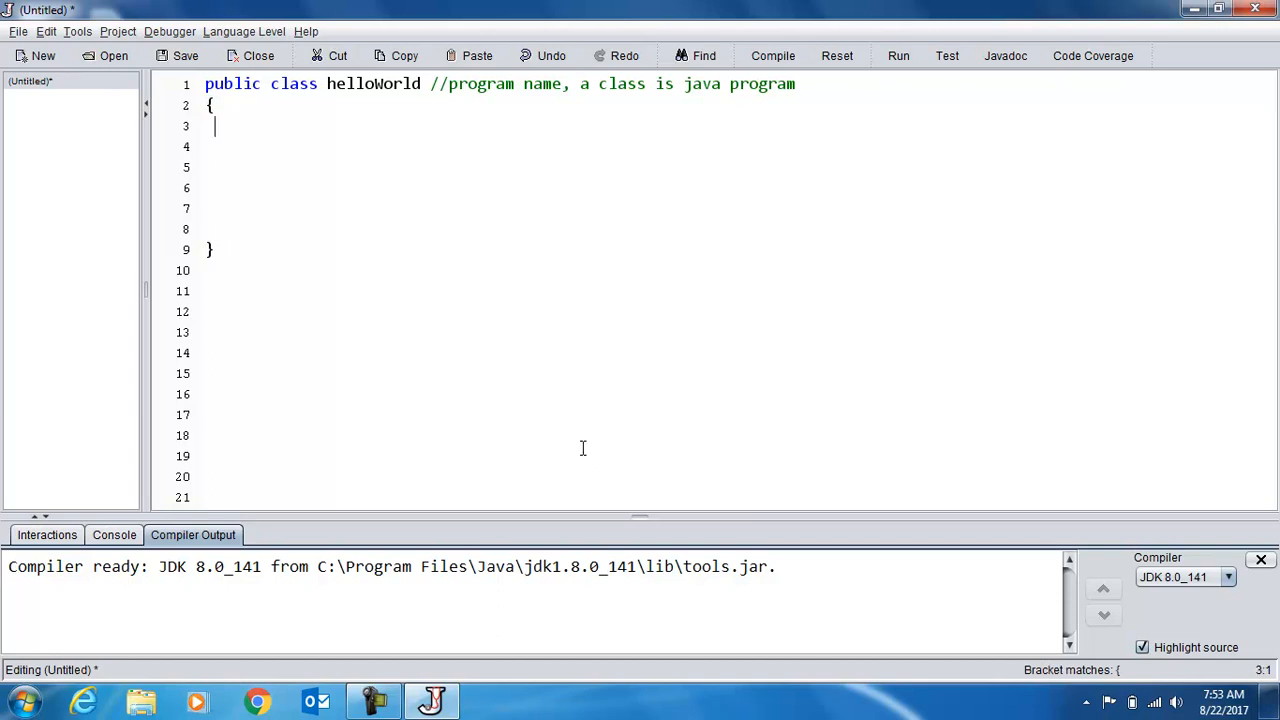
drag(214, 126, 214, 229)
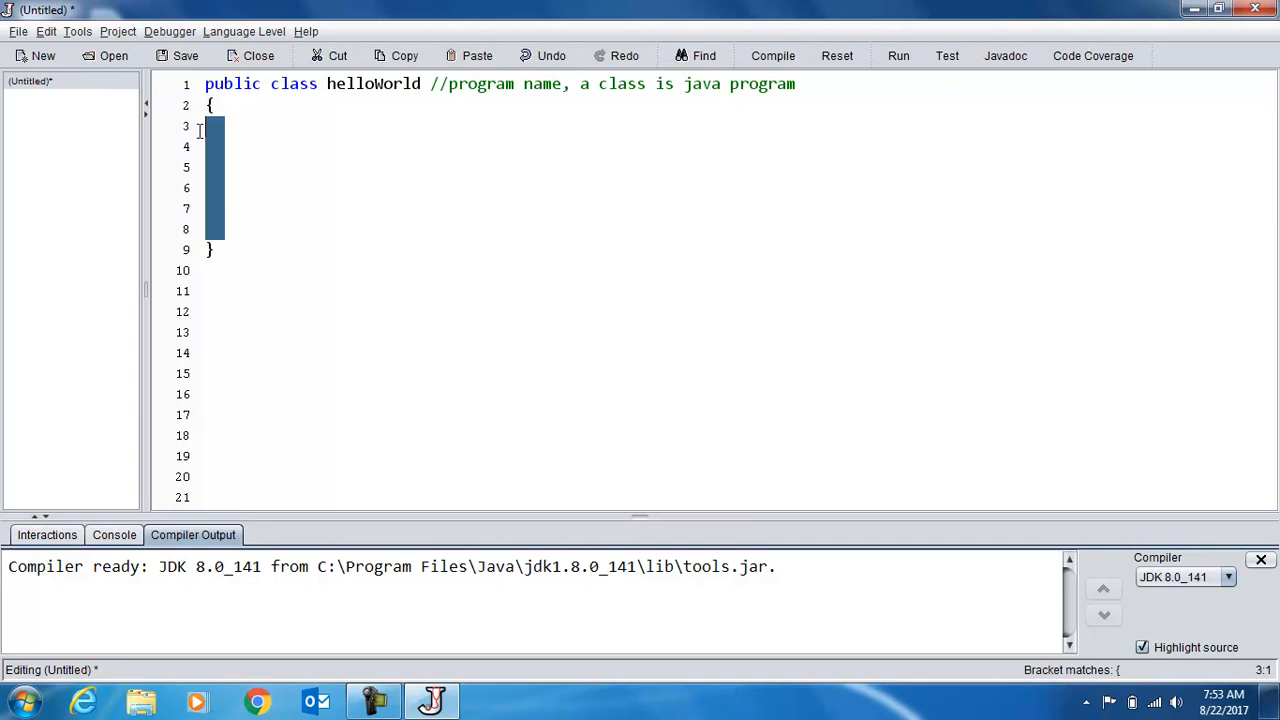
click(228, 146)
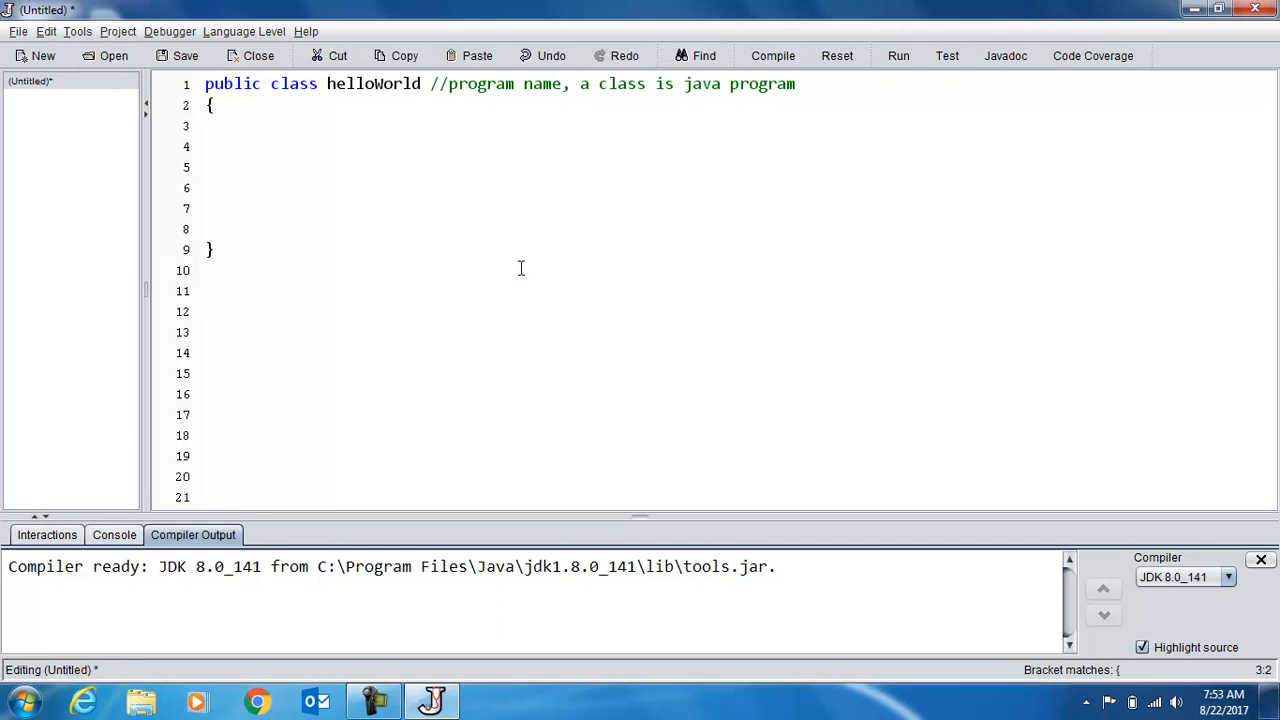
Write the header public static void main(String [] args).
text(public)
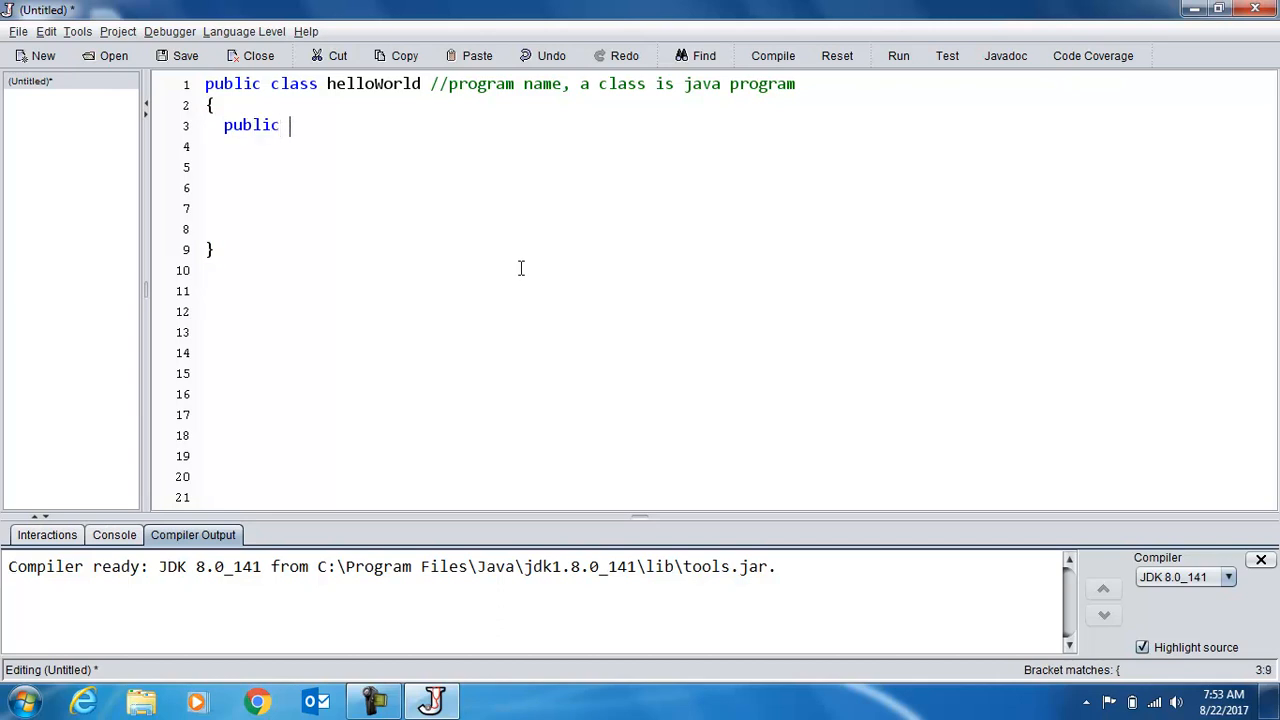
text(static void)
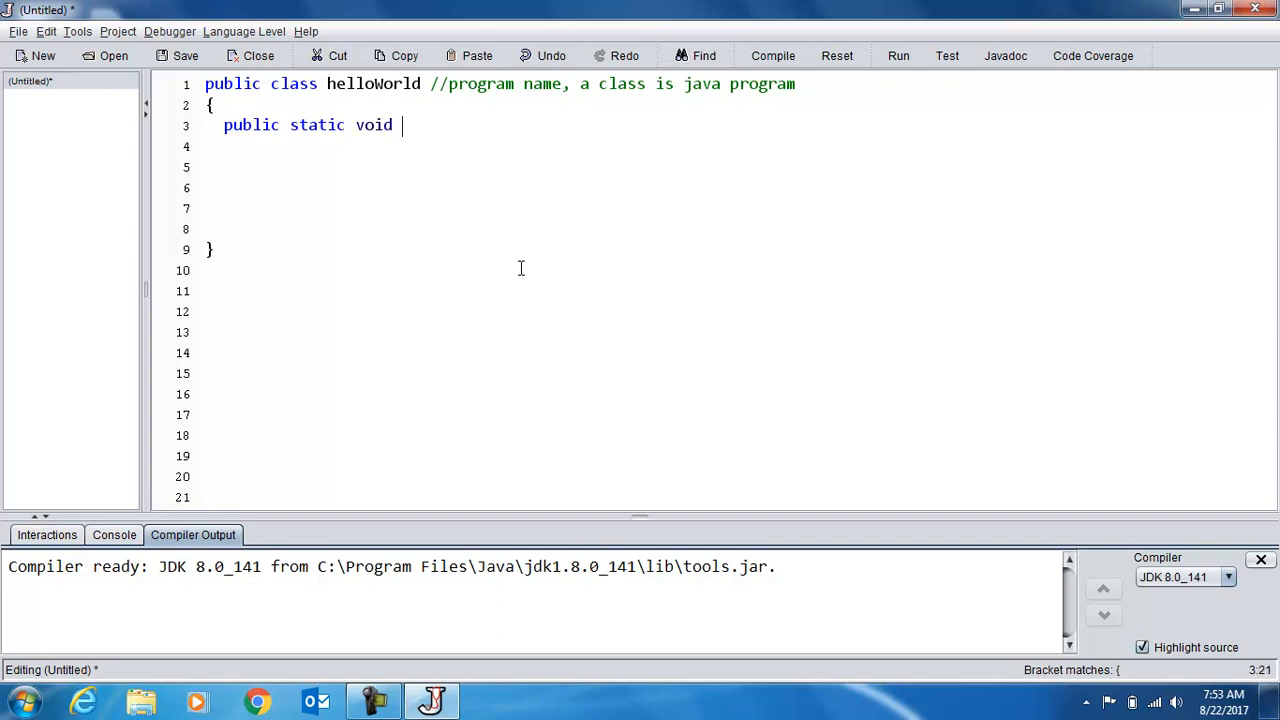
text(main)
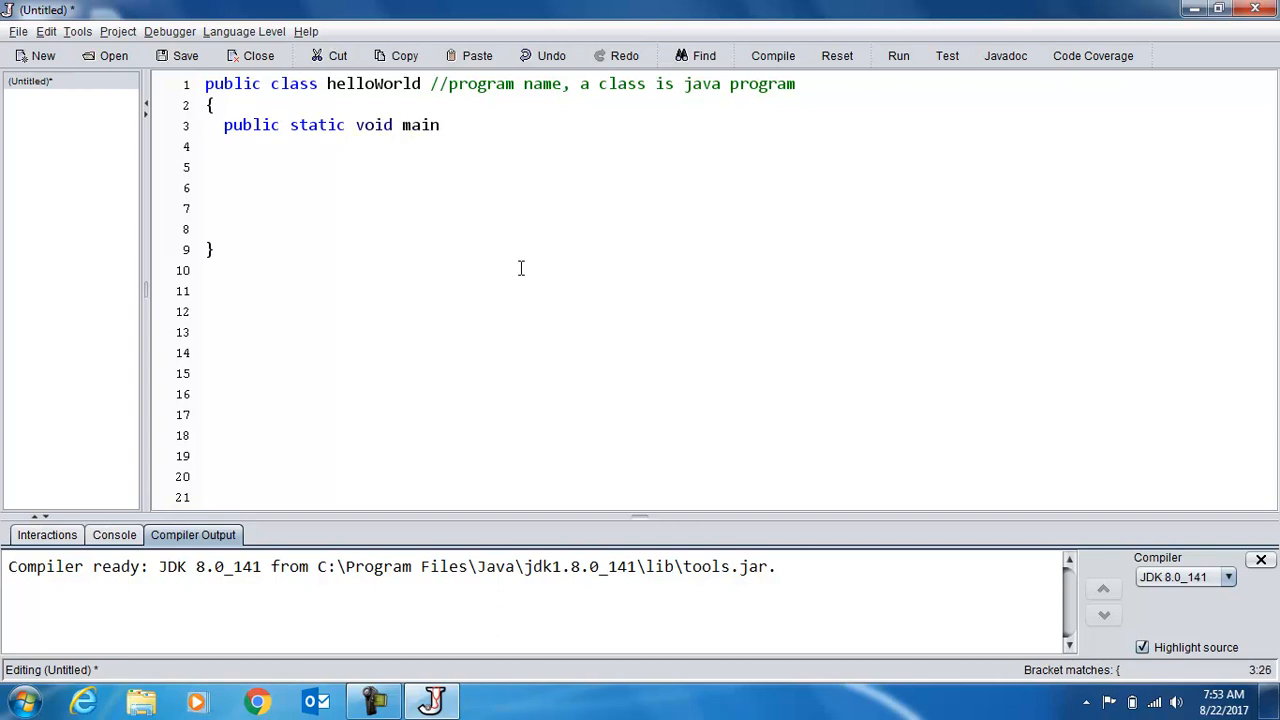
text((String)
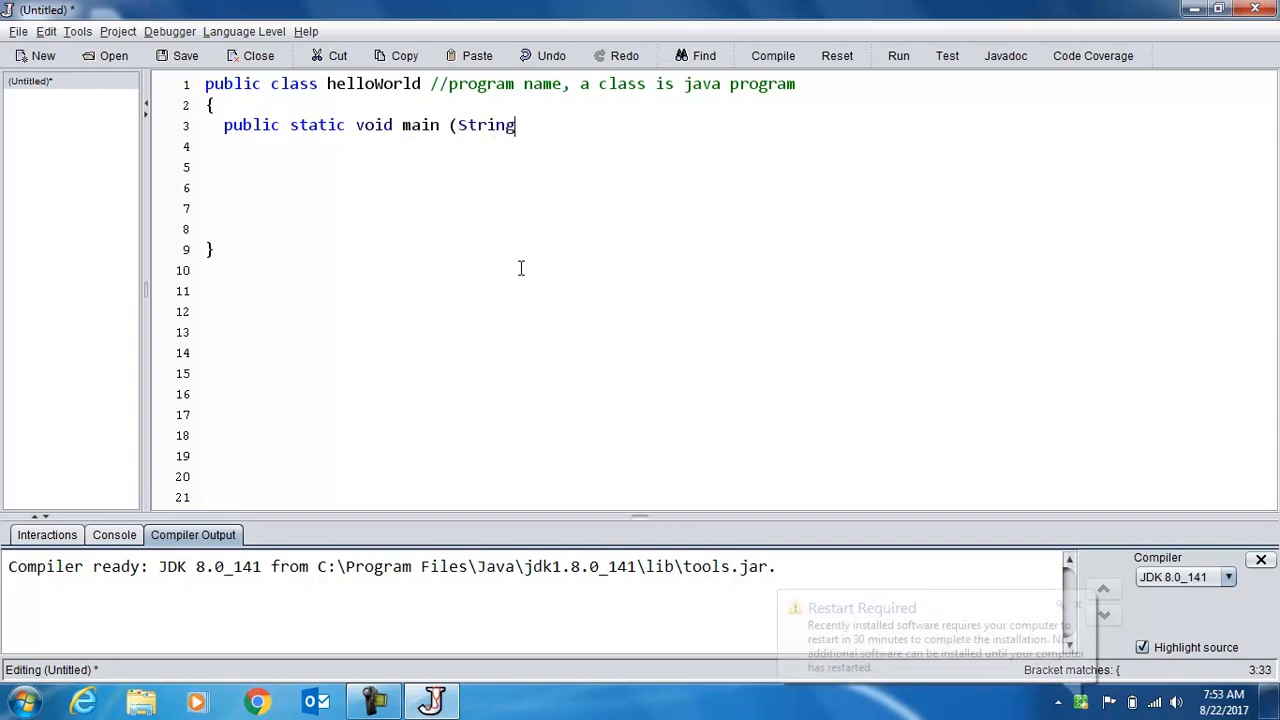
text([])
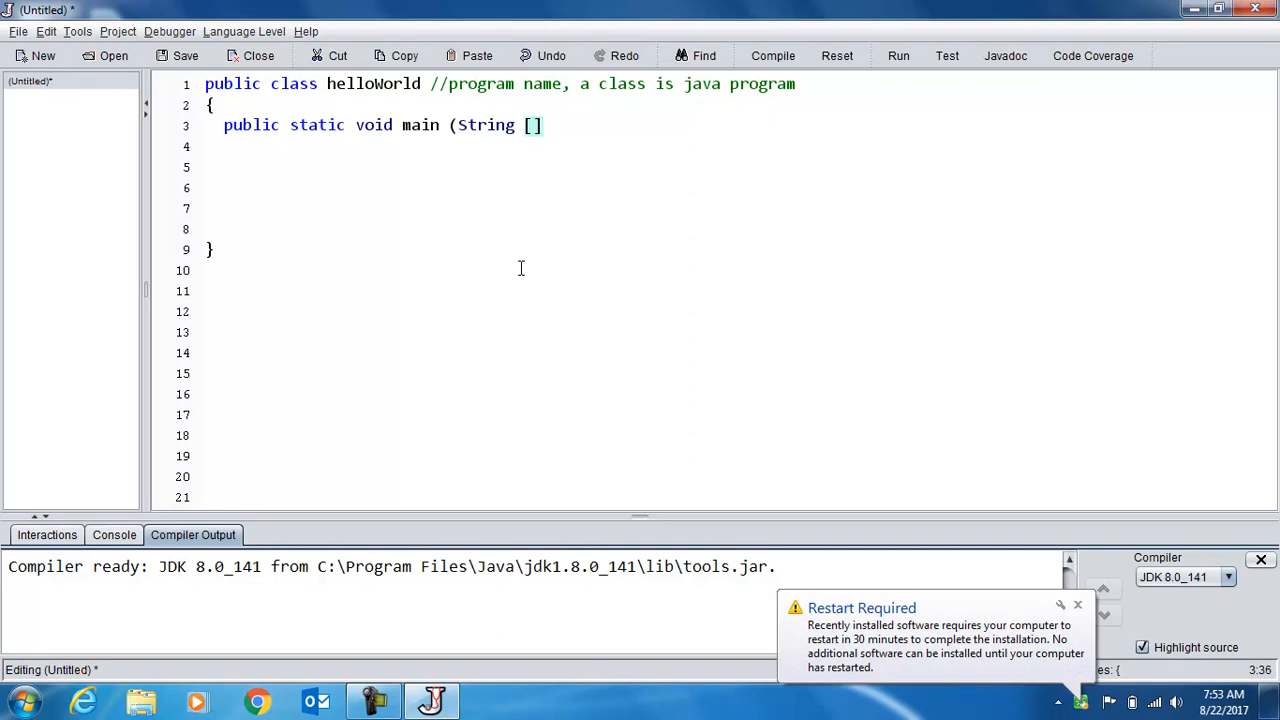
mouse_move(1114, 645)
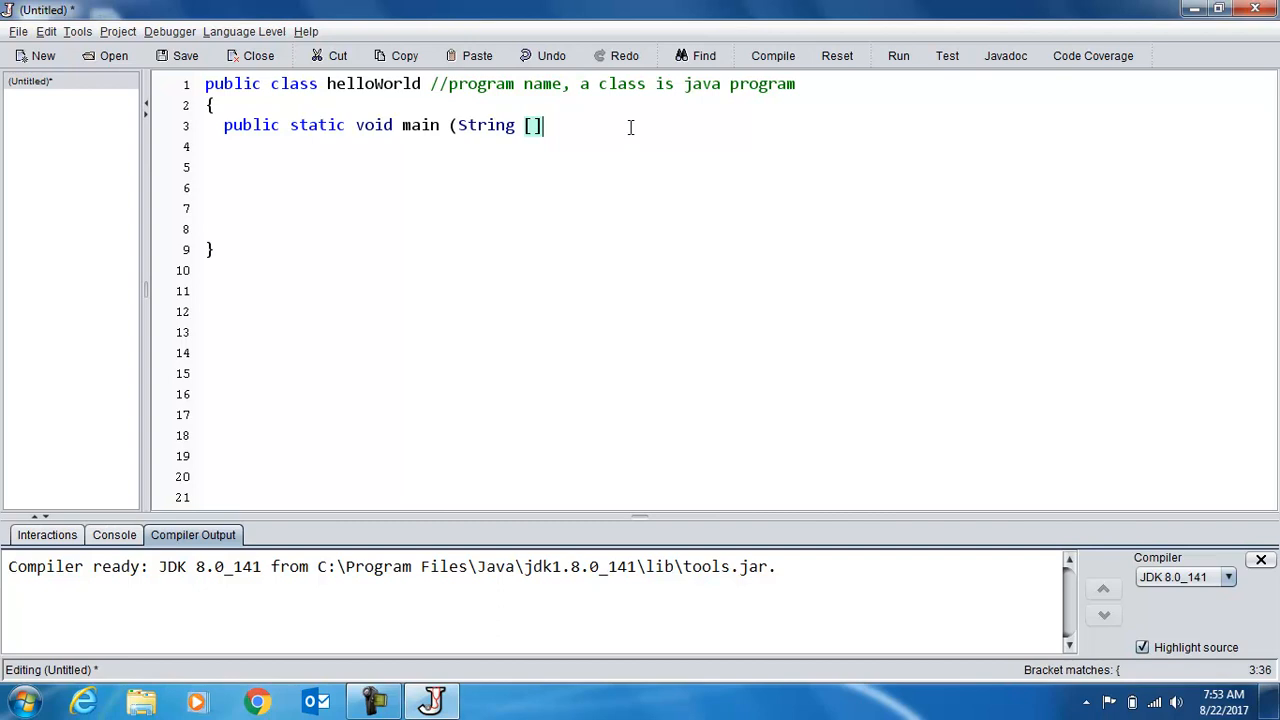
text(args)
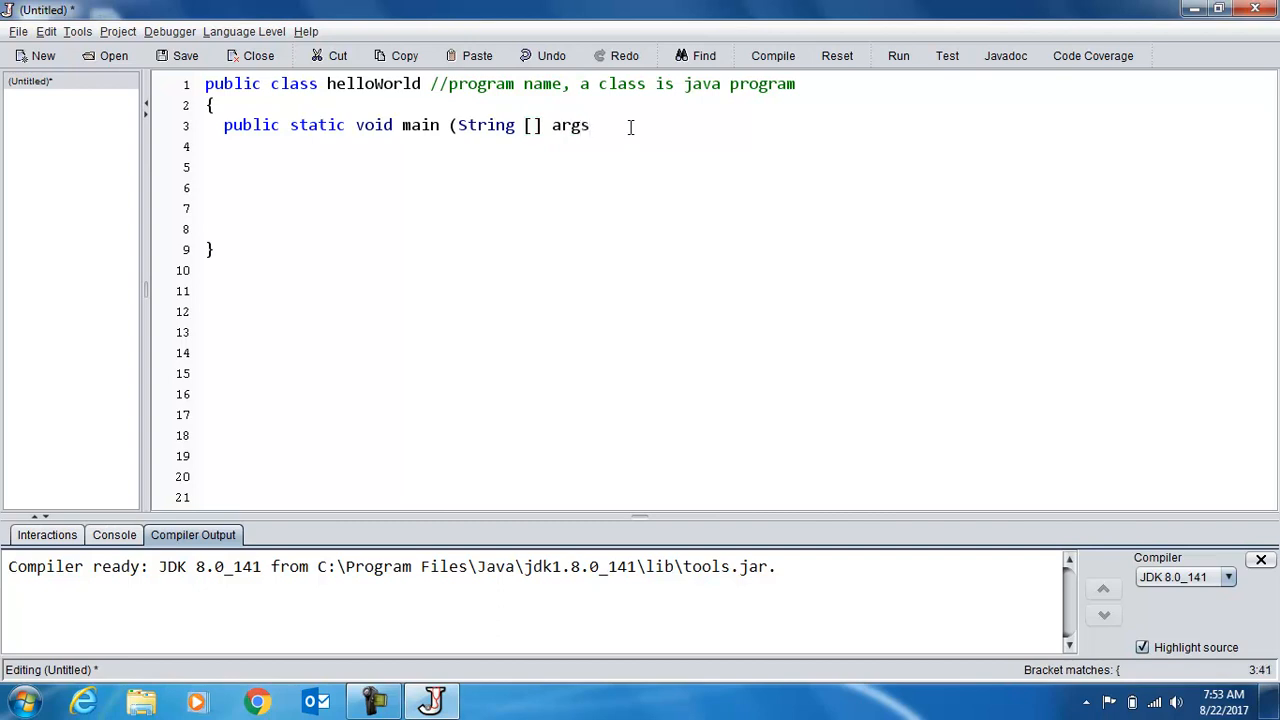
text())
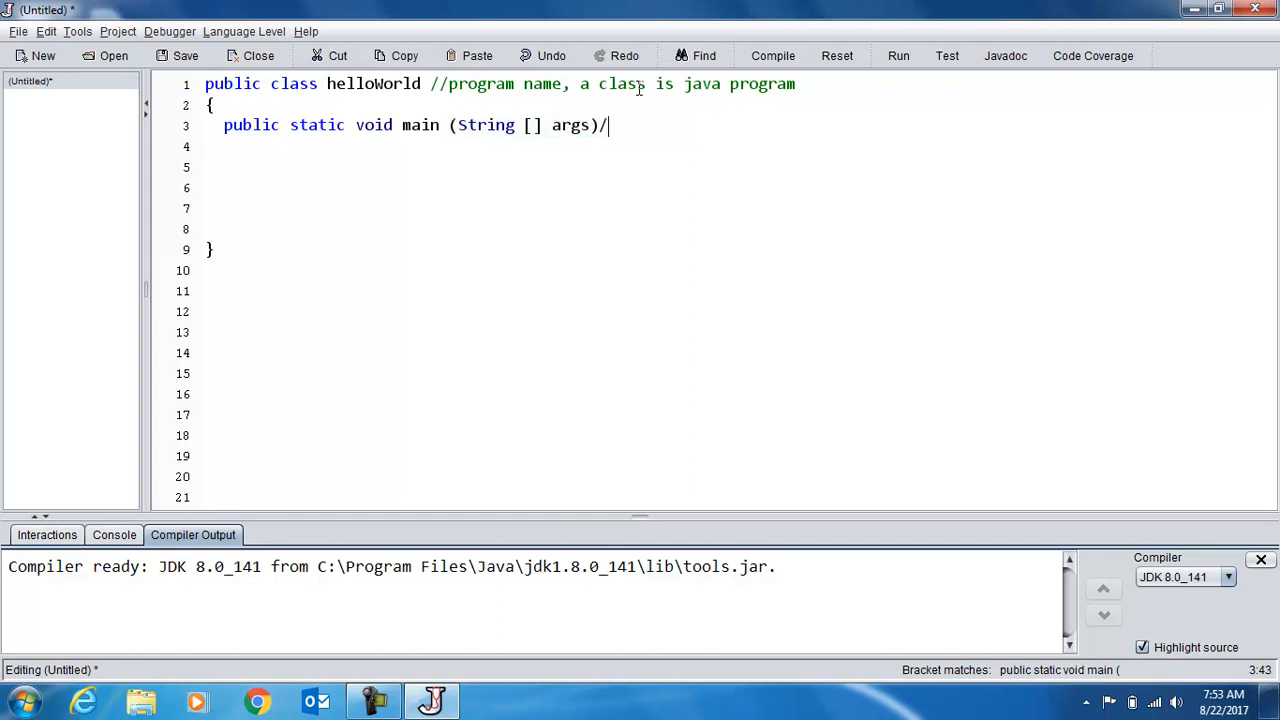
Add the trailing comment '//main method or where the program' after the main header.
text(/main met)
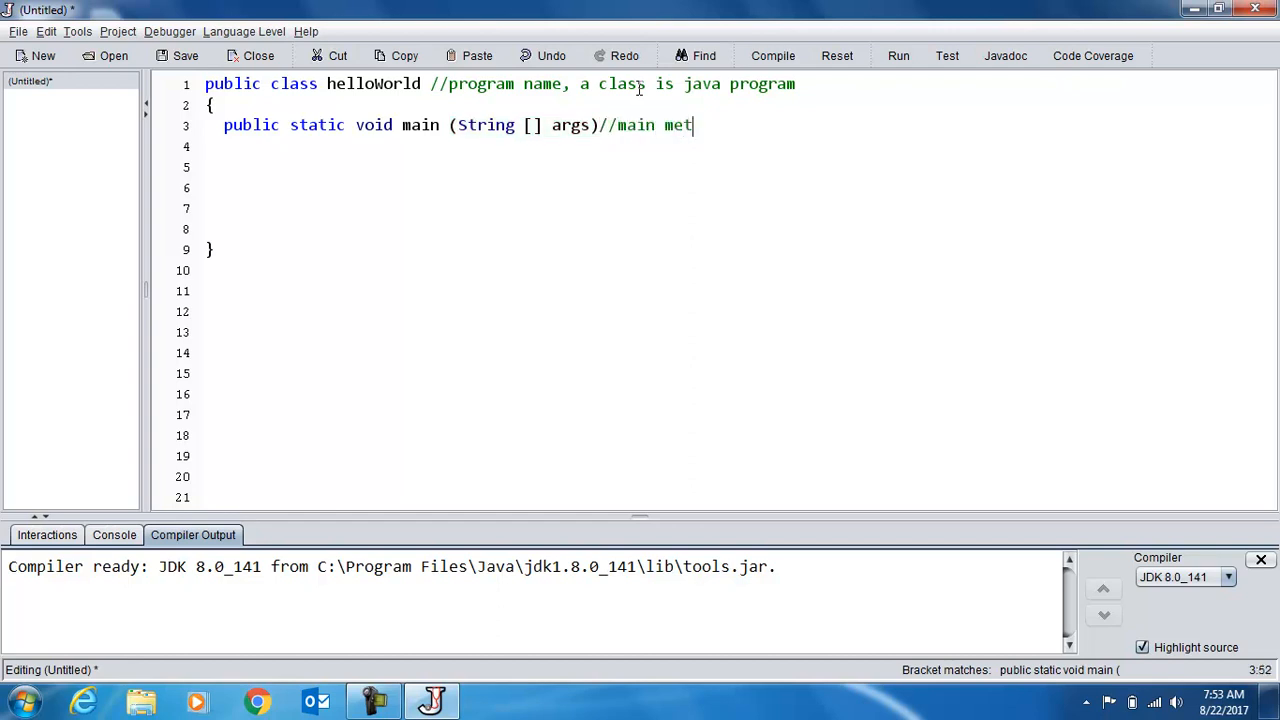
text(hod)
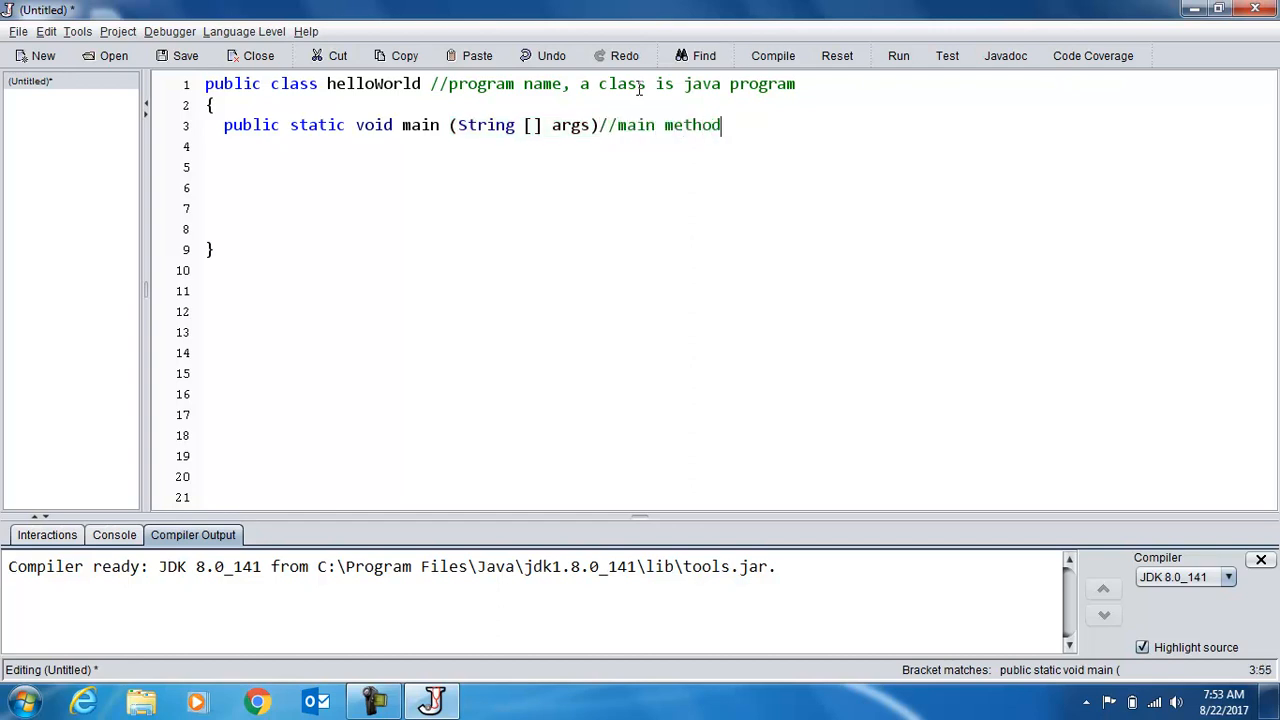
text(or)
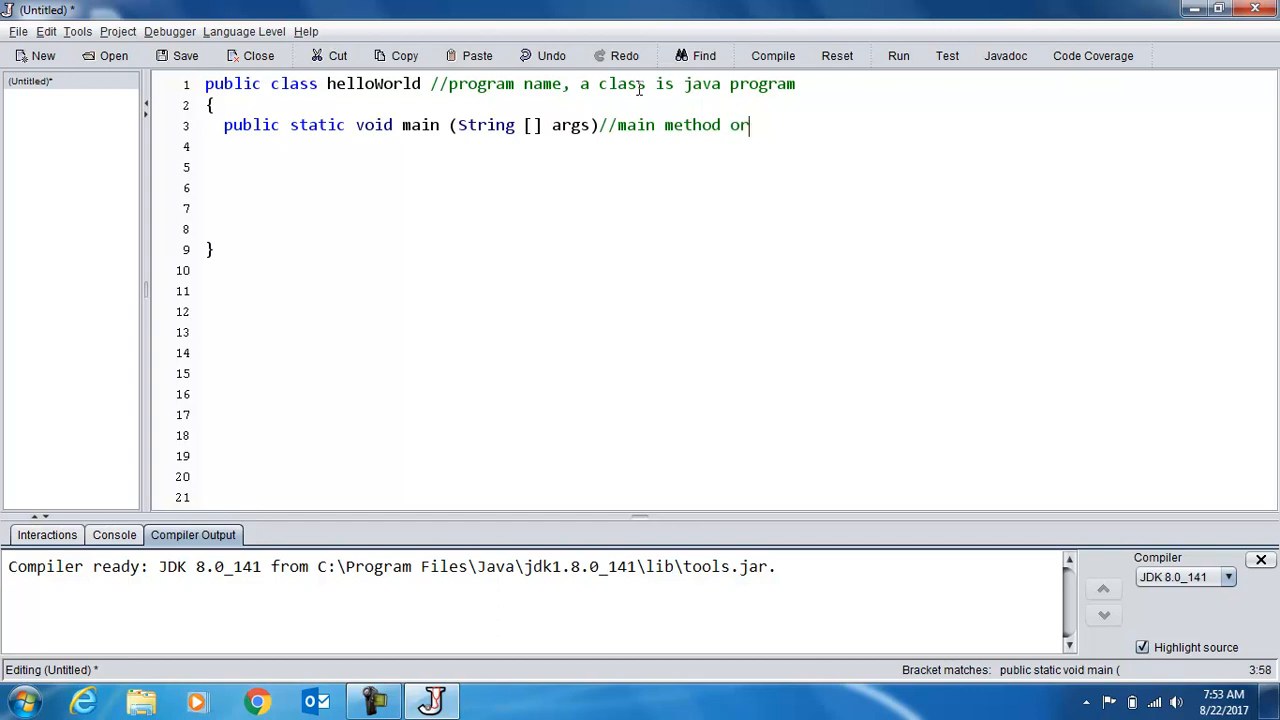
text(where the progr)
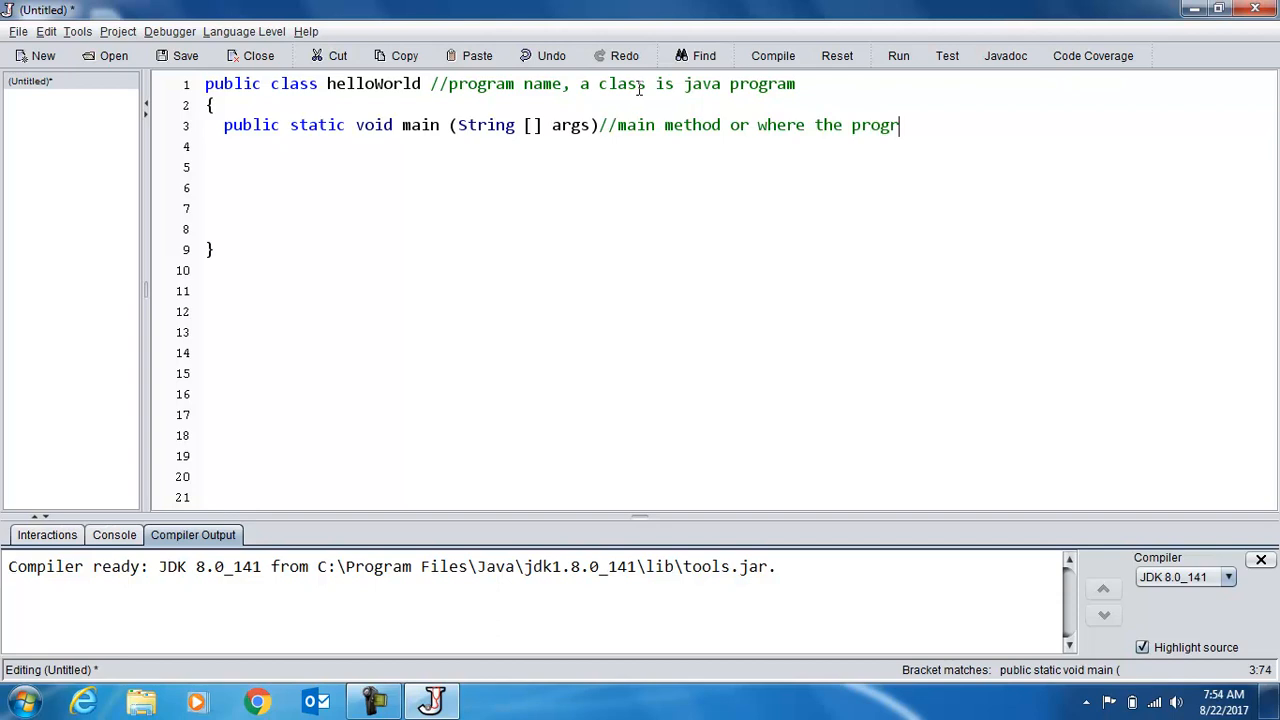
text(am)
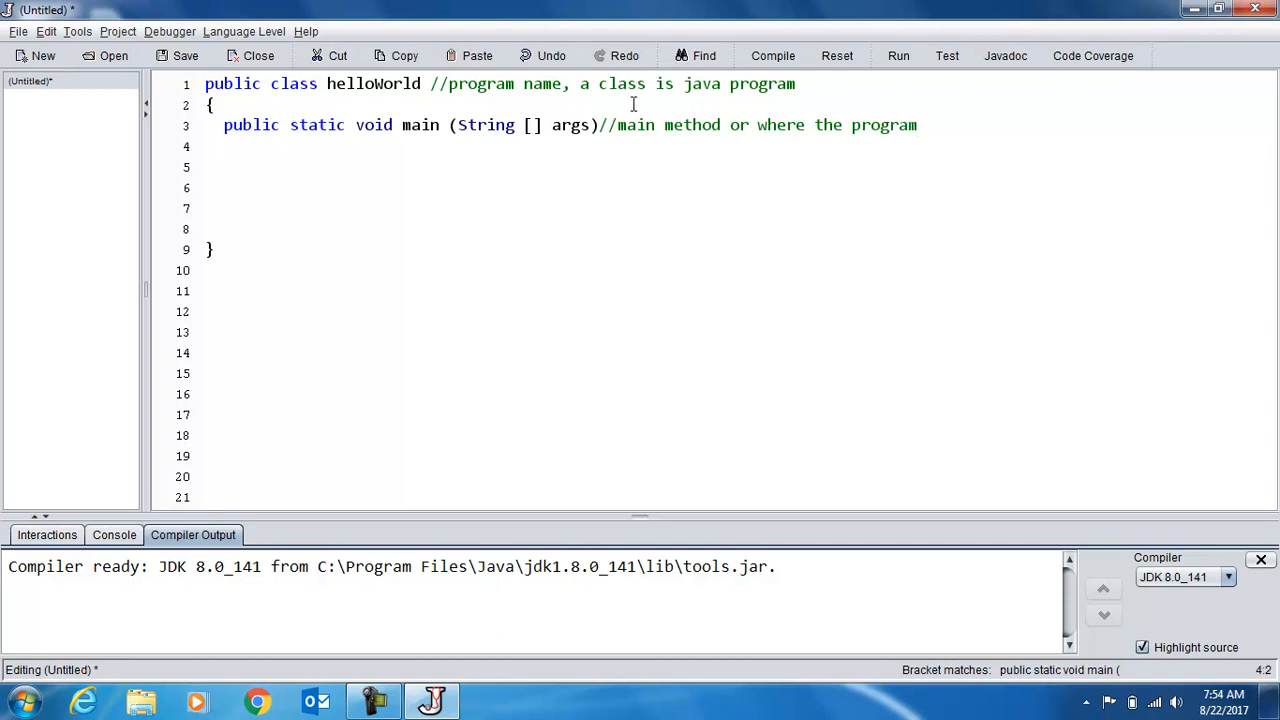
Type '{' after the main header to open the main method body.
text({)
click(735, 229)
text(})
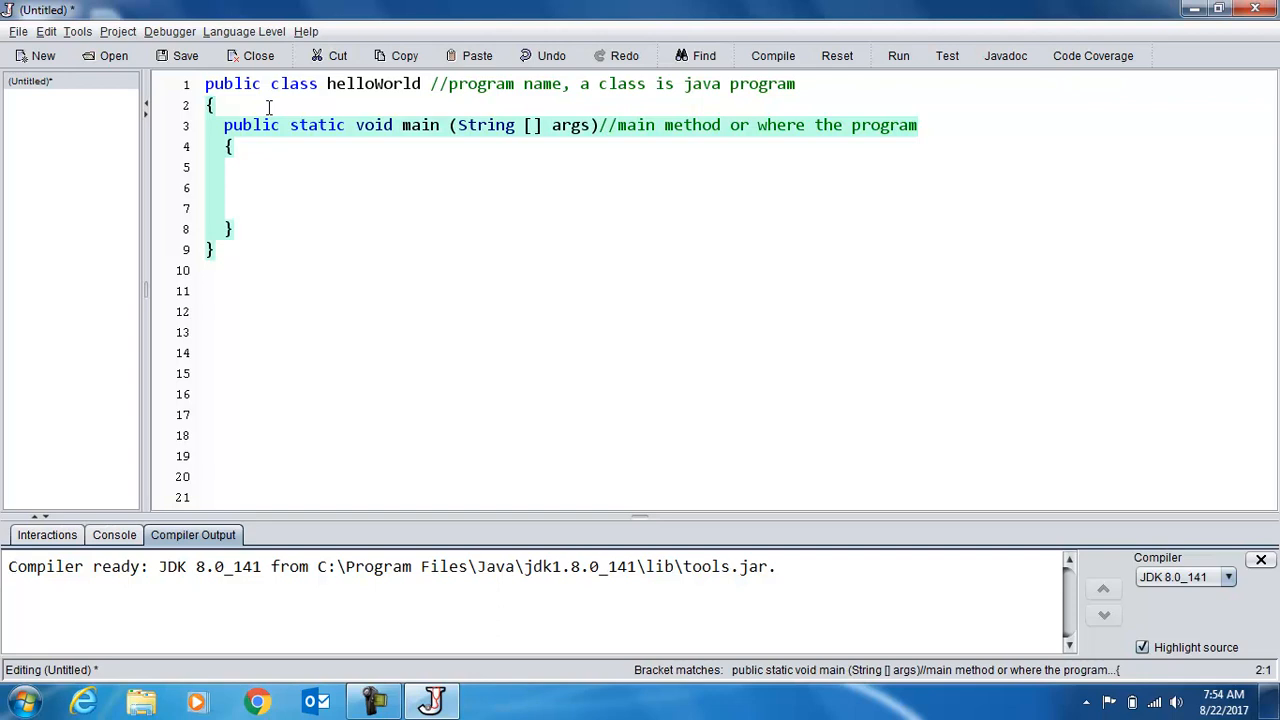
Add the comment '//curly braces come in pairs and surround blocks of code' on line 2.
text(//)
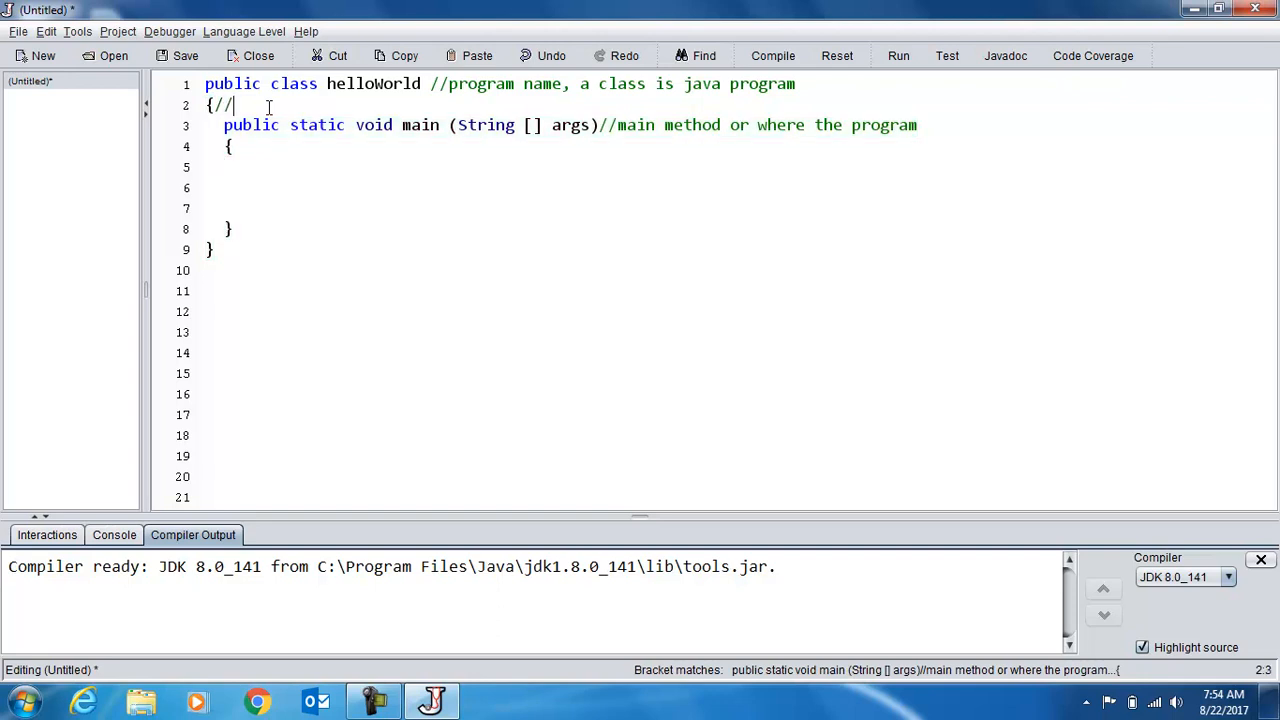
text(curly braces come in pairs and)
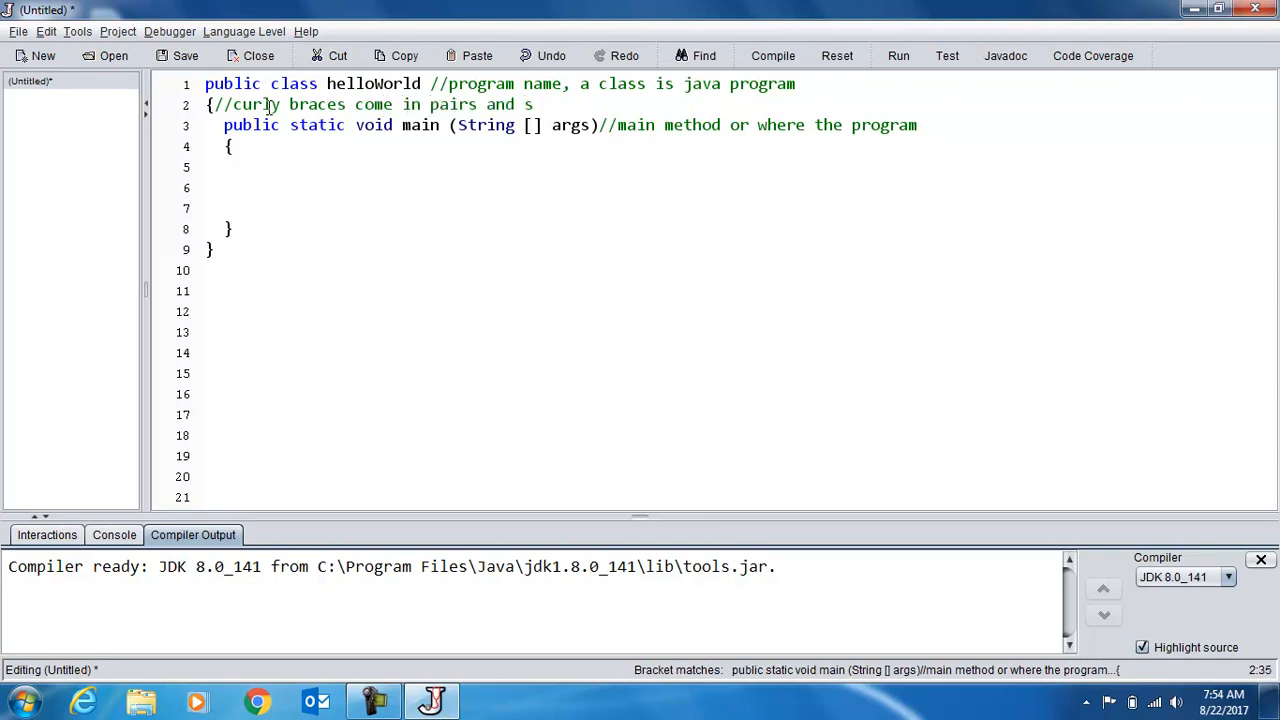
text(surround)
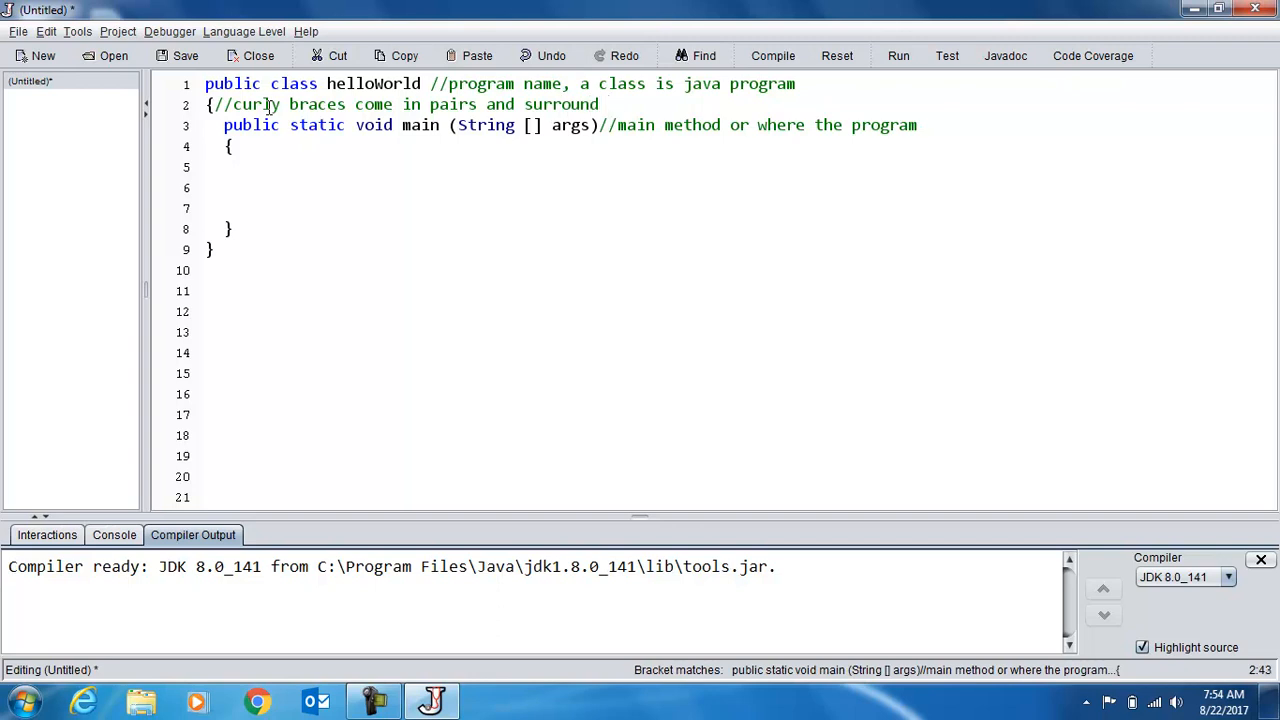
text(blocks of code)
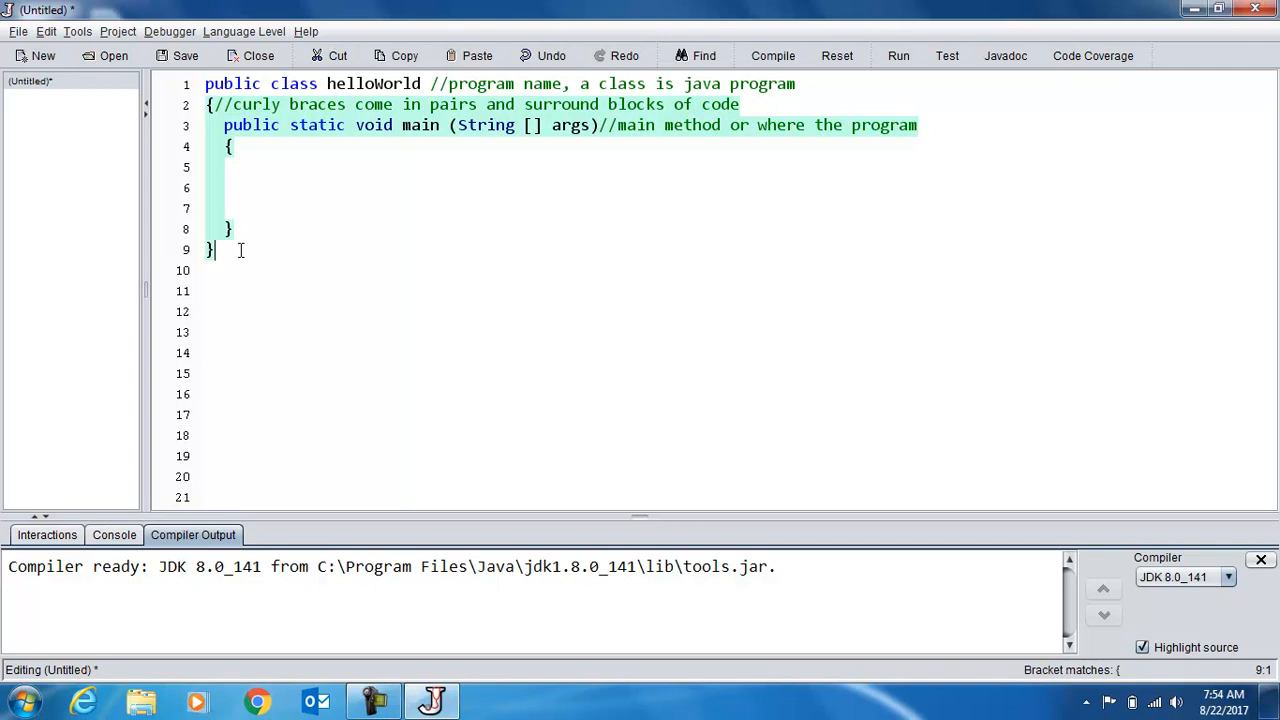
Comment the closing braces: '//closing class curly brace' and '//closing main method brace'.
text(//closi)
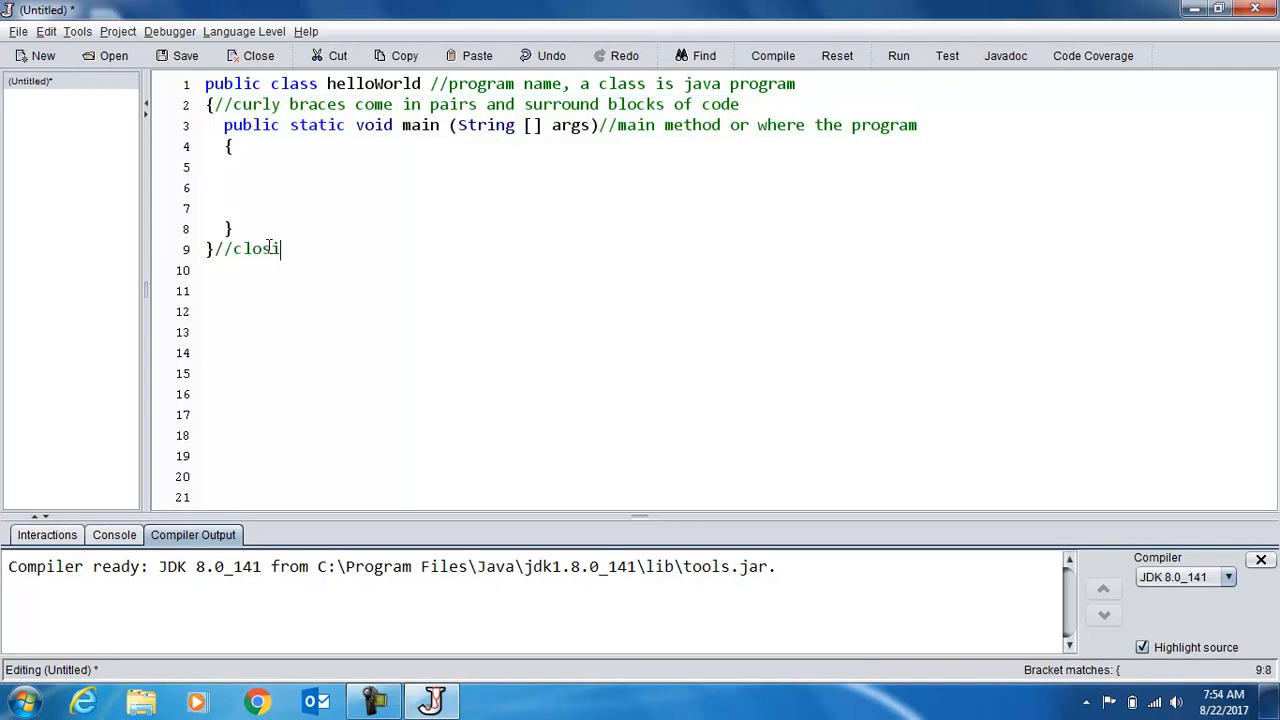
text(ng clas)
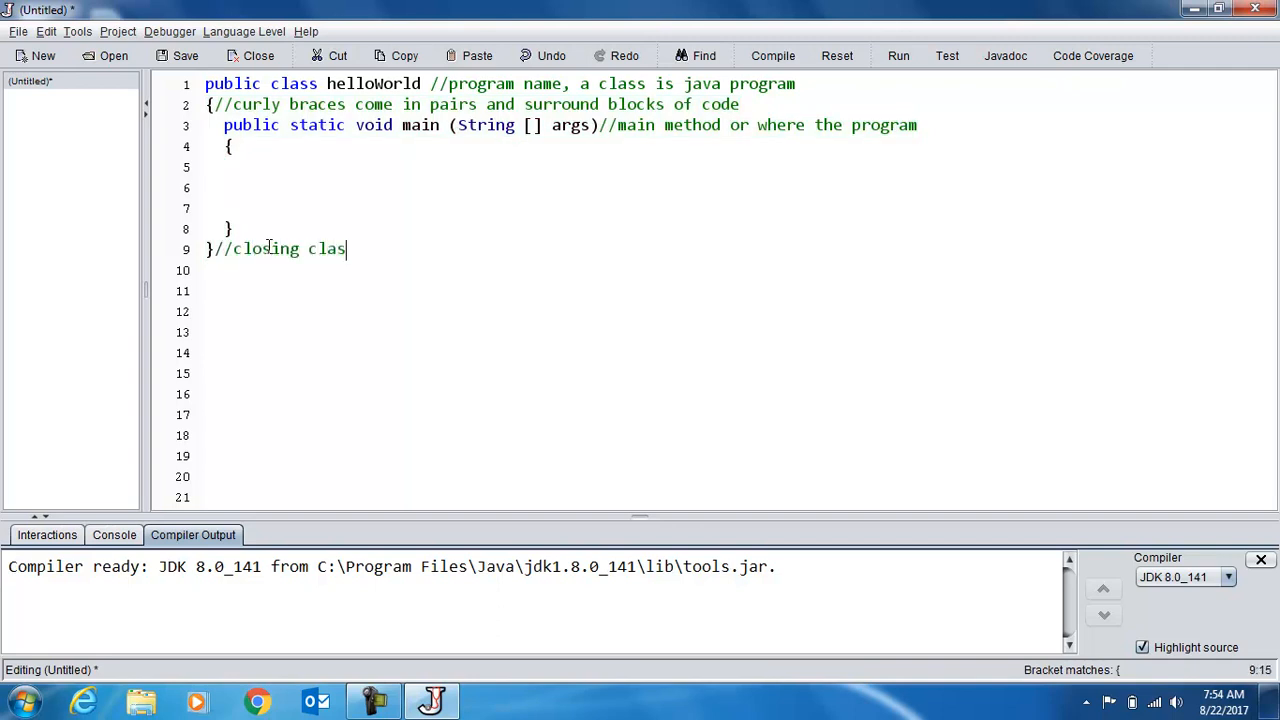
text(s)
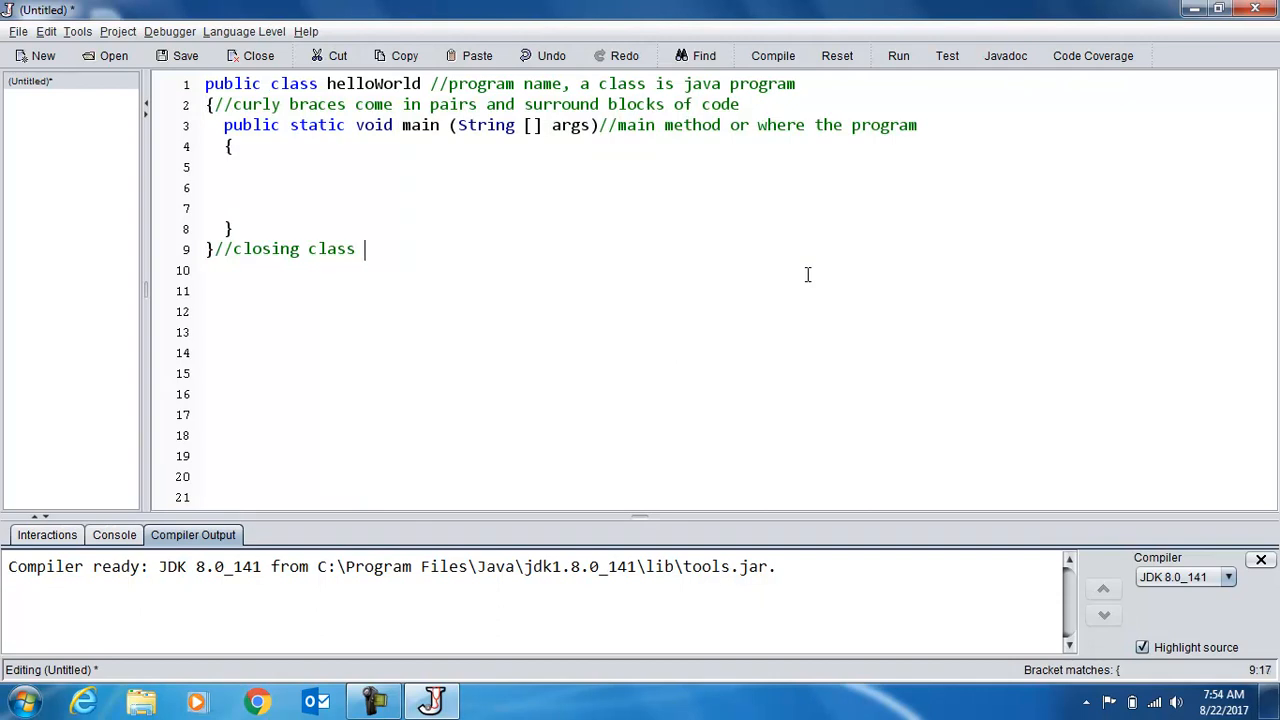
text(c)
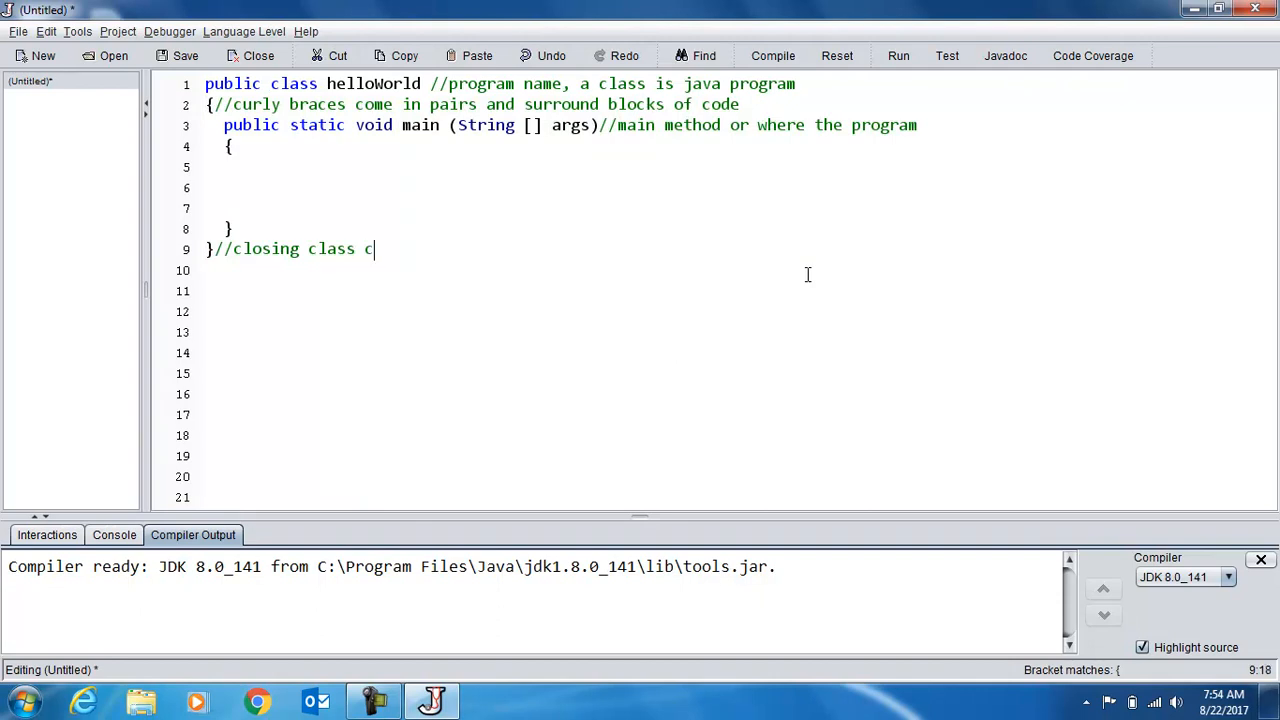
text(urly brace)
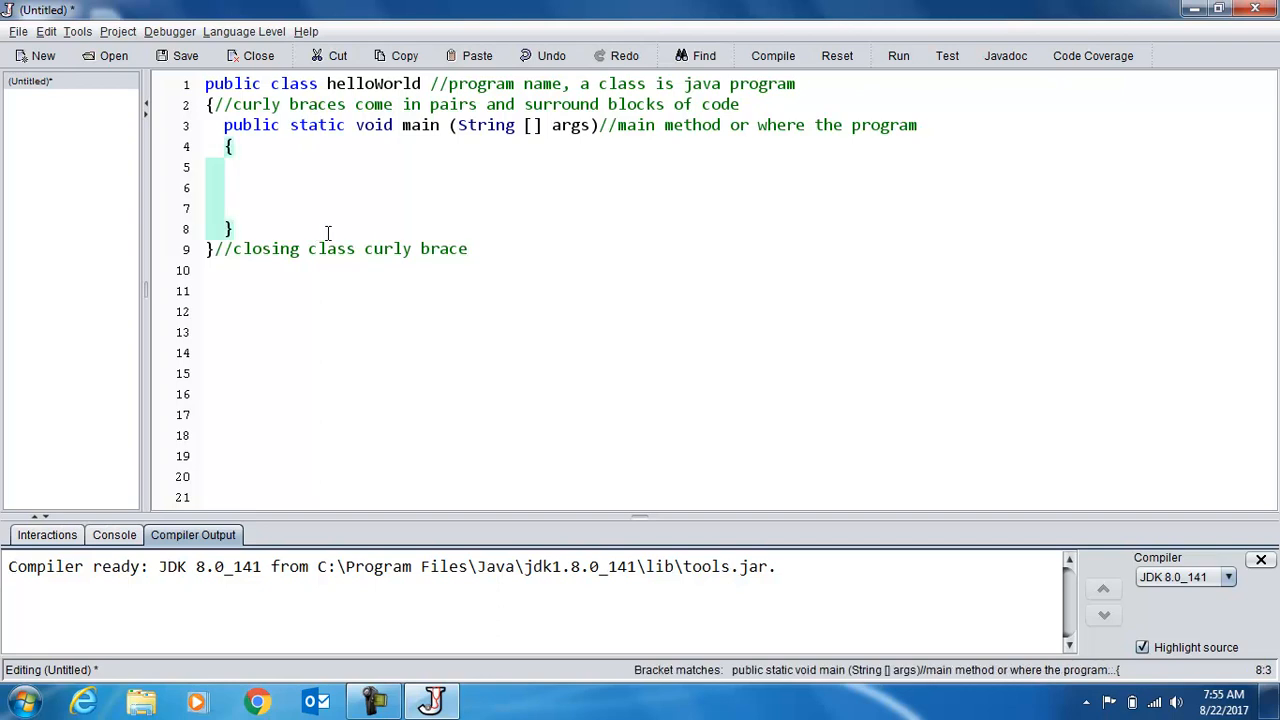
text(//closing main method)
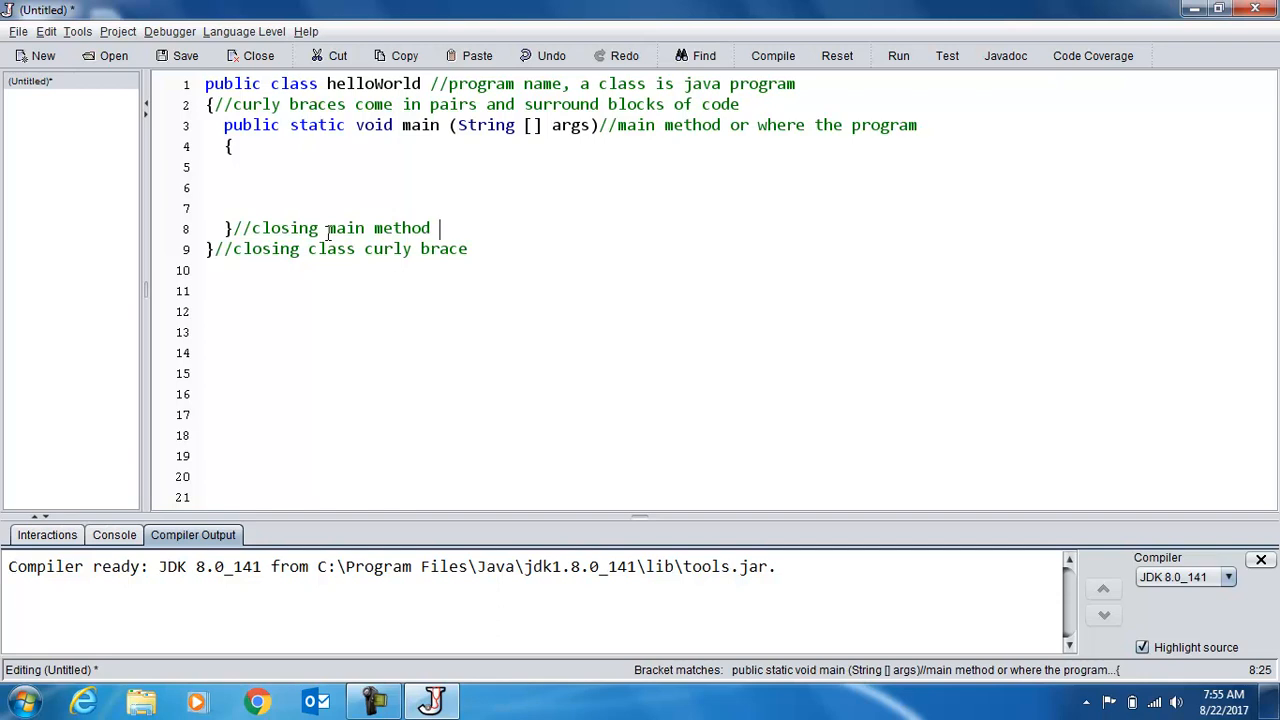
text(brace)
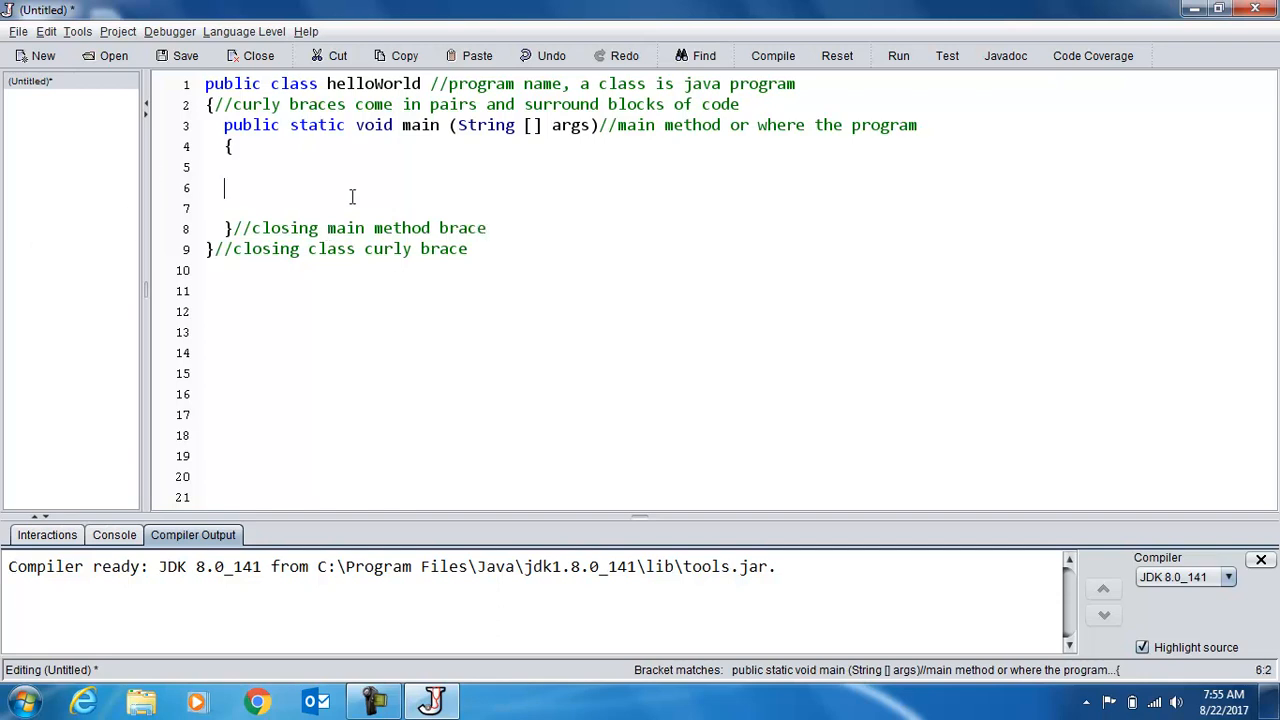
Type System.out.println("hello world"); on line 6 inside main.
text(S)
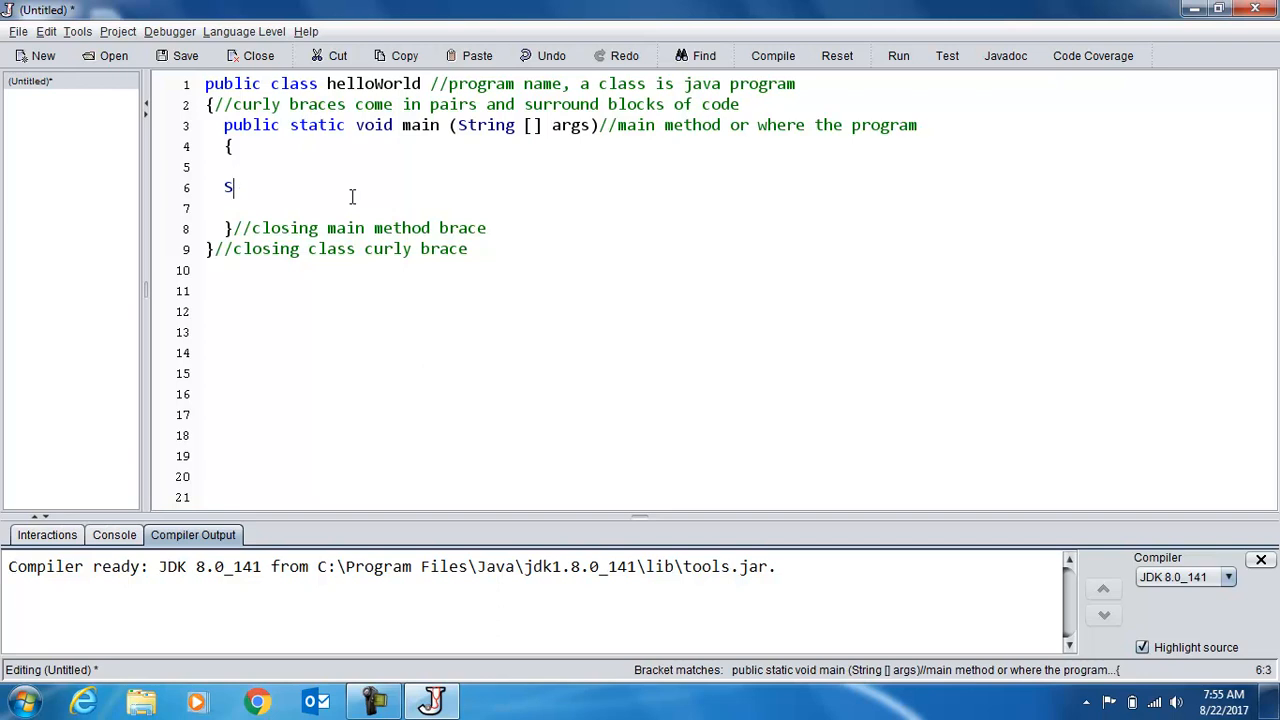
text(ystem.out)
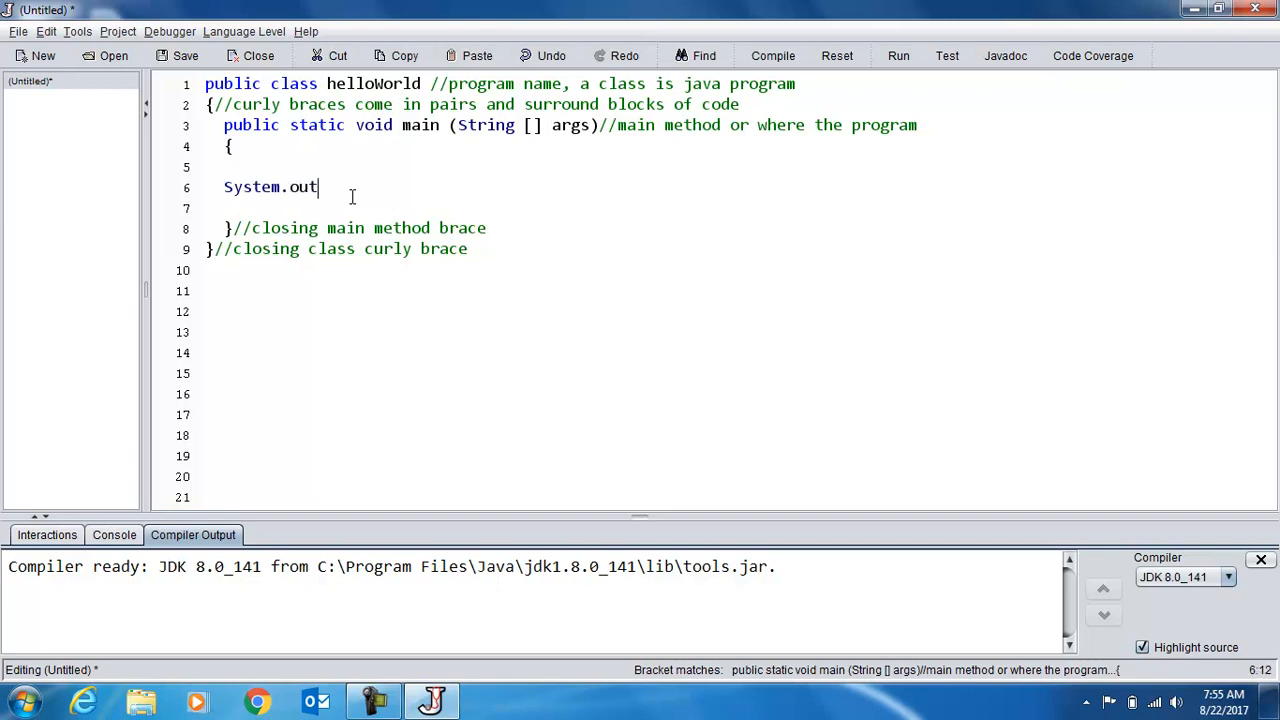
text(.println)
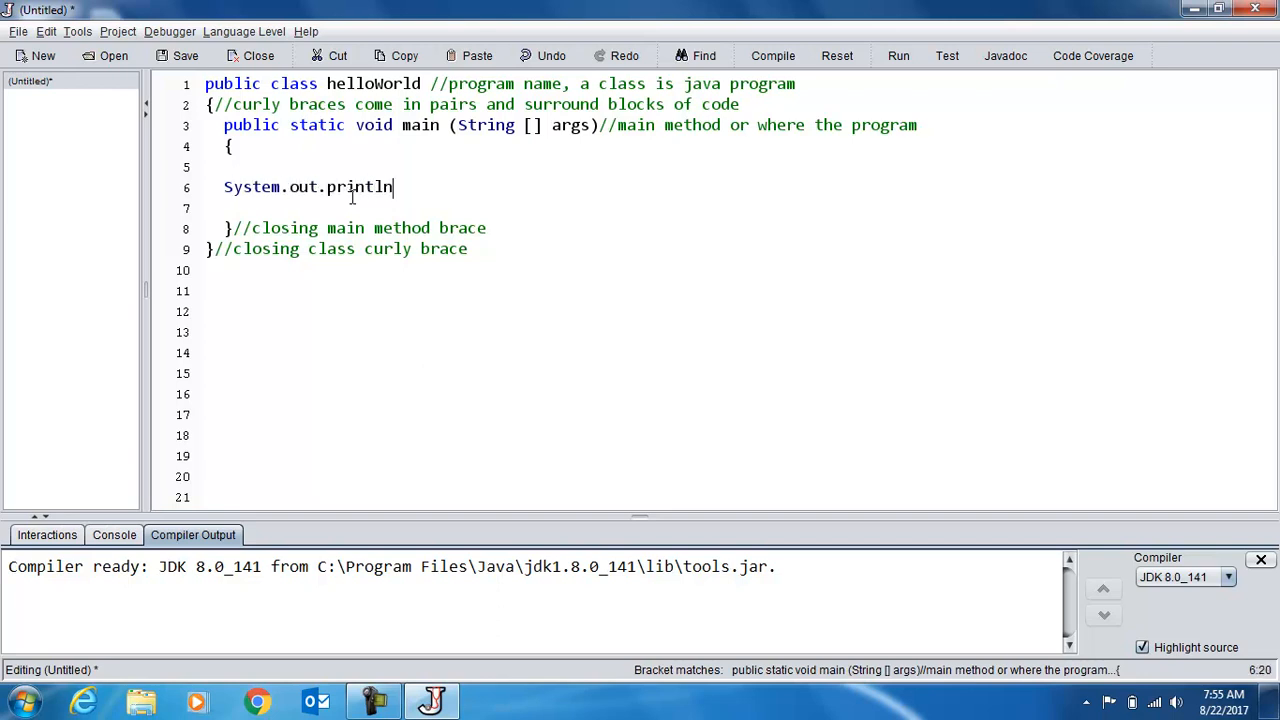
key(Backspace)
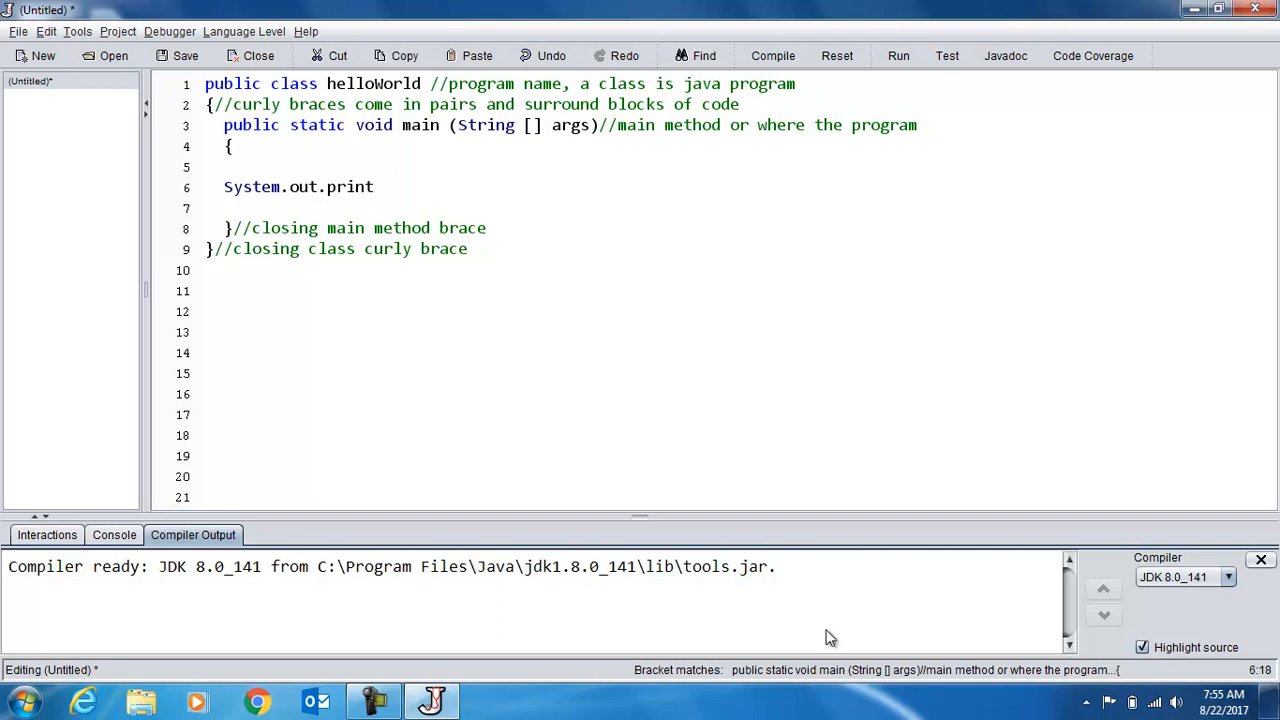
mouse_move(798, 497)
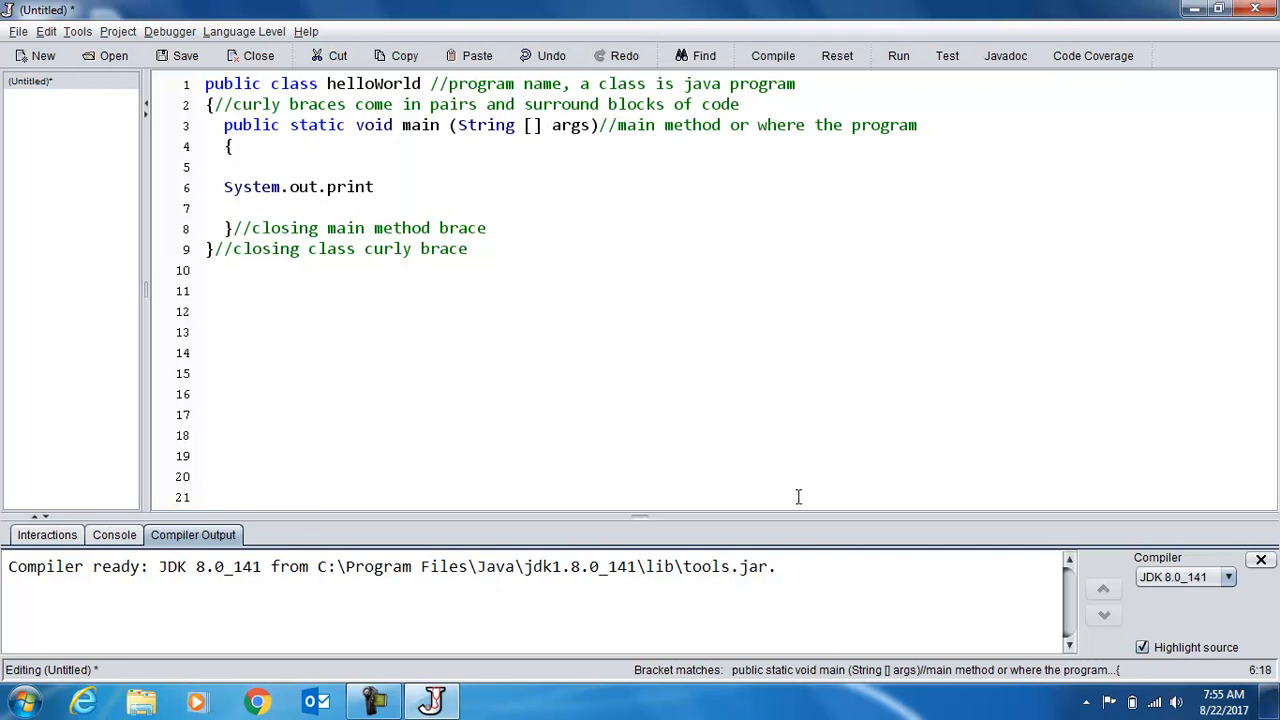
text(ln)
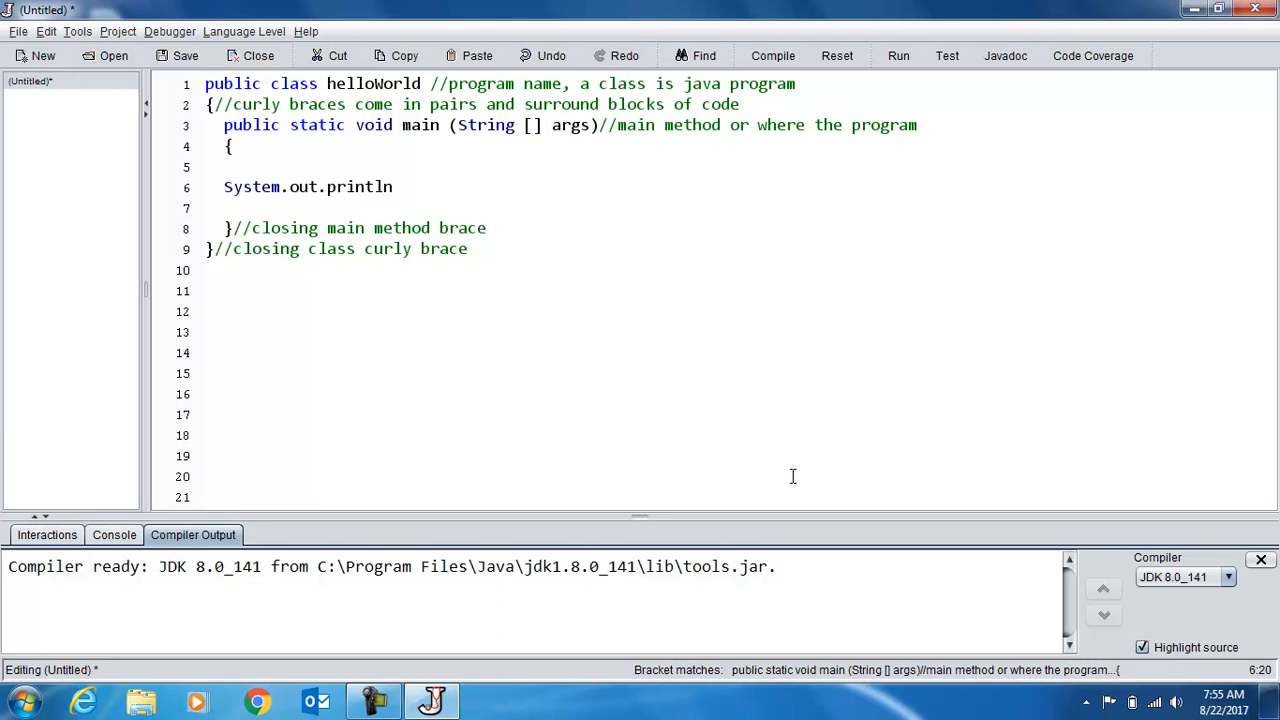
text(()
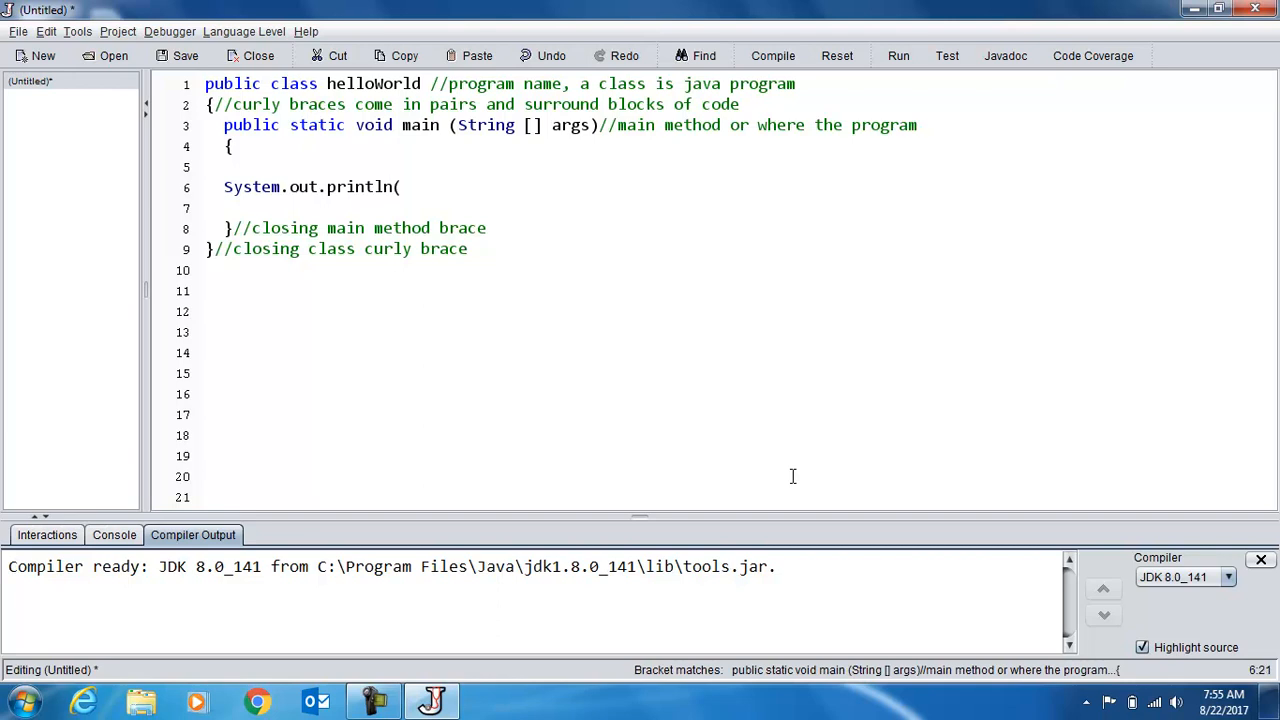
text("hel)
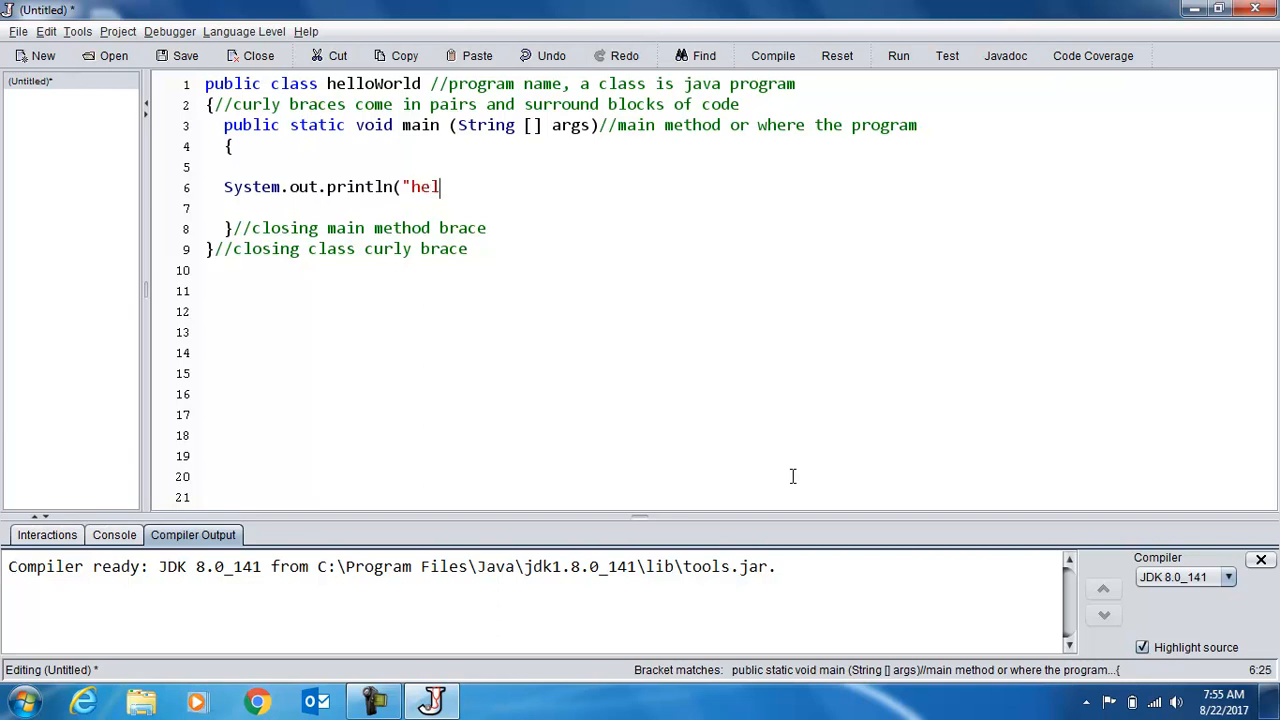
text(lo world)
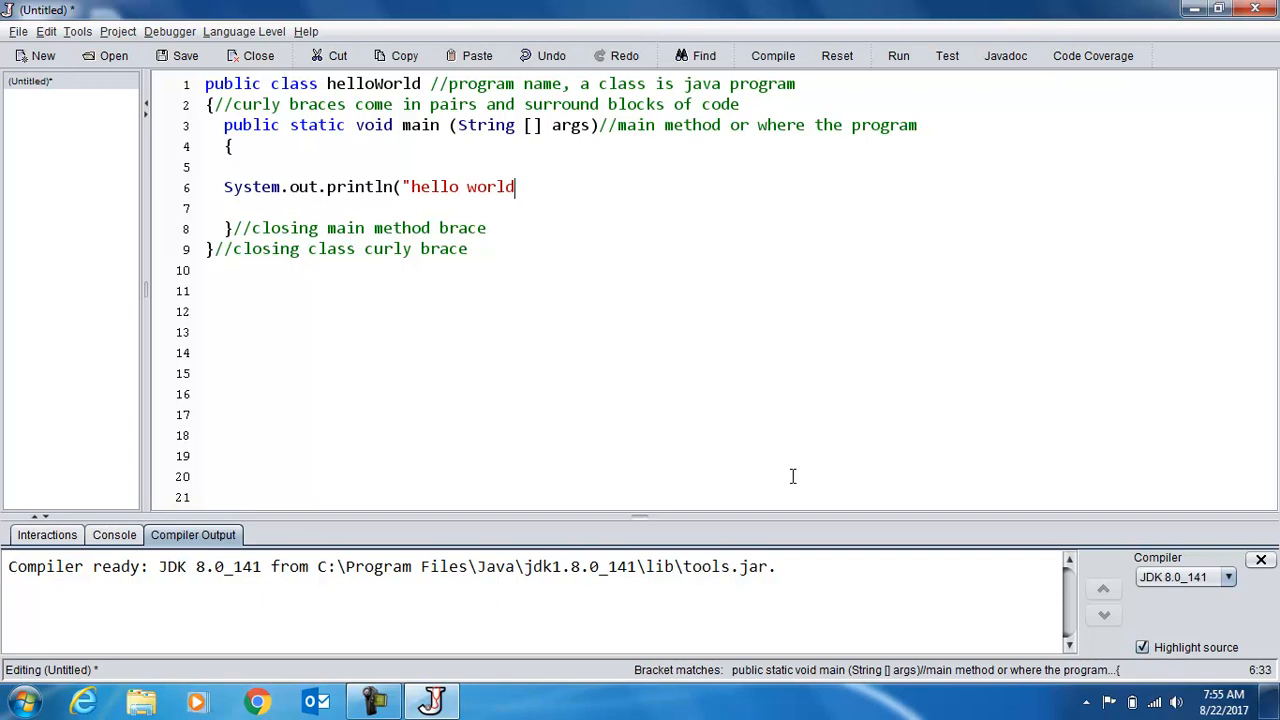
text(")
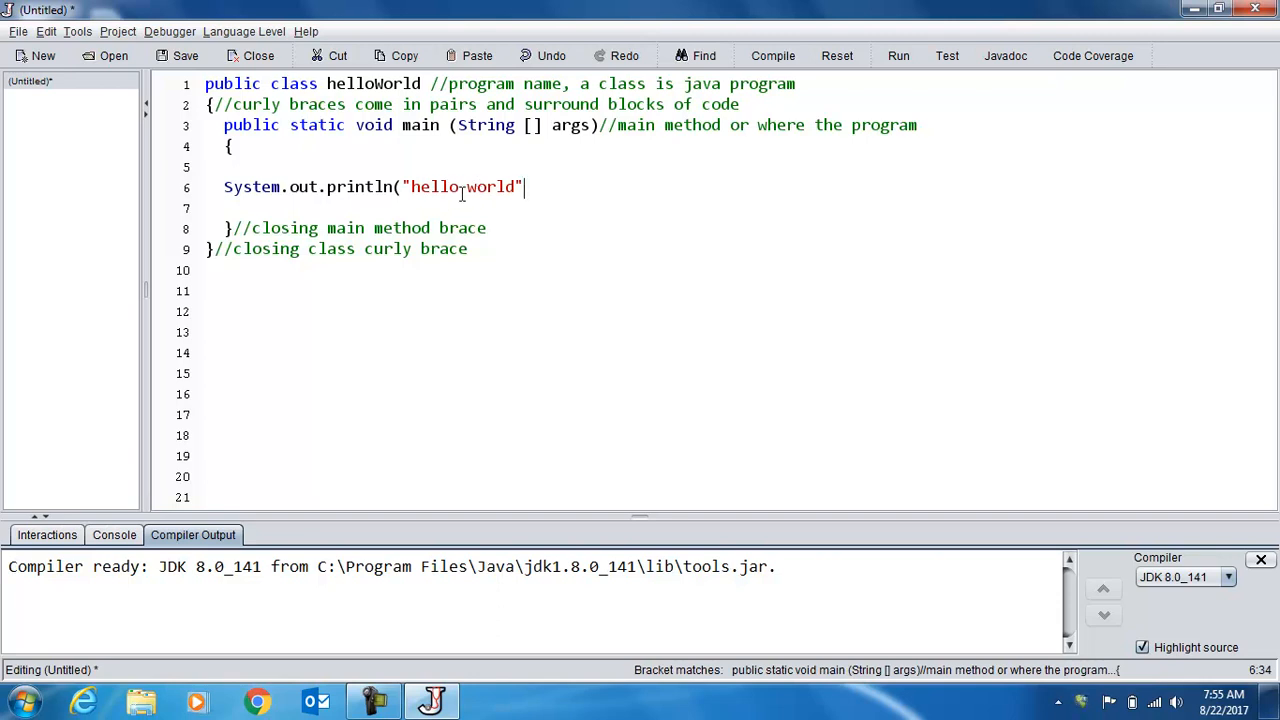
text())
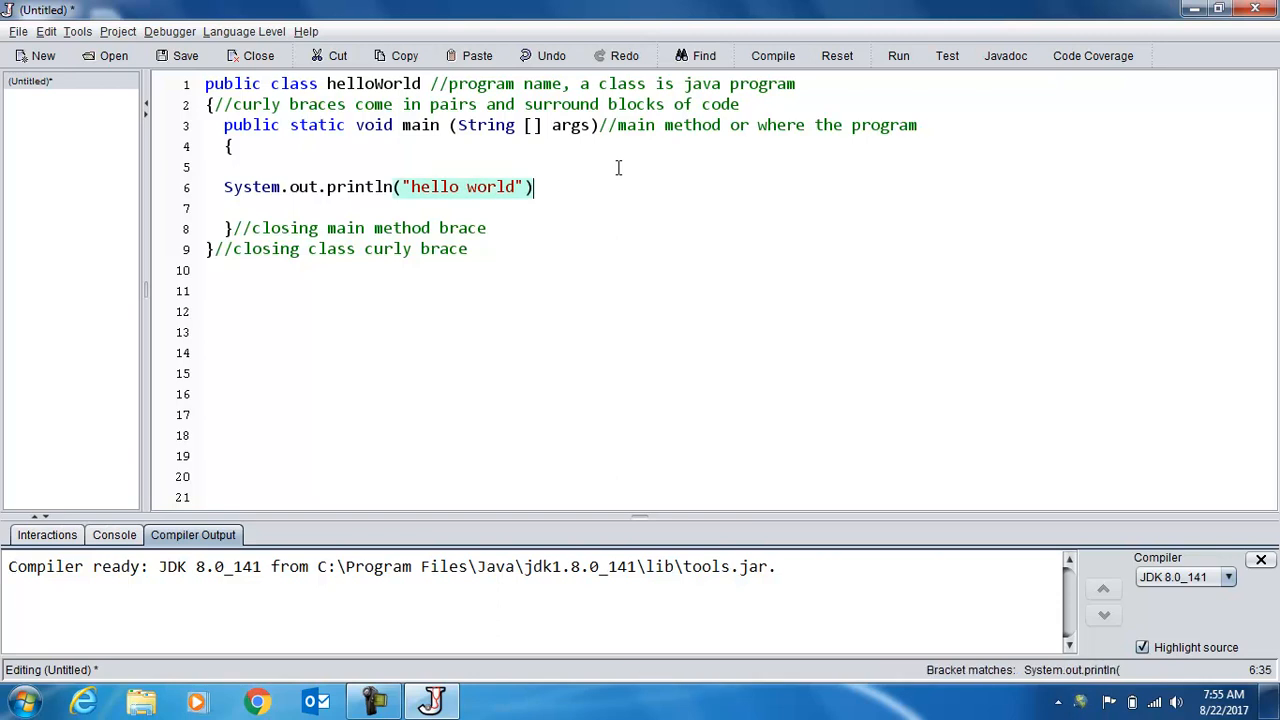
text(;)
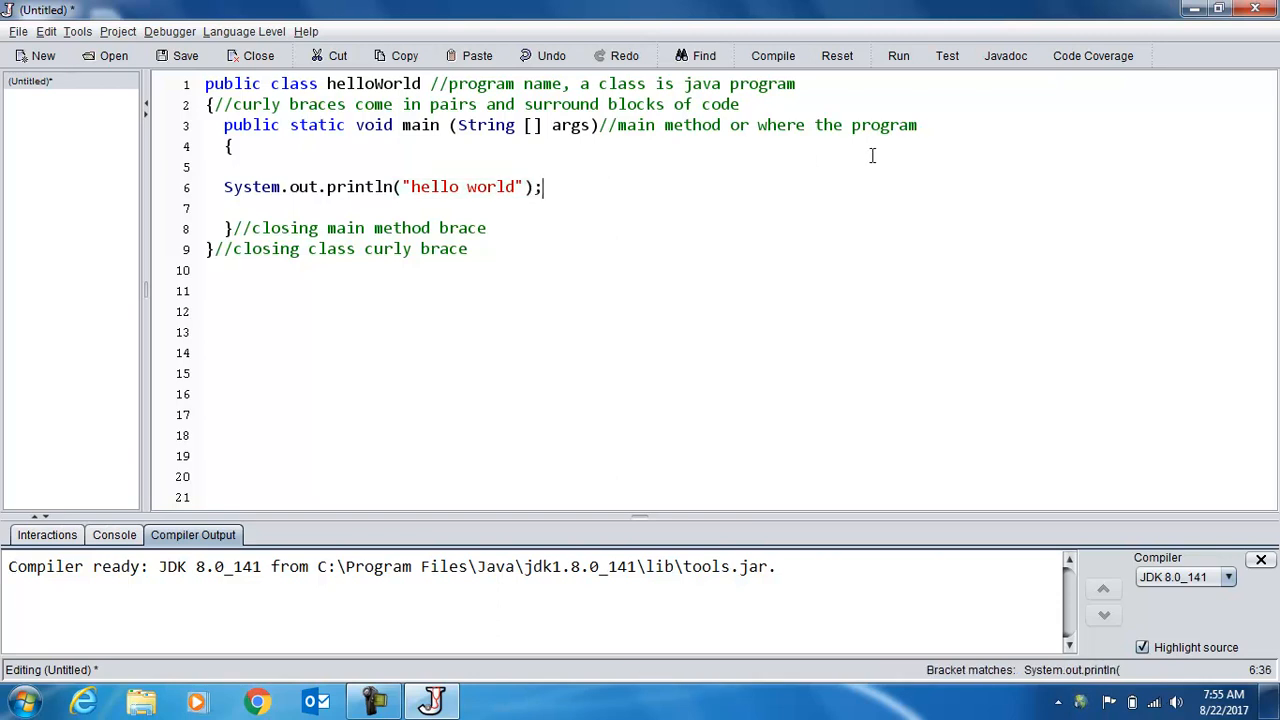
Append '//this programming statement, all end with semicolon' after the println statement.
text(//this pr)
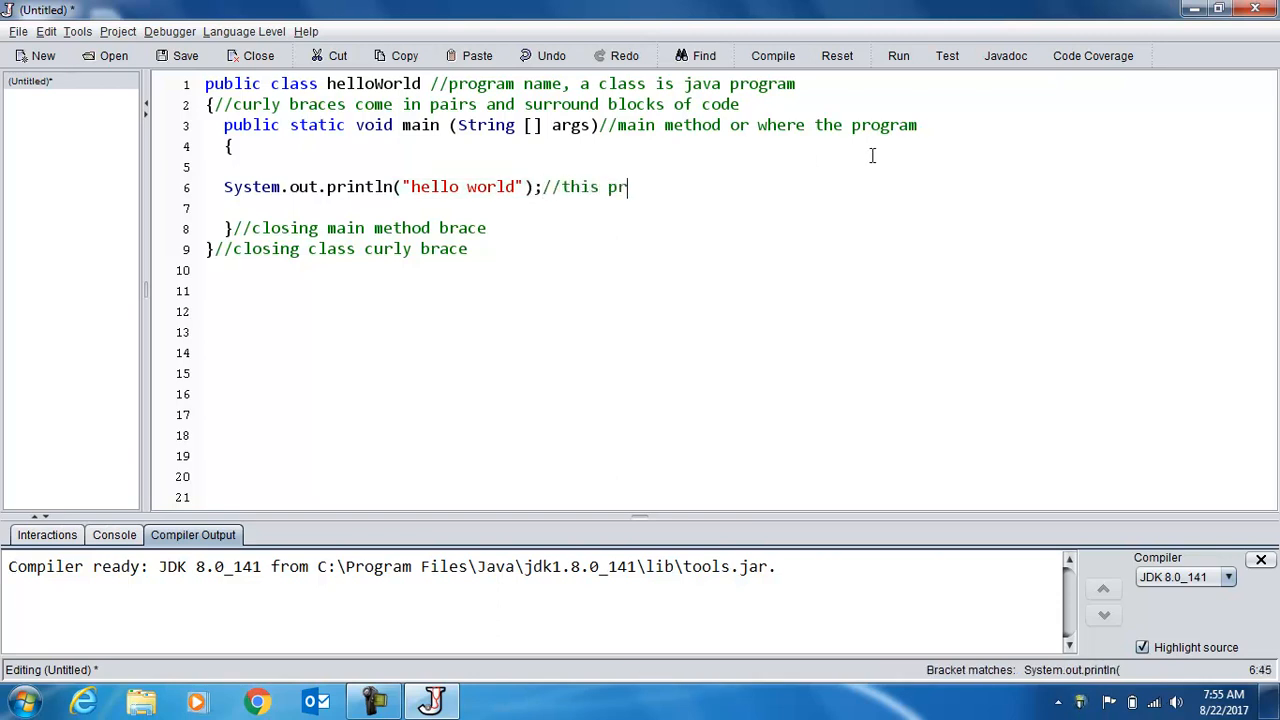
text(ogramming stat)
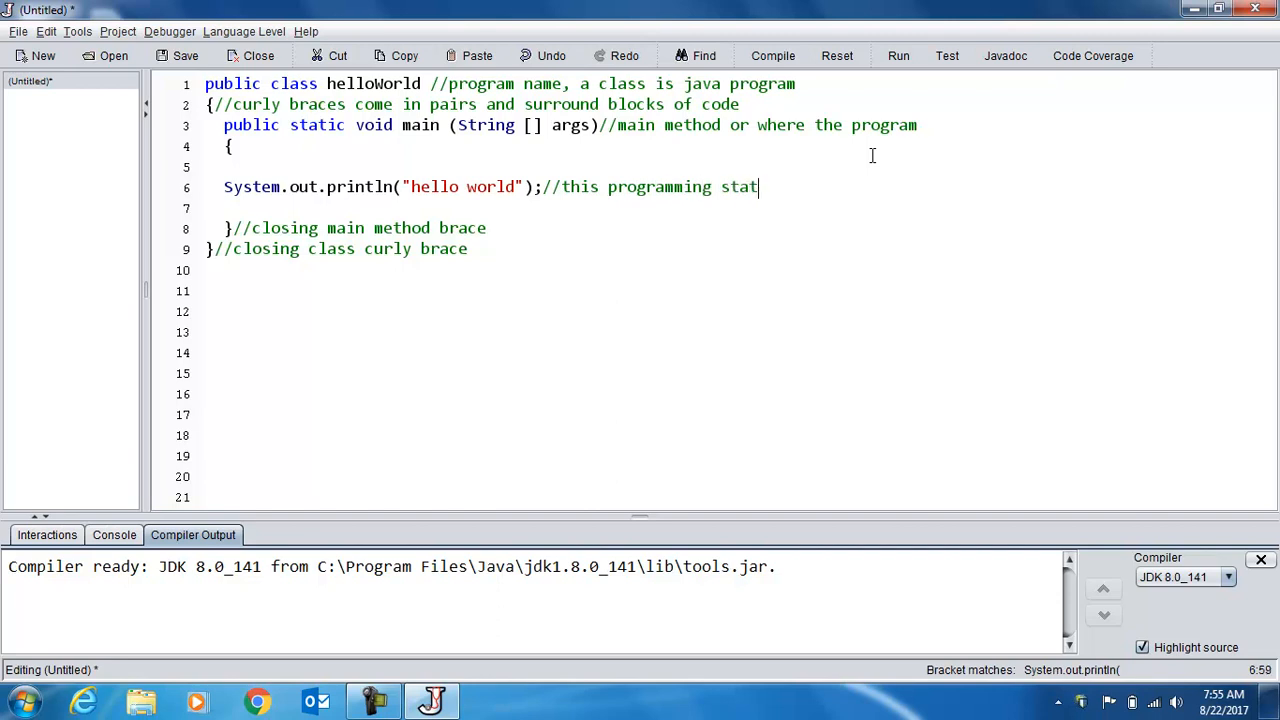
text(ement)
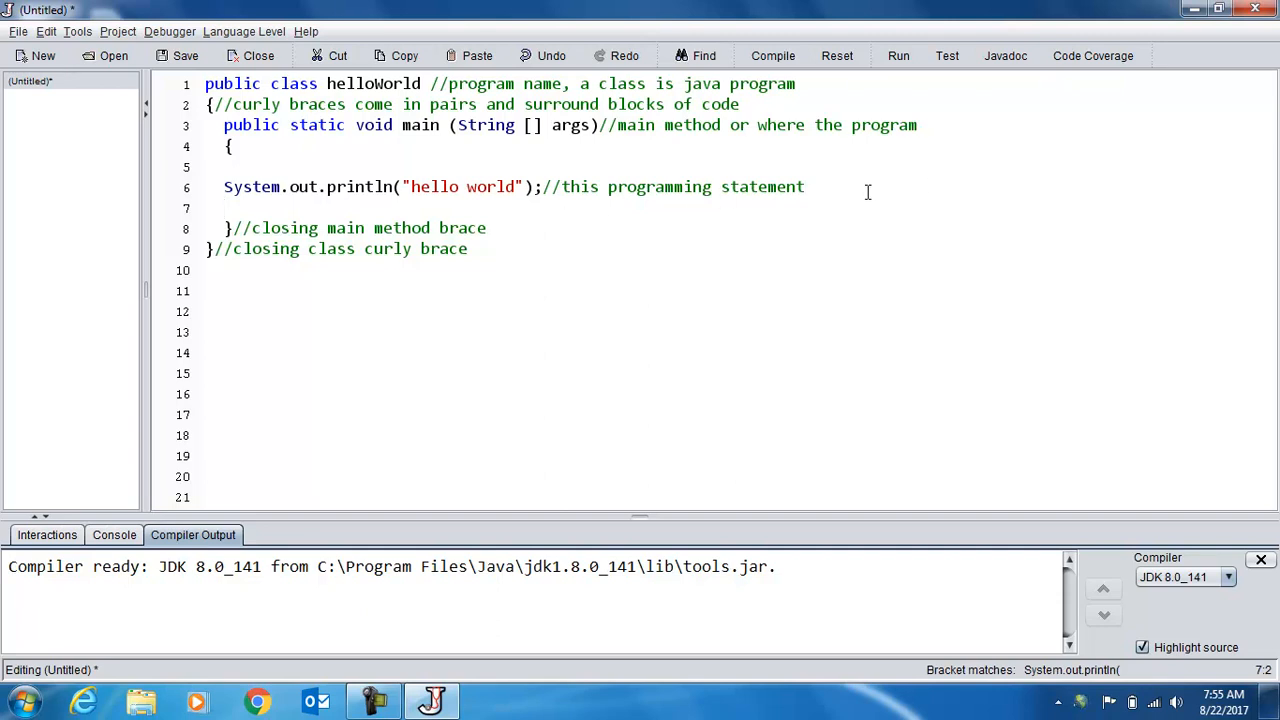
text(,)
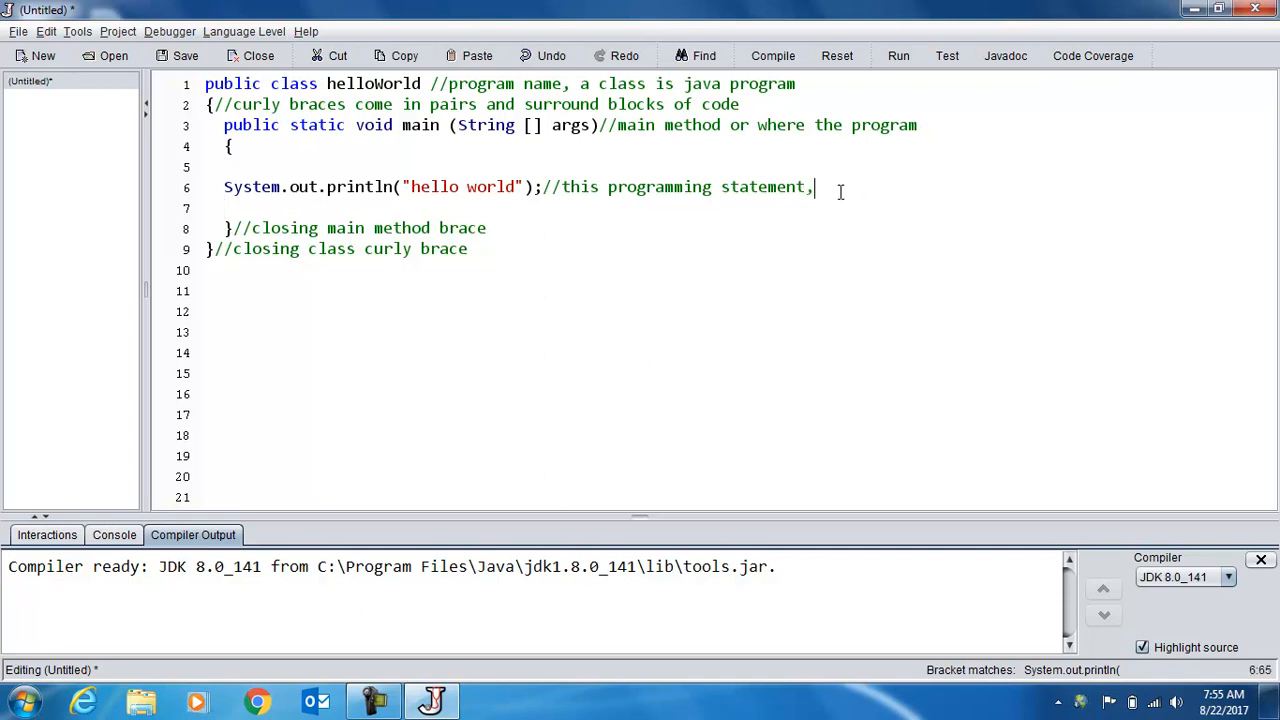
text(a)
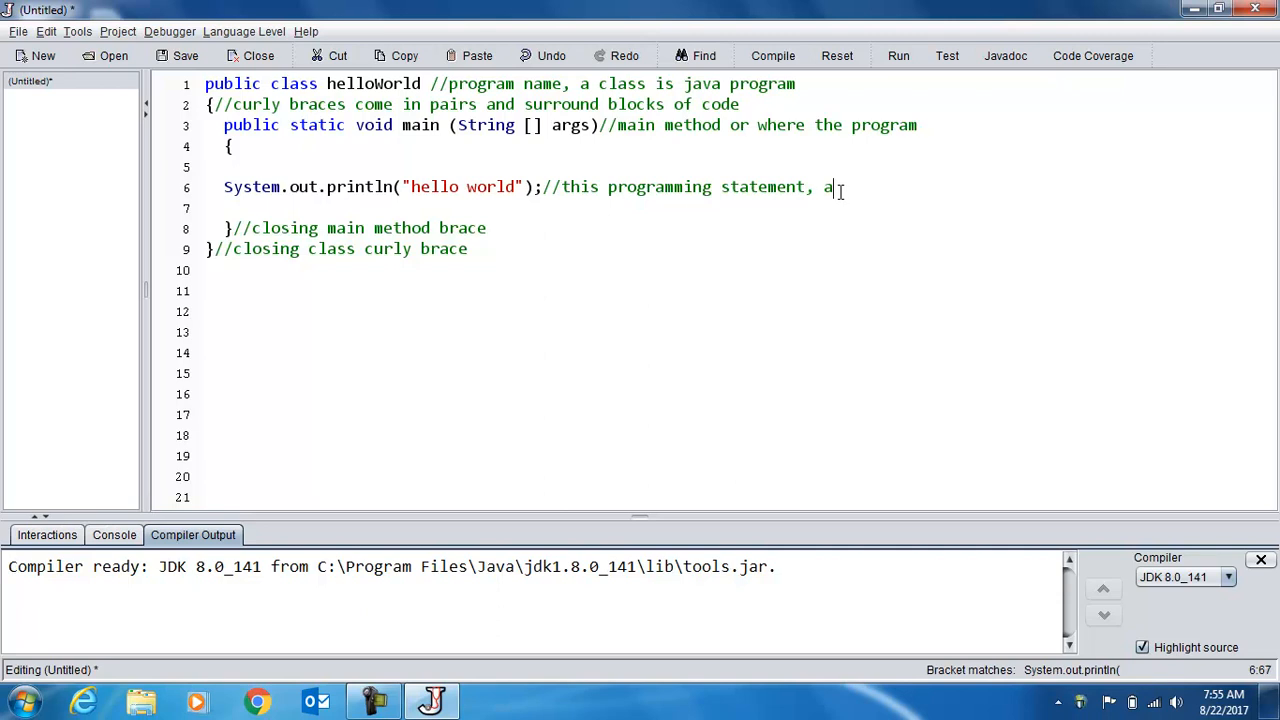
text(ll end with)
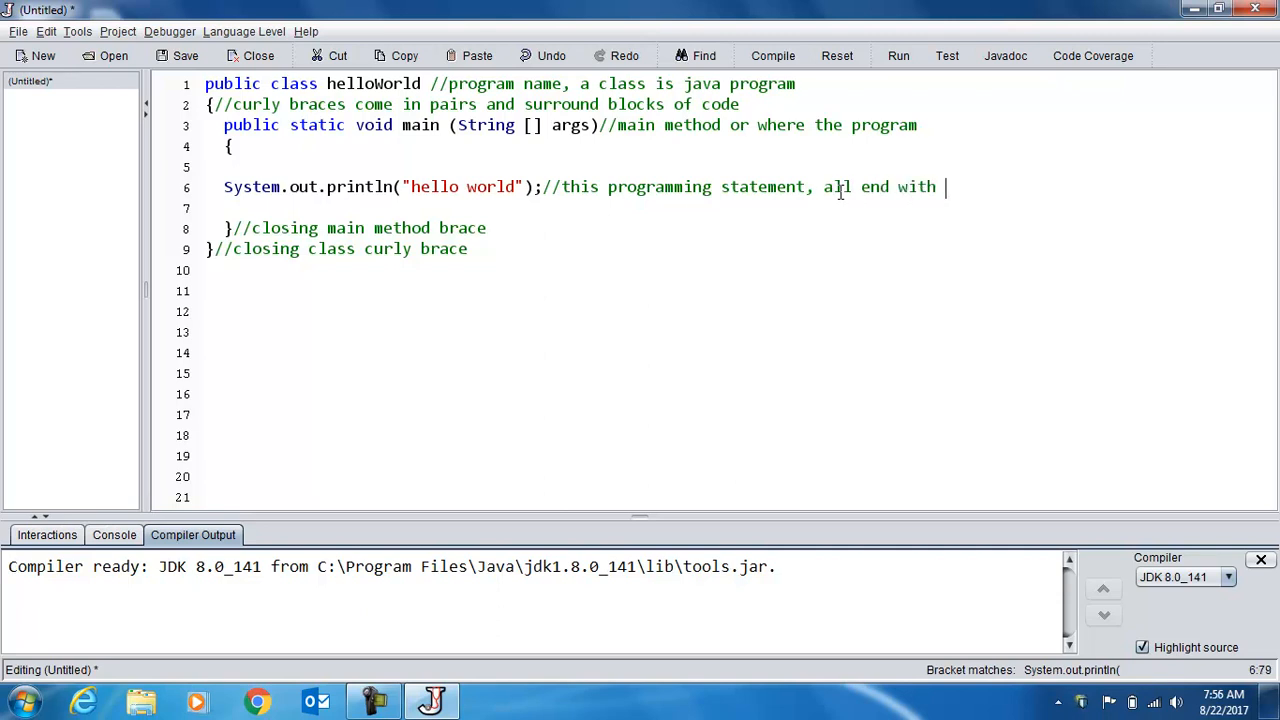
text(semic)
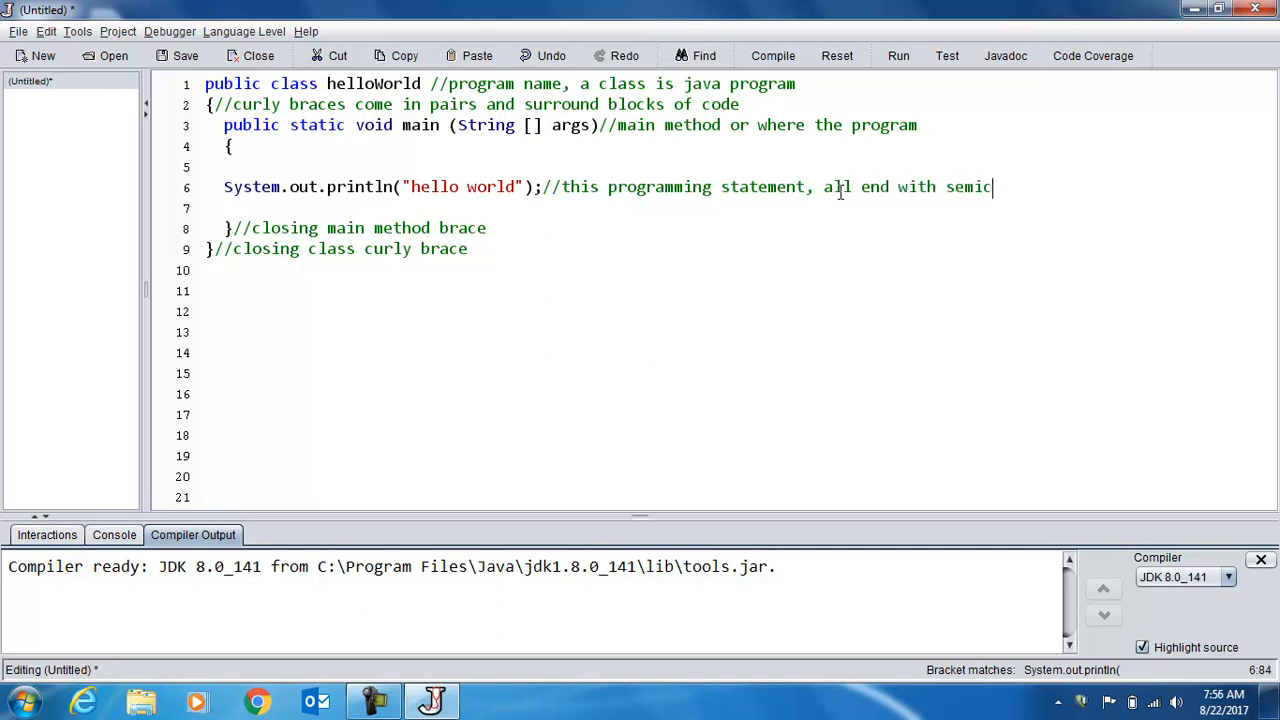
text(olon)
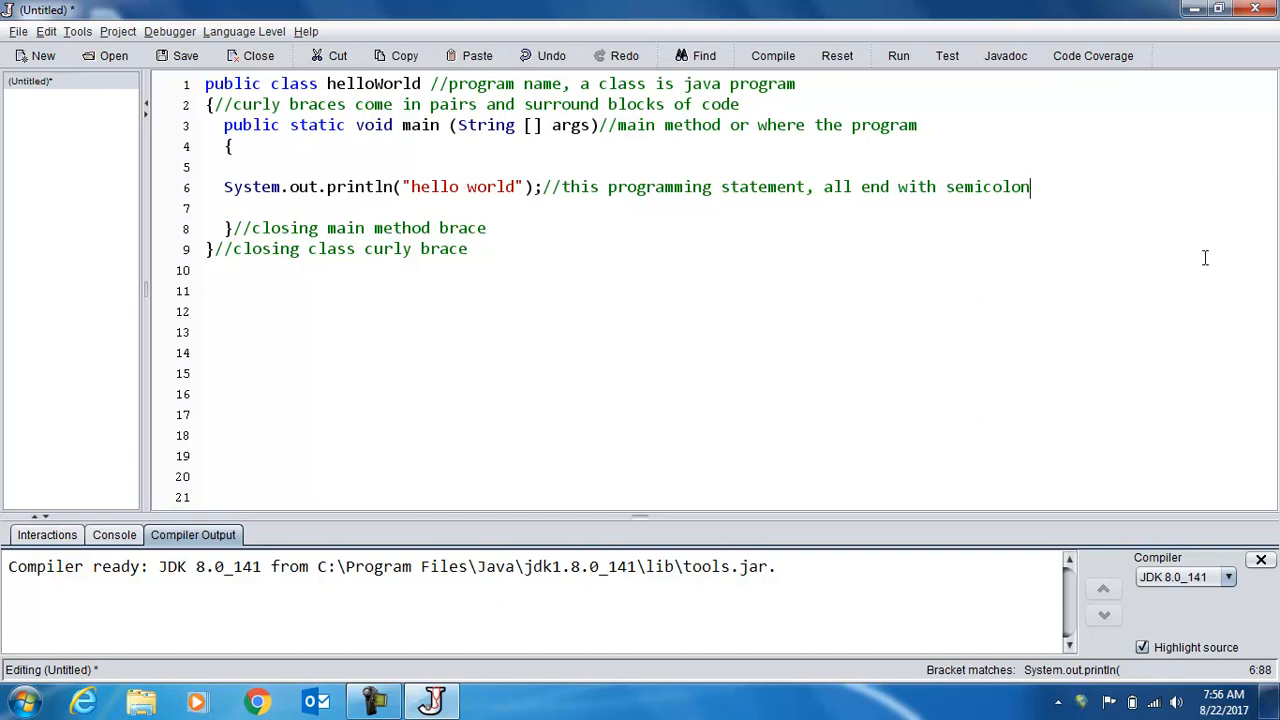
mouse_move(755, 282)
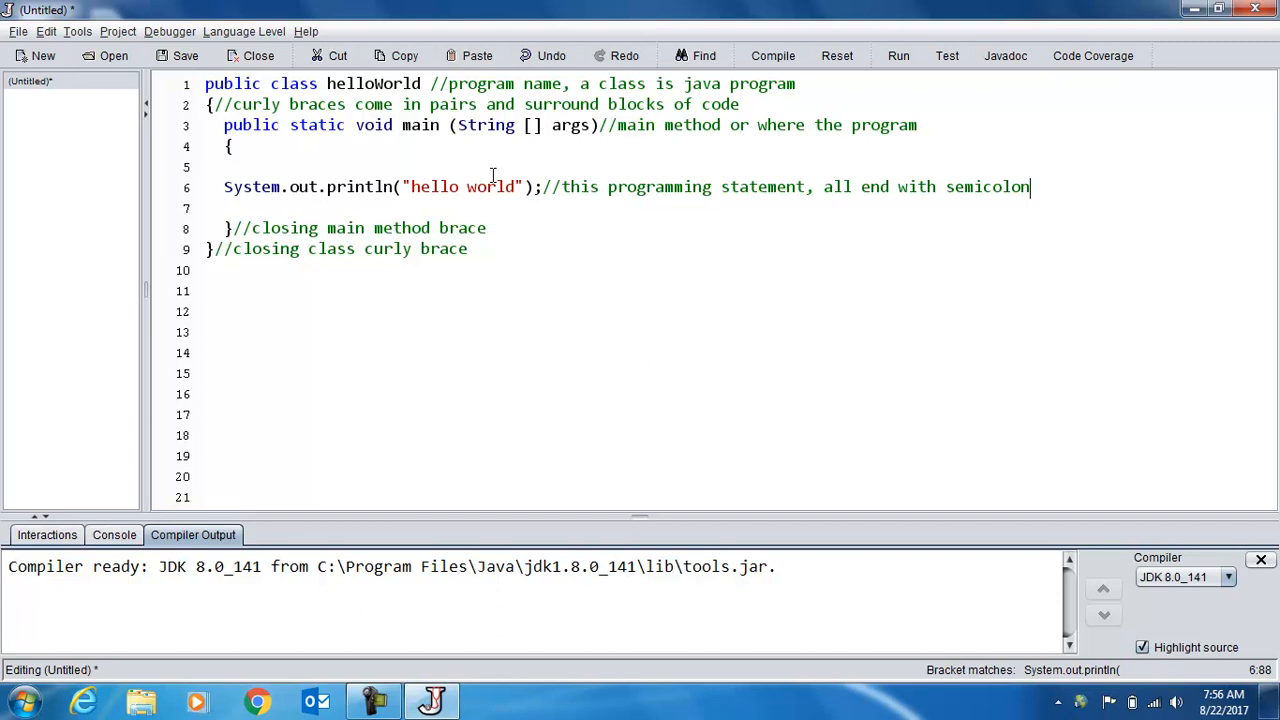
click(184, 55)
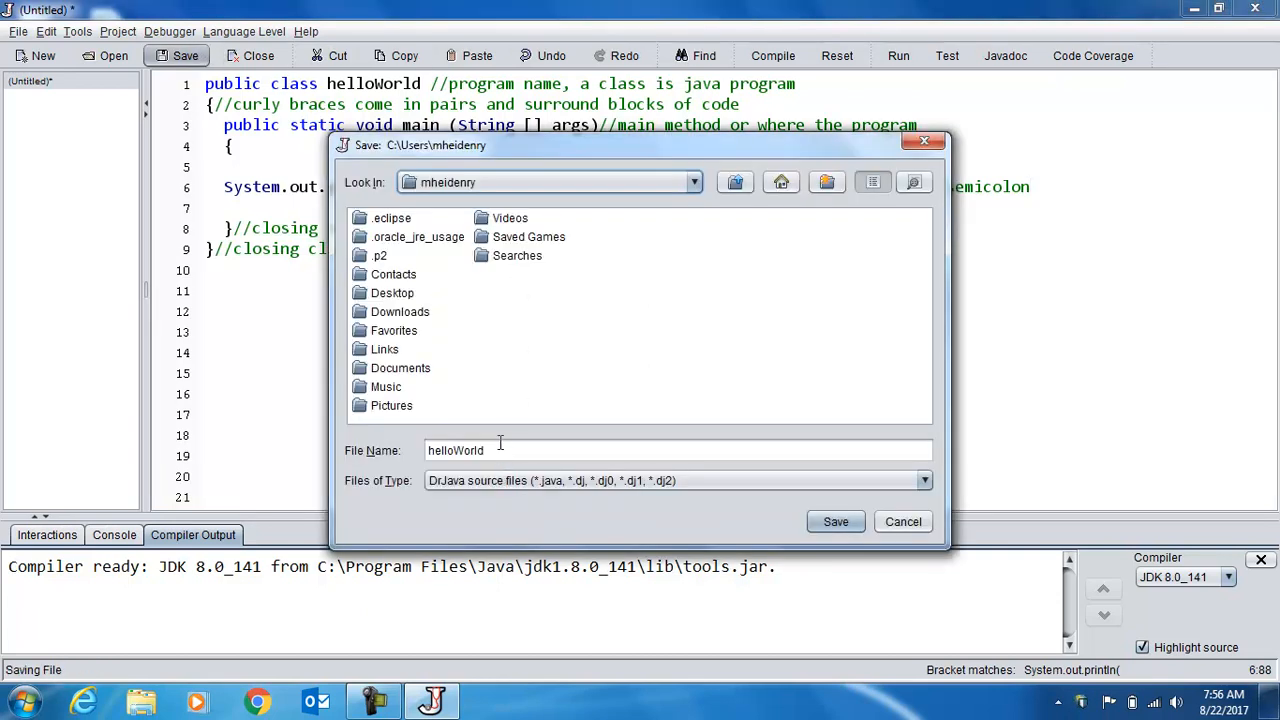
mouse_move(500, 510)
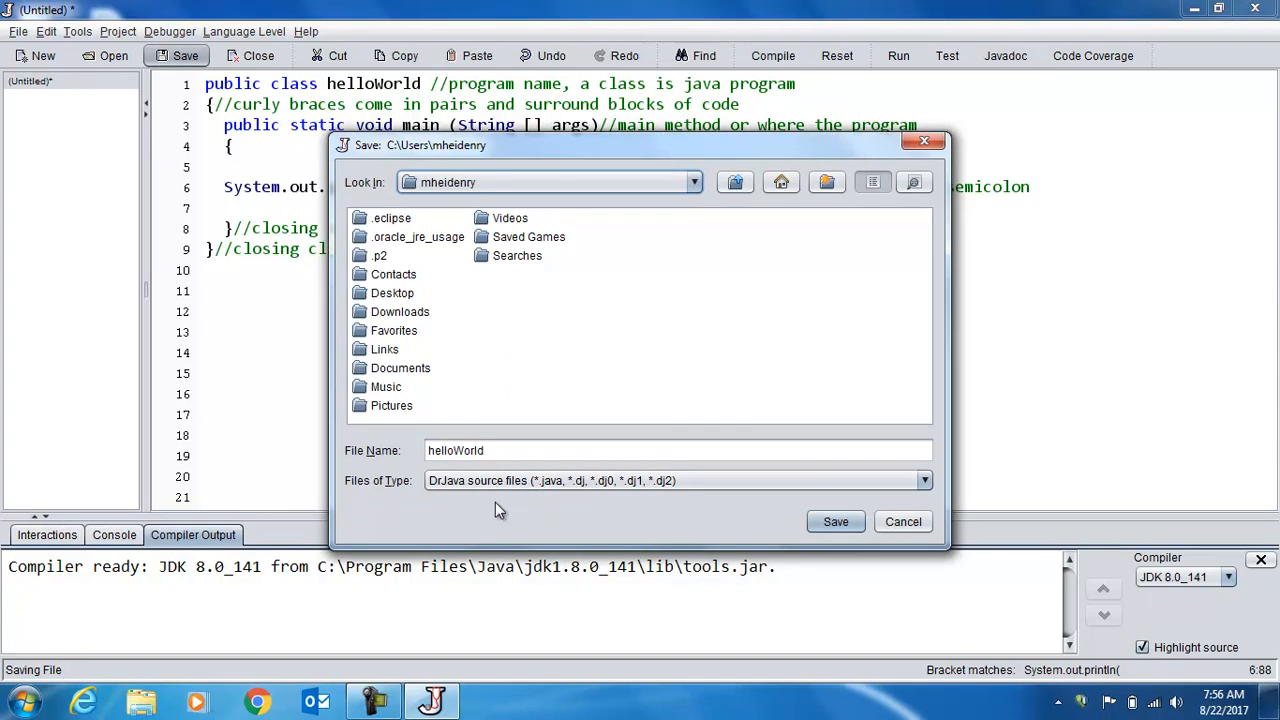
mouse_move(545, 497)
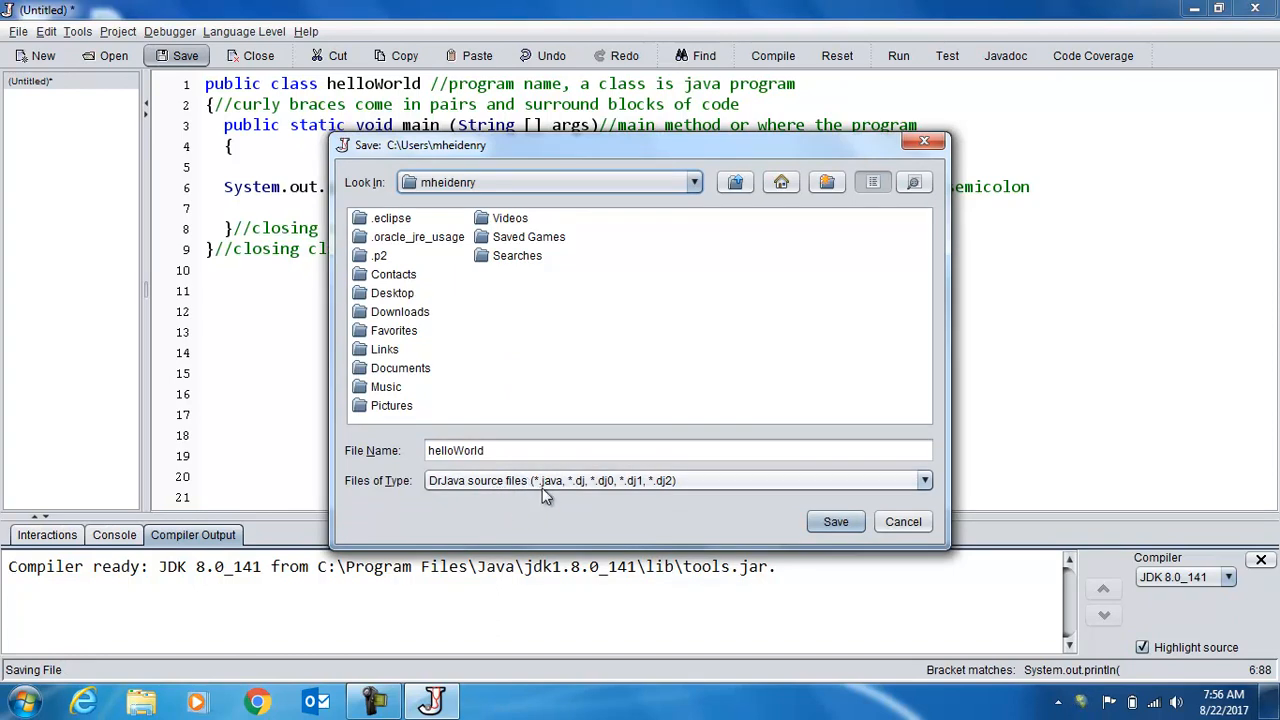
Save the file as helloWorld with the DrJava source file type.
click(678, 450)
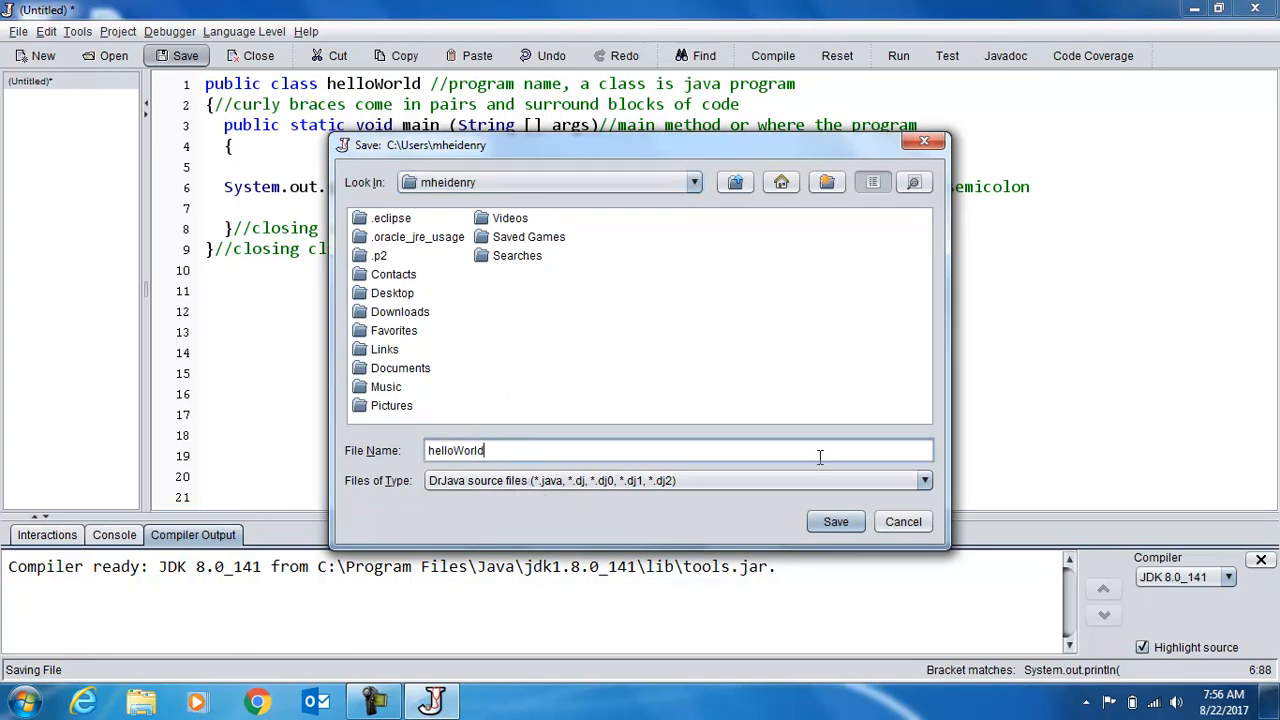
click(835, 521)
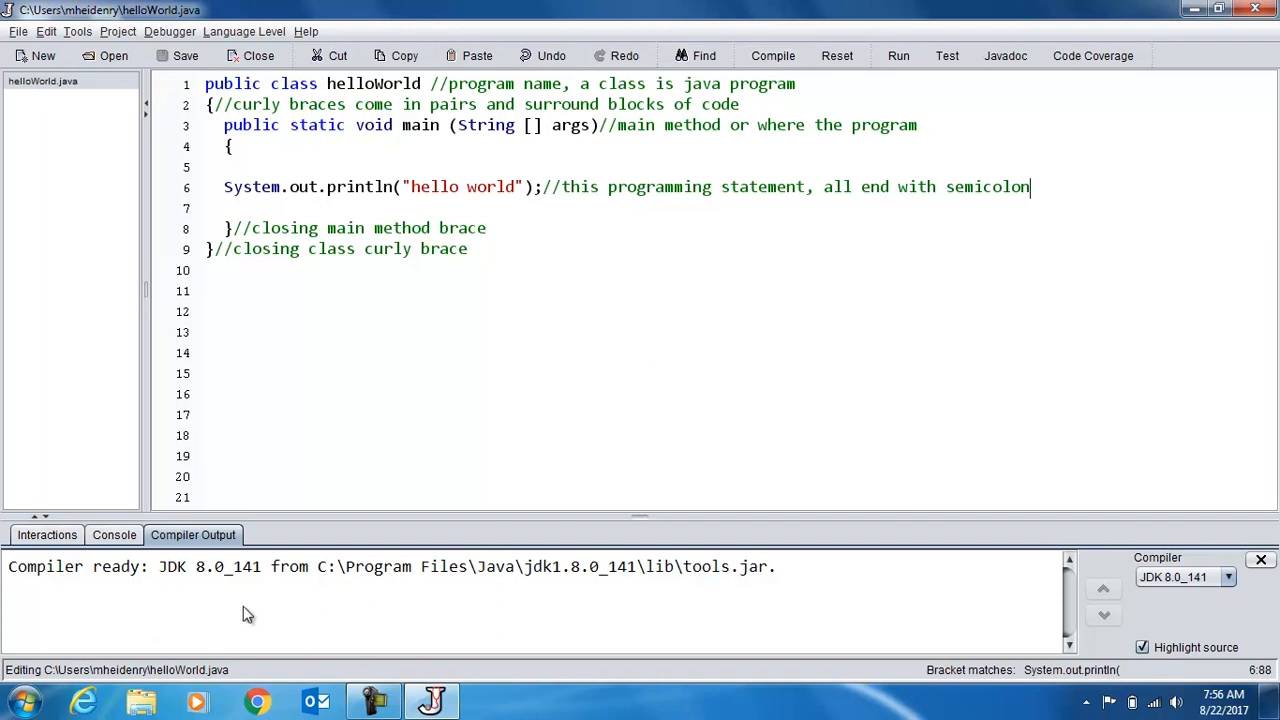
mouse_move(25, 685)
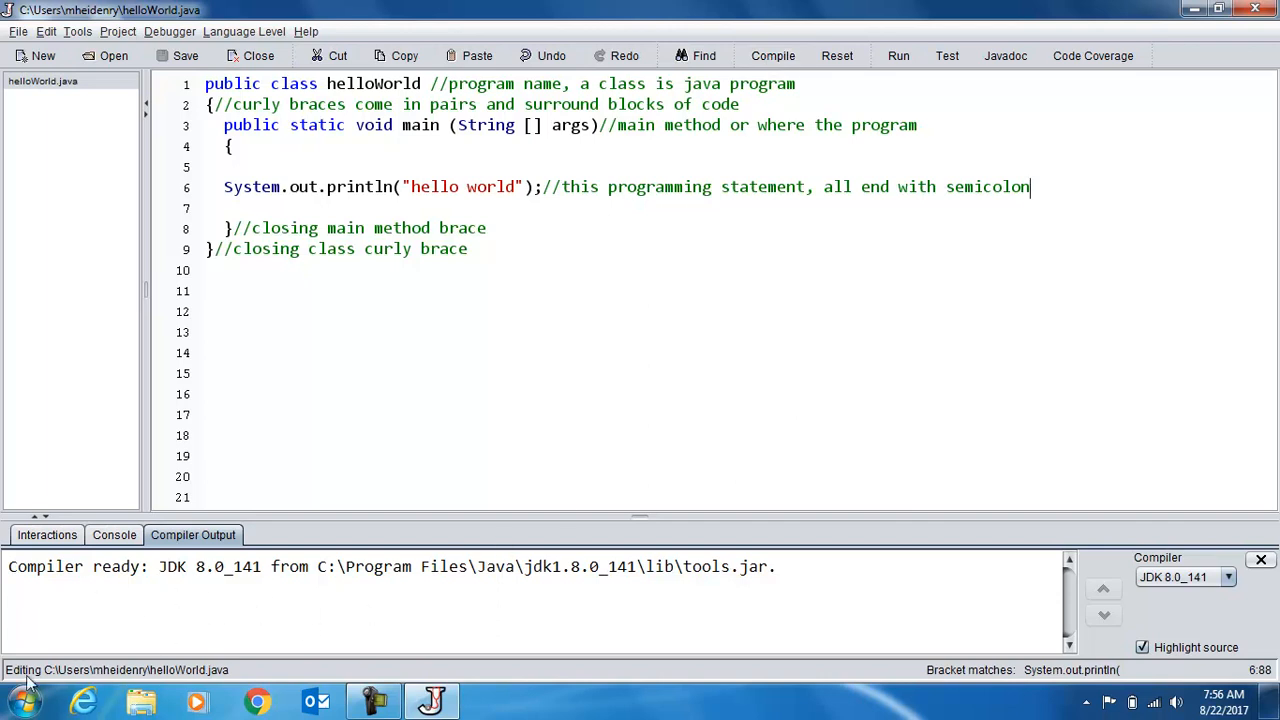
mouse_move(190, 680)
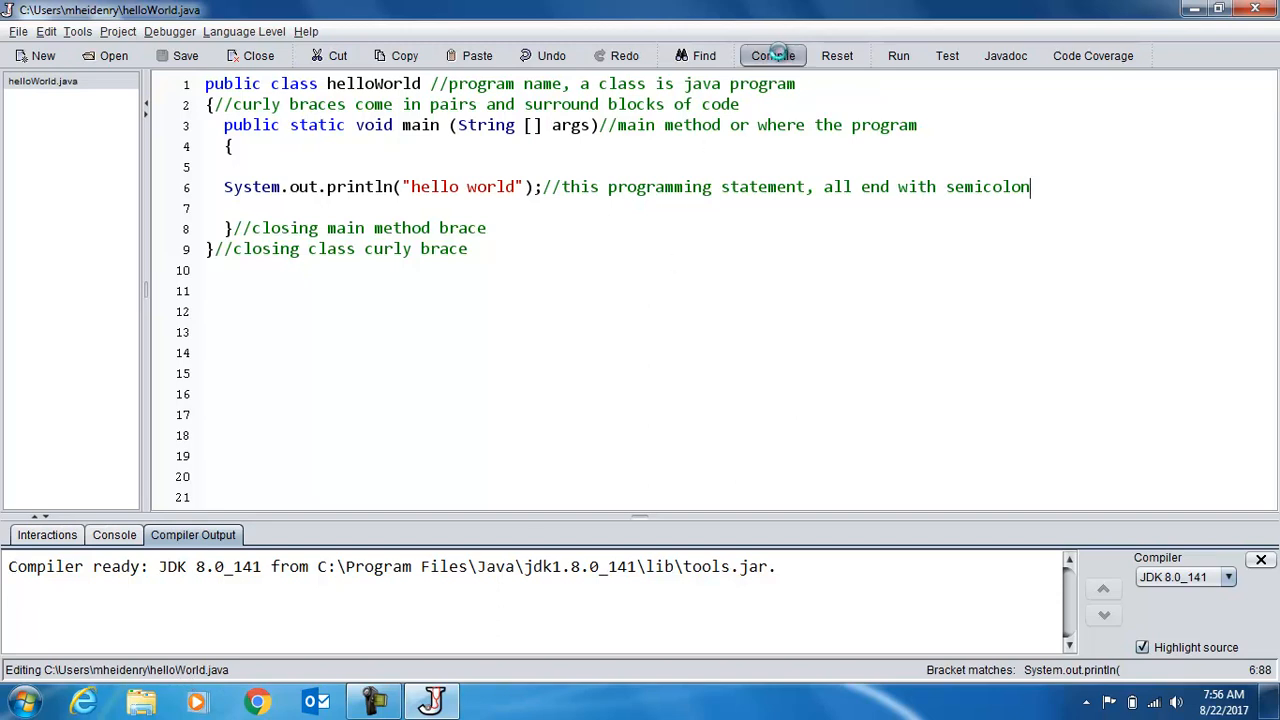
Compile and run helloWorld to print hello world, then recompile after deleting the semicolon.
click(772, 55)
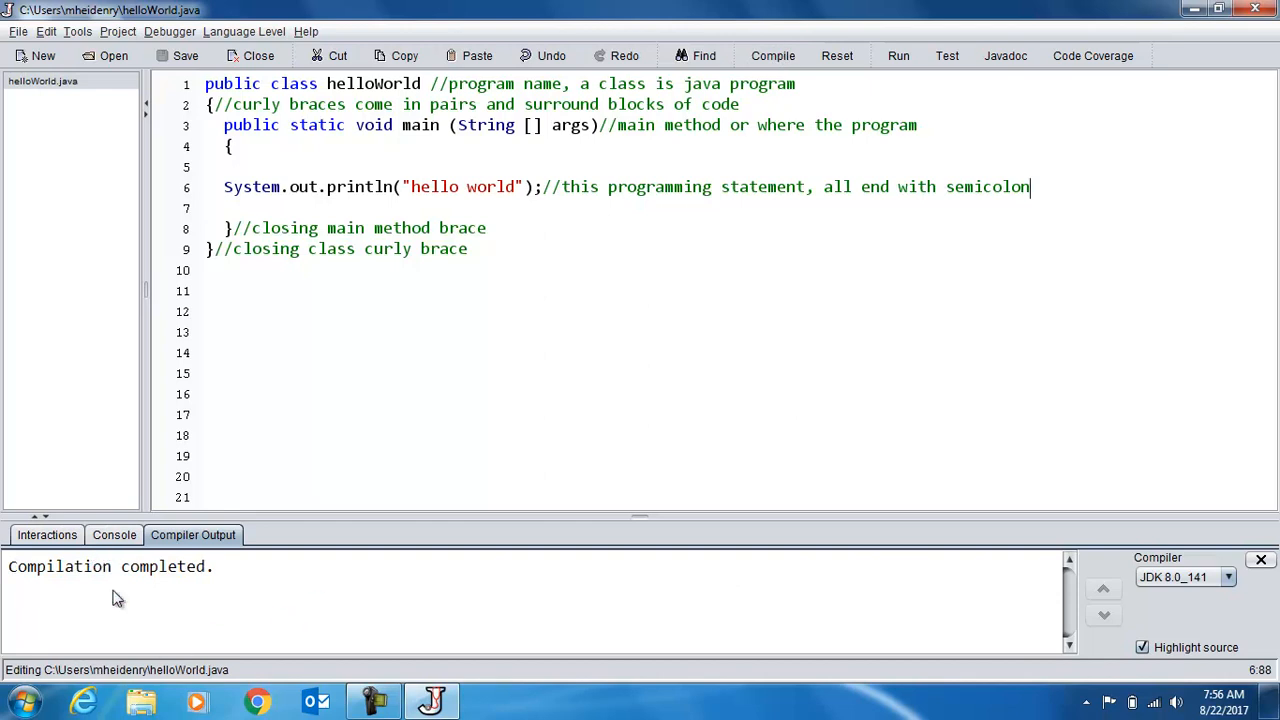
click(898, 55)
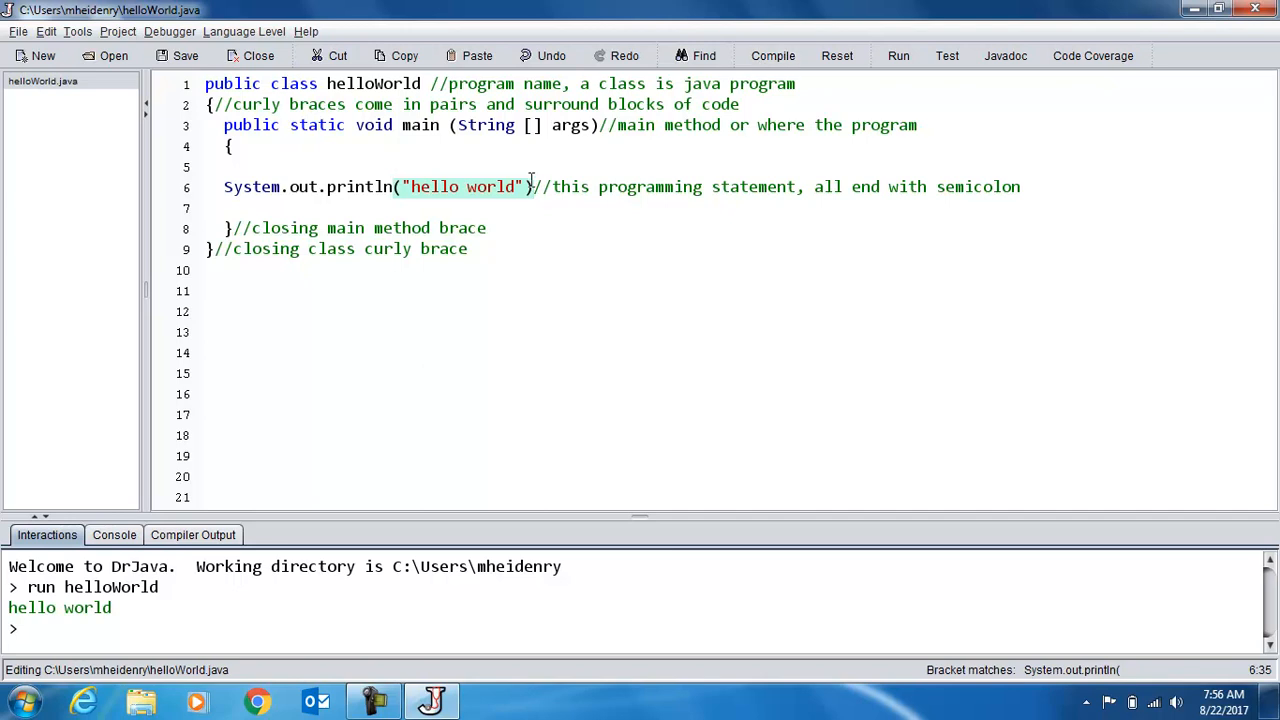
click(772, 55)
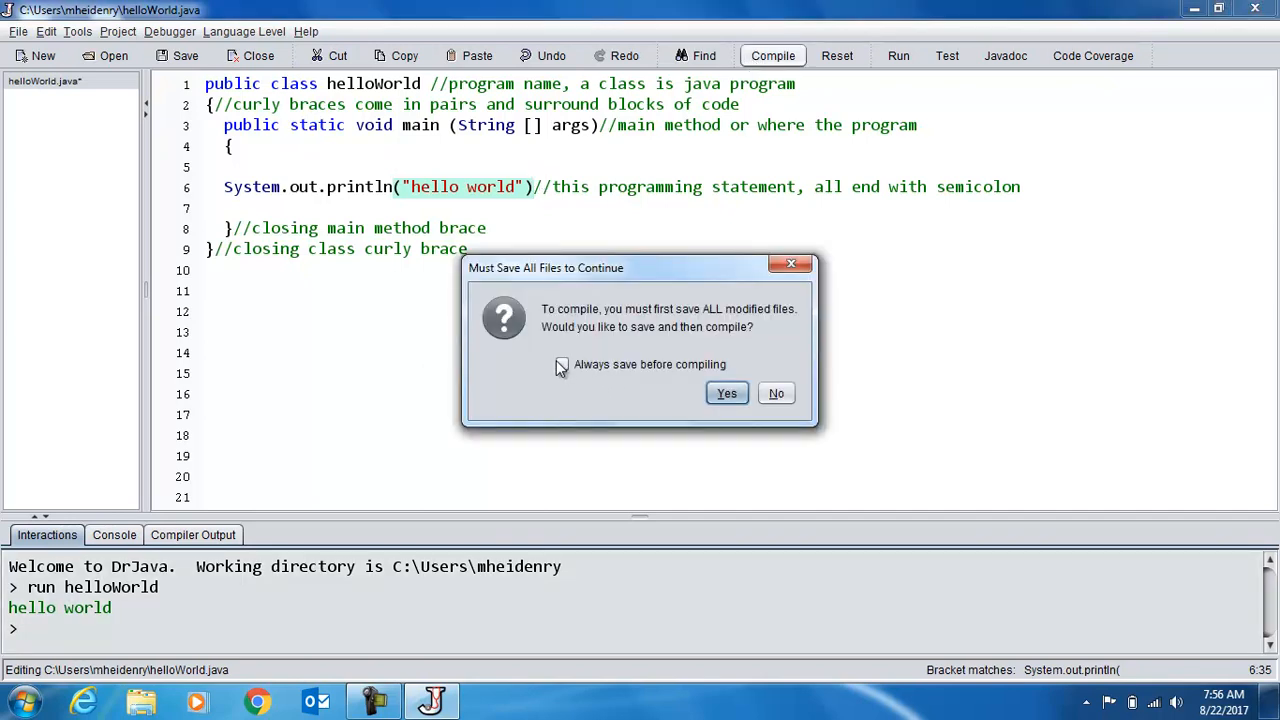
Save, restore the missing ';' on line 6, then recompile and run to print hello world.
click(562, 364)
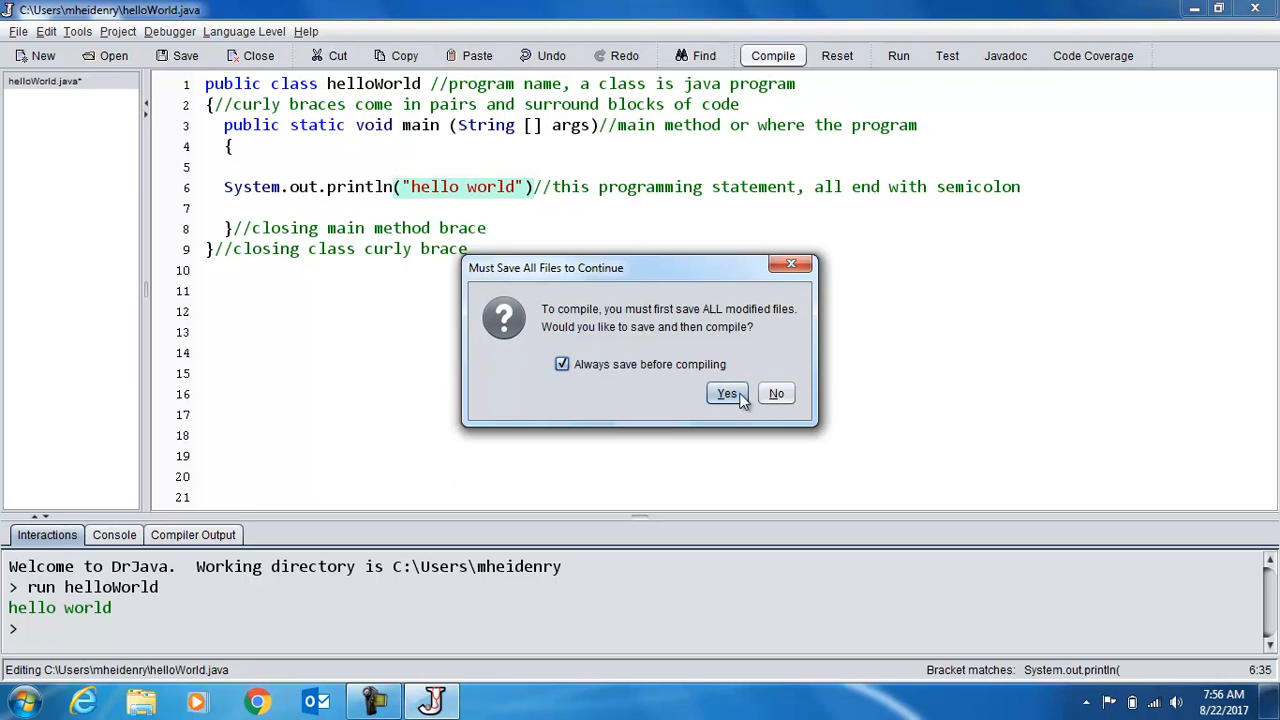
click(727, 393)
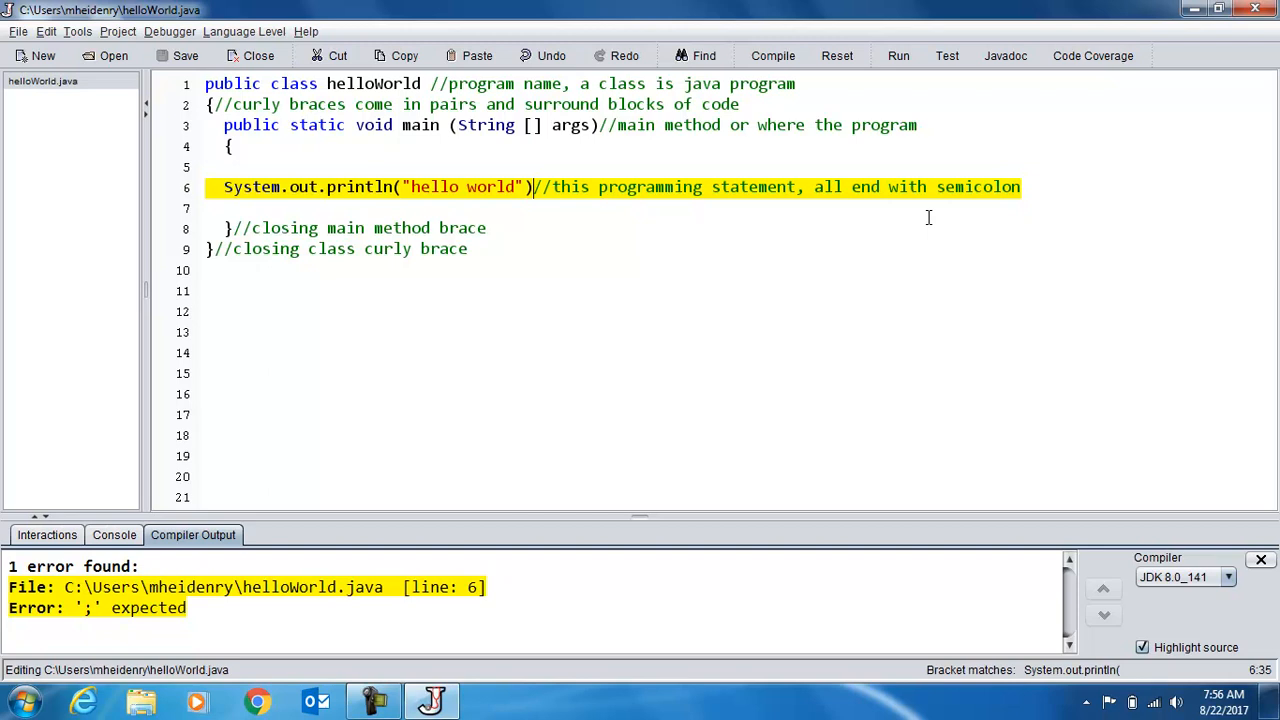
mouse_move(80, 605)
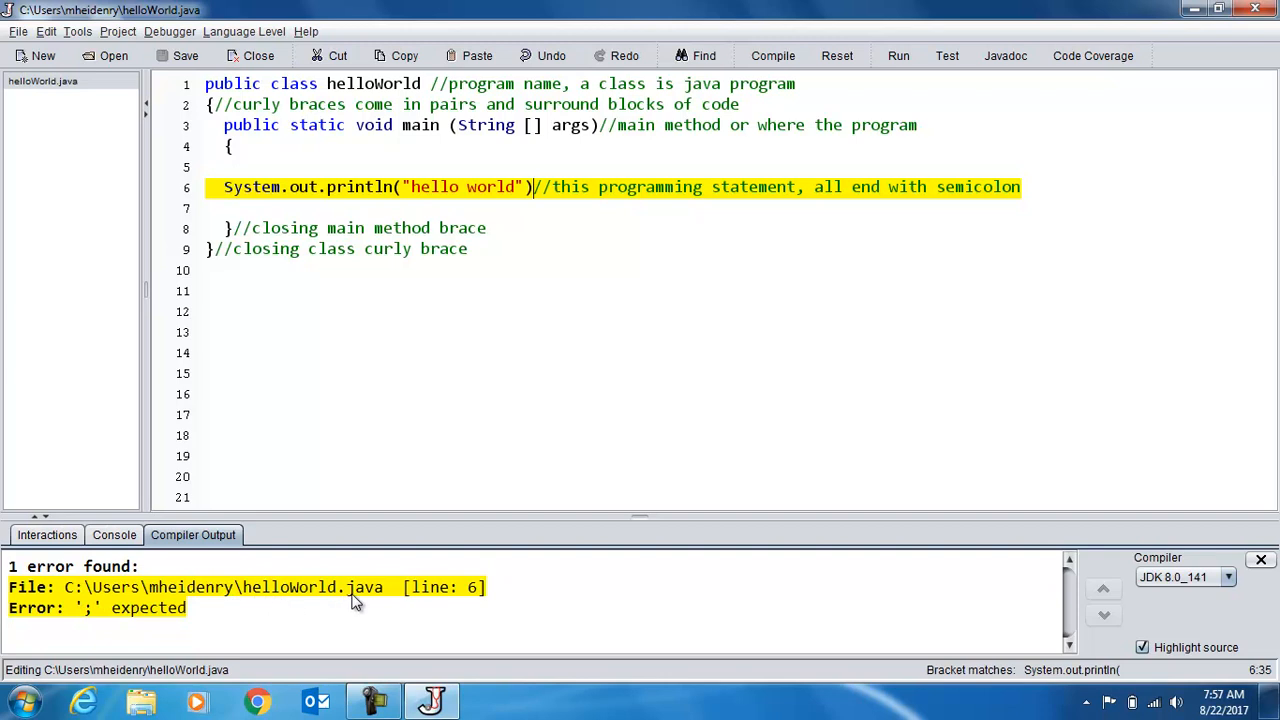
mouse_move(197, 187)
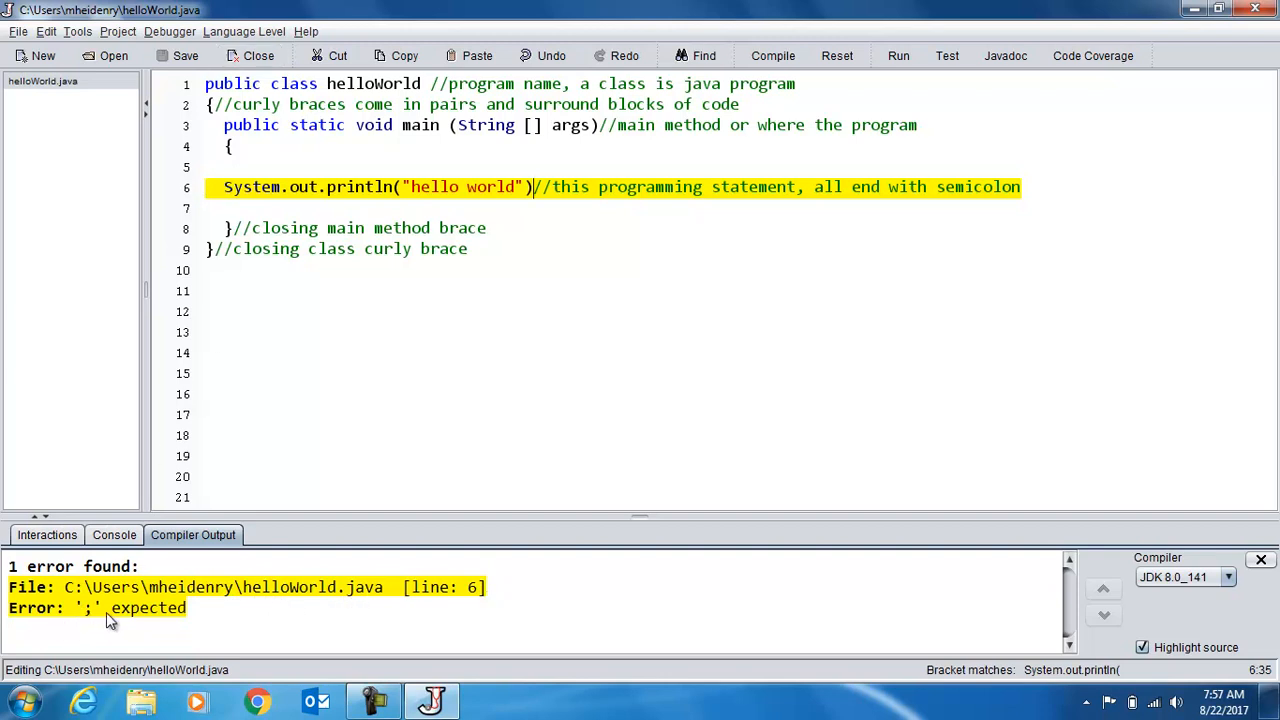
mouse_move(92, 611)
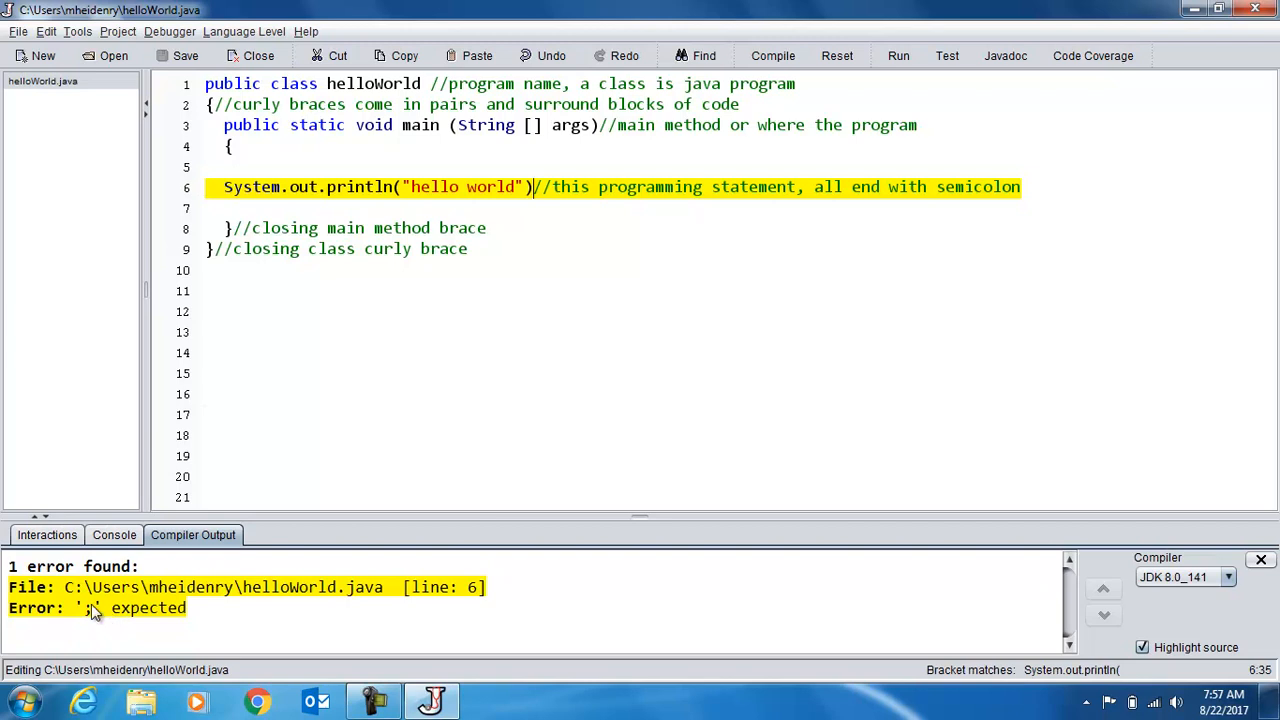
click(629, 187)
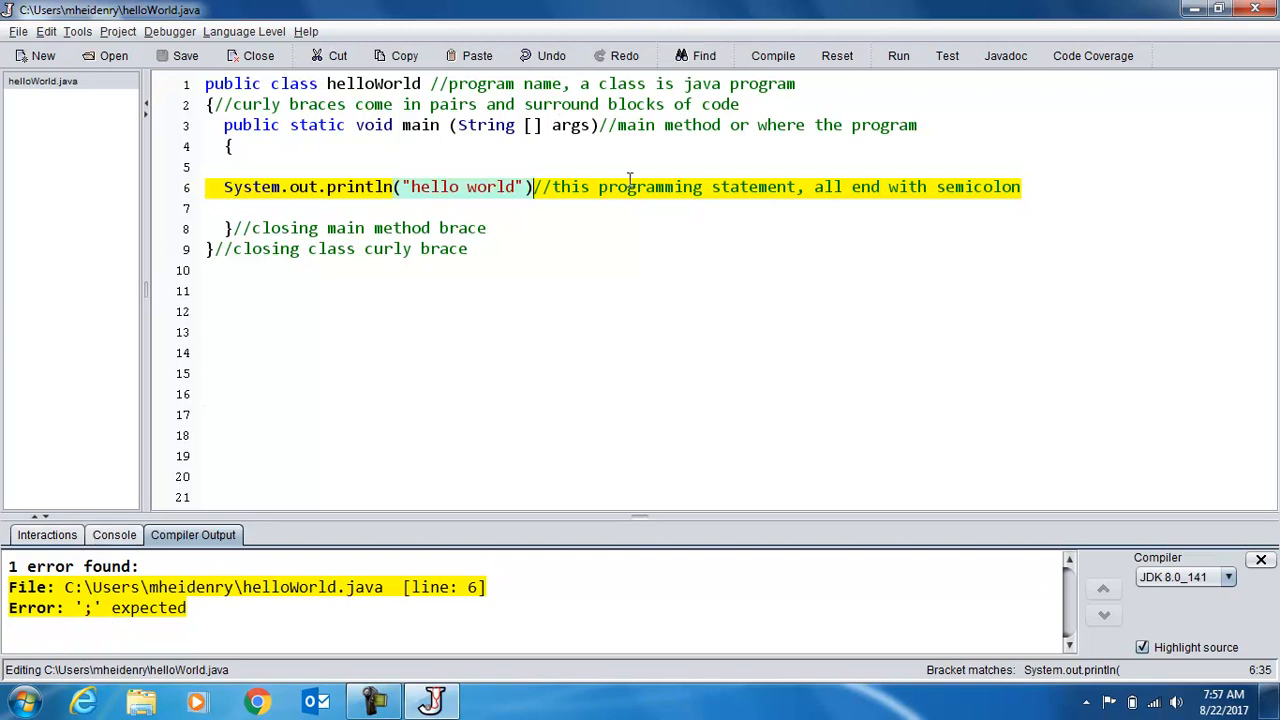
text(;)
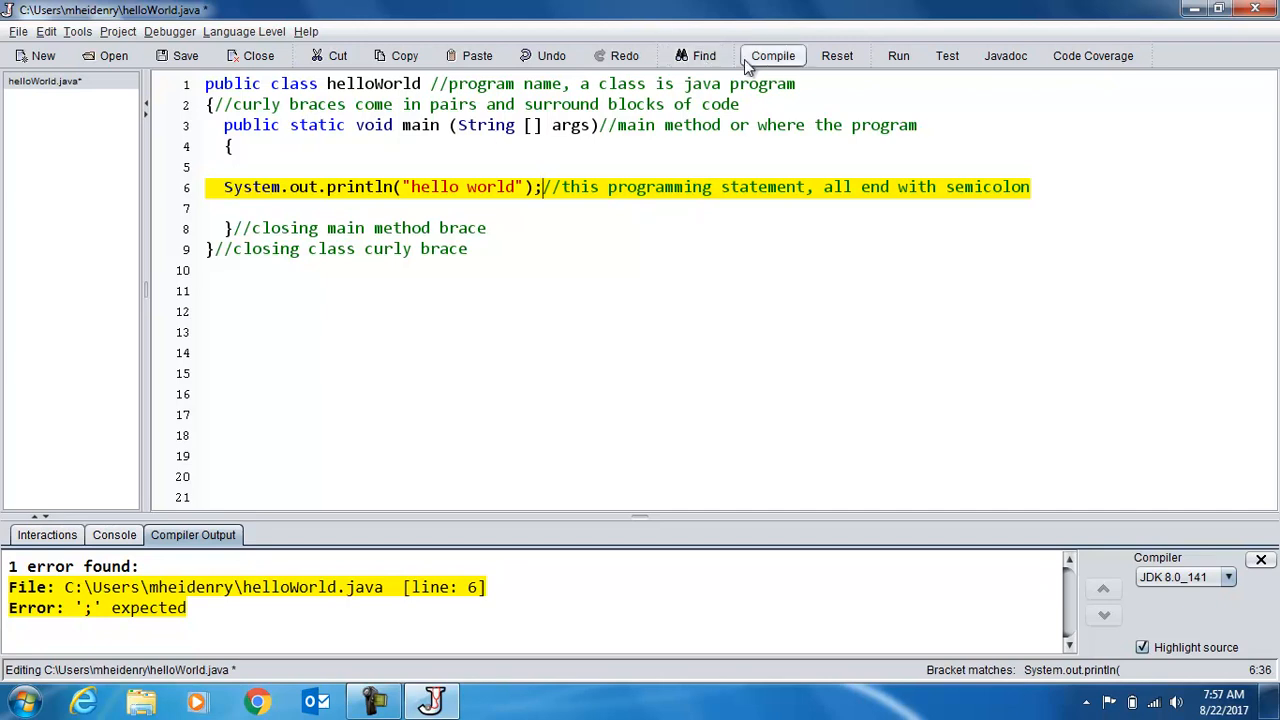
click(772, 55)
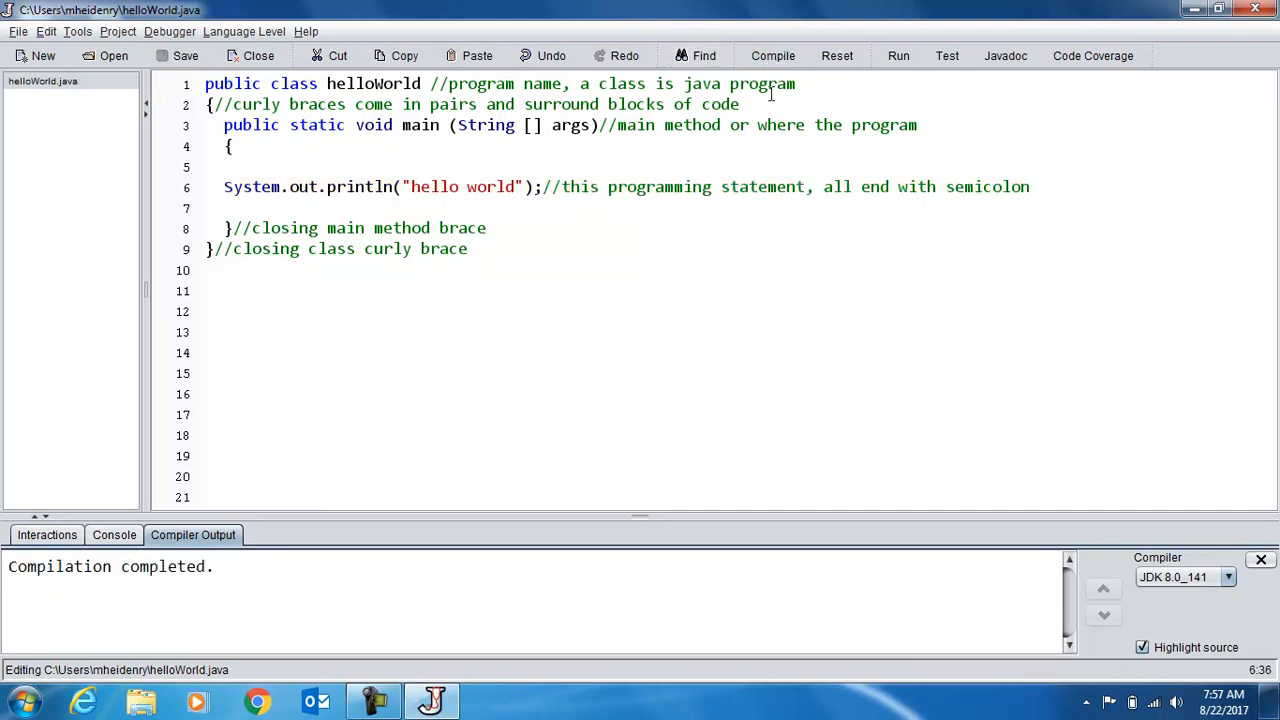
click(897, 55)
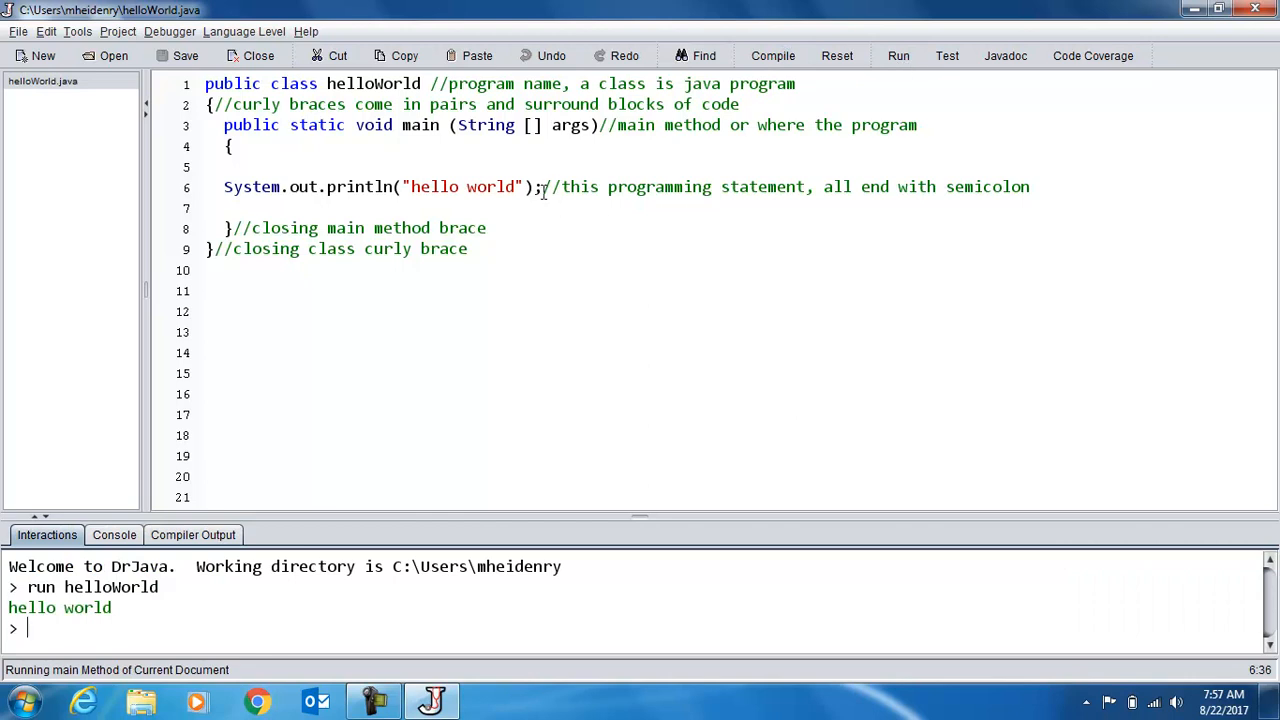
Insert blank lines below line 9 and add System.out.println("hello world"); statements in main.
drag(224, 187, 542, 187)
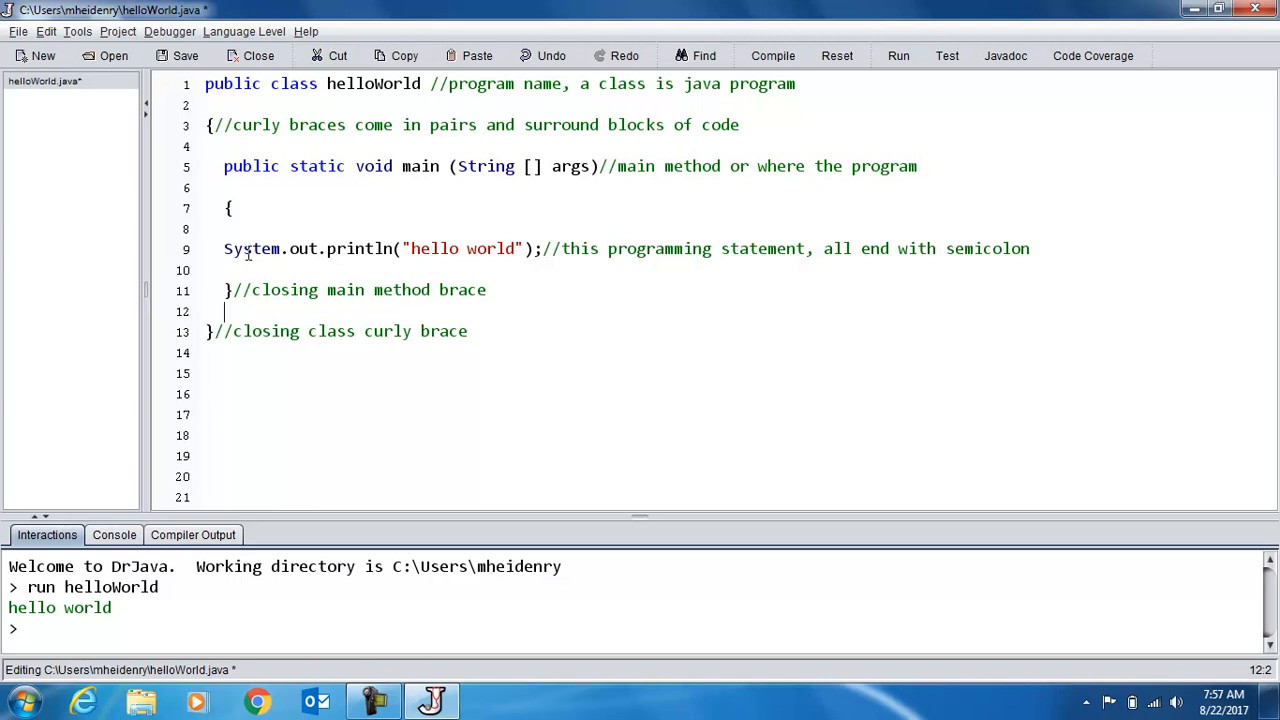
drag(223, 248, 540, 248)
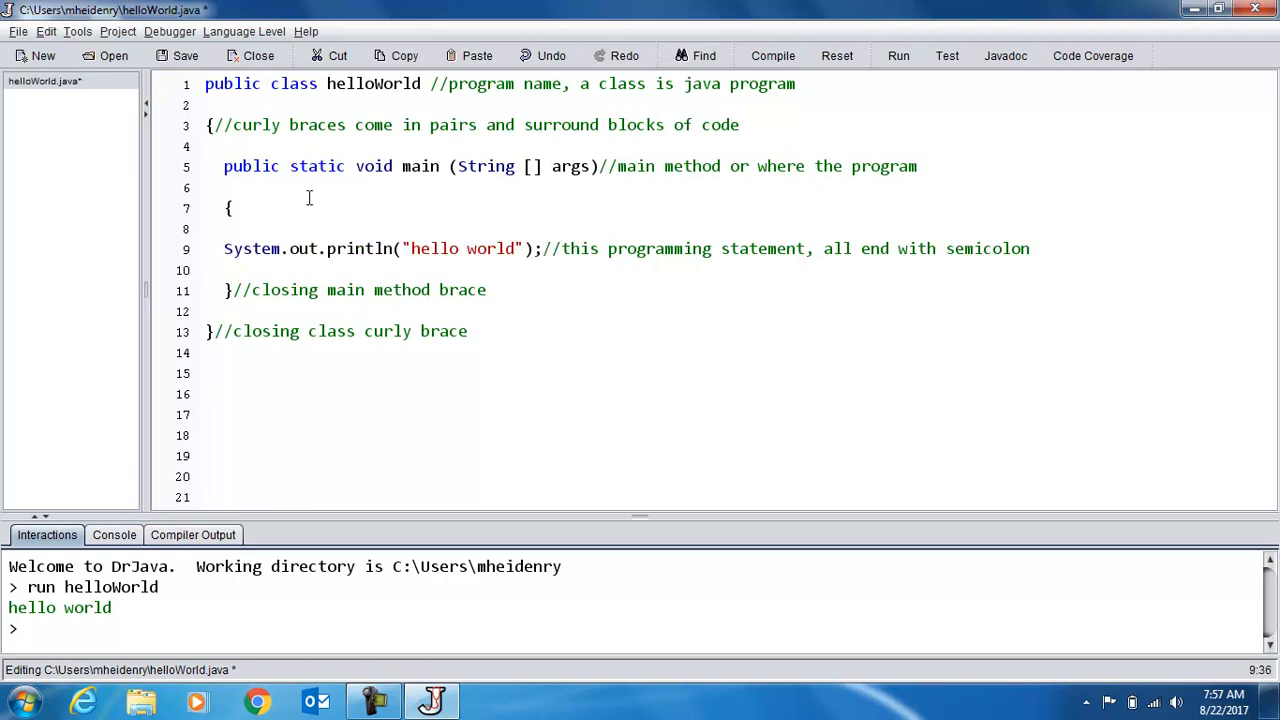
key(enter)
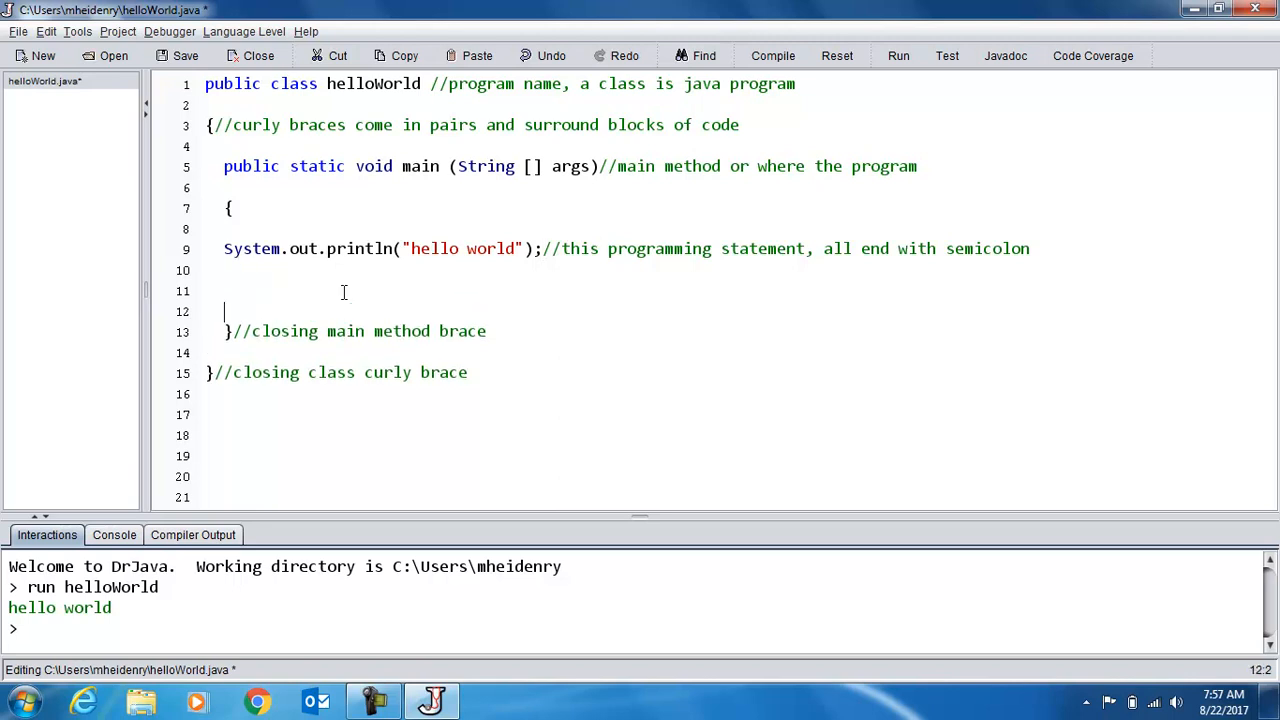
text(System.out.println("hello world");  System.out.println("hello world");)
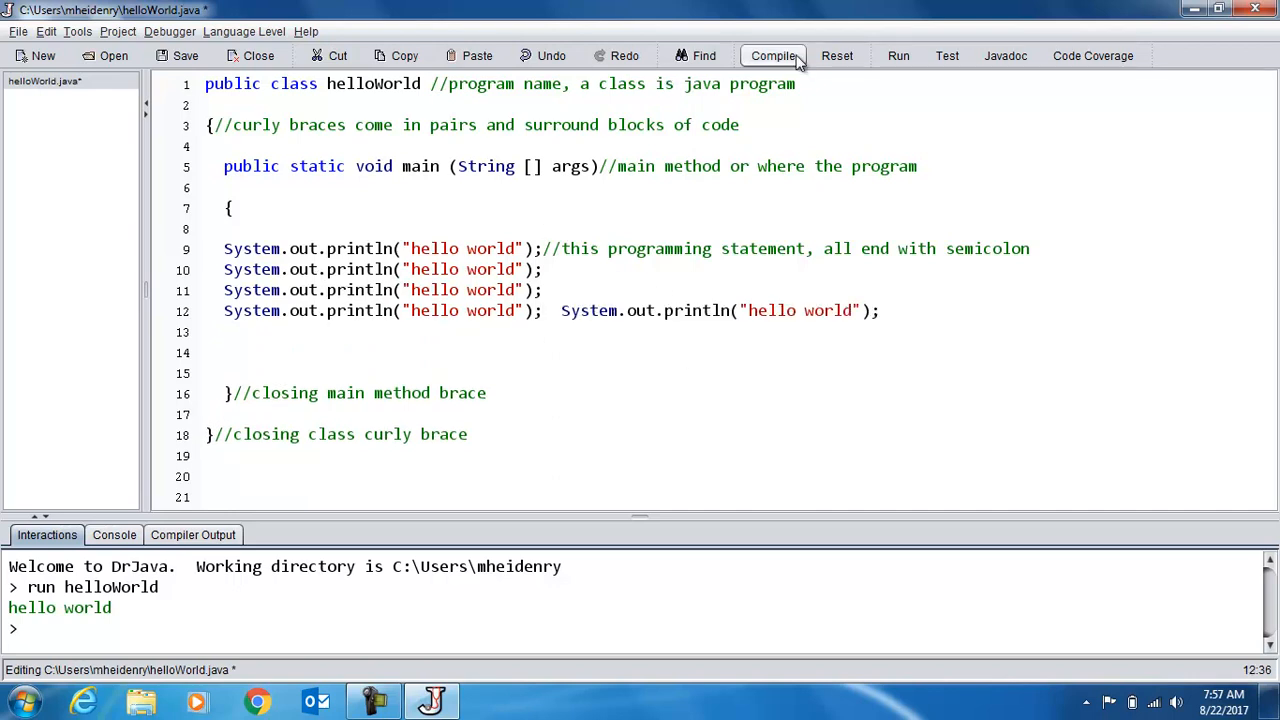
Recompile and run the expanded helloWorld so hello world prints five times.
click(772, 55)
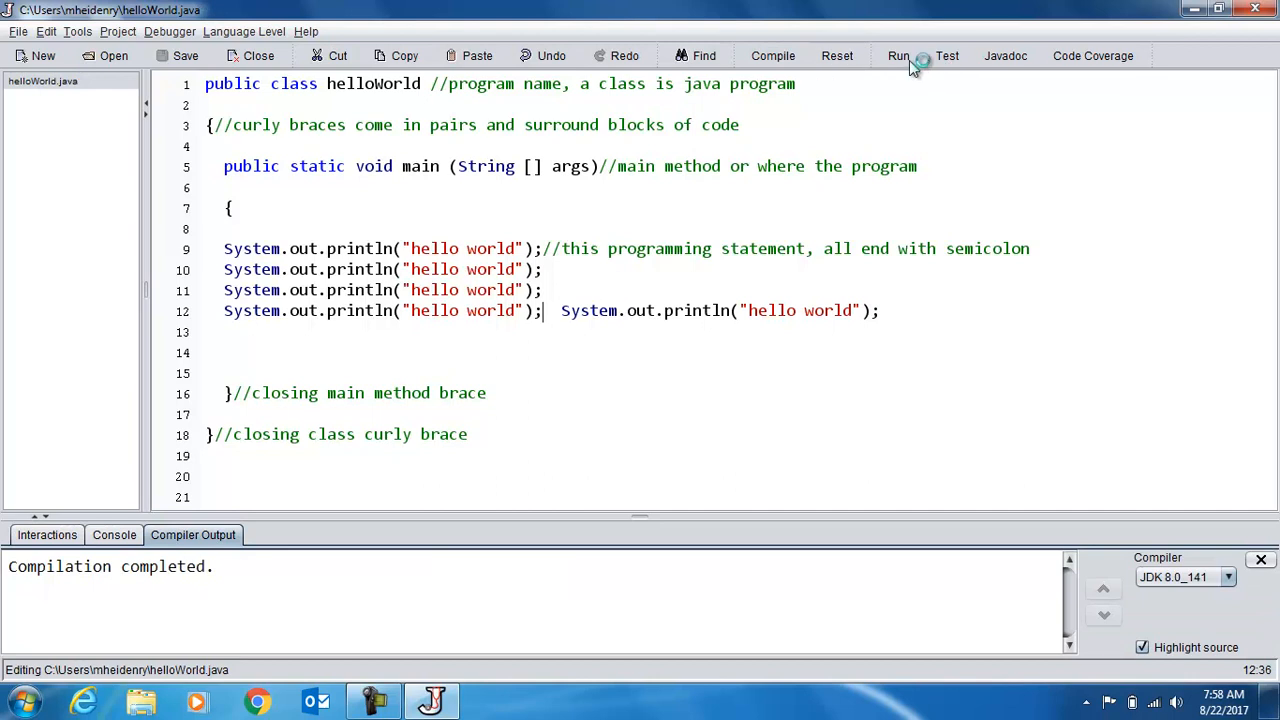
click(897, 55)
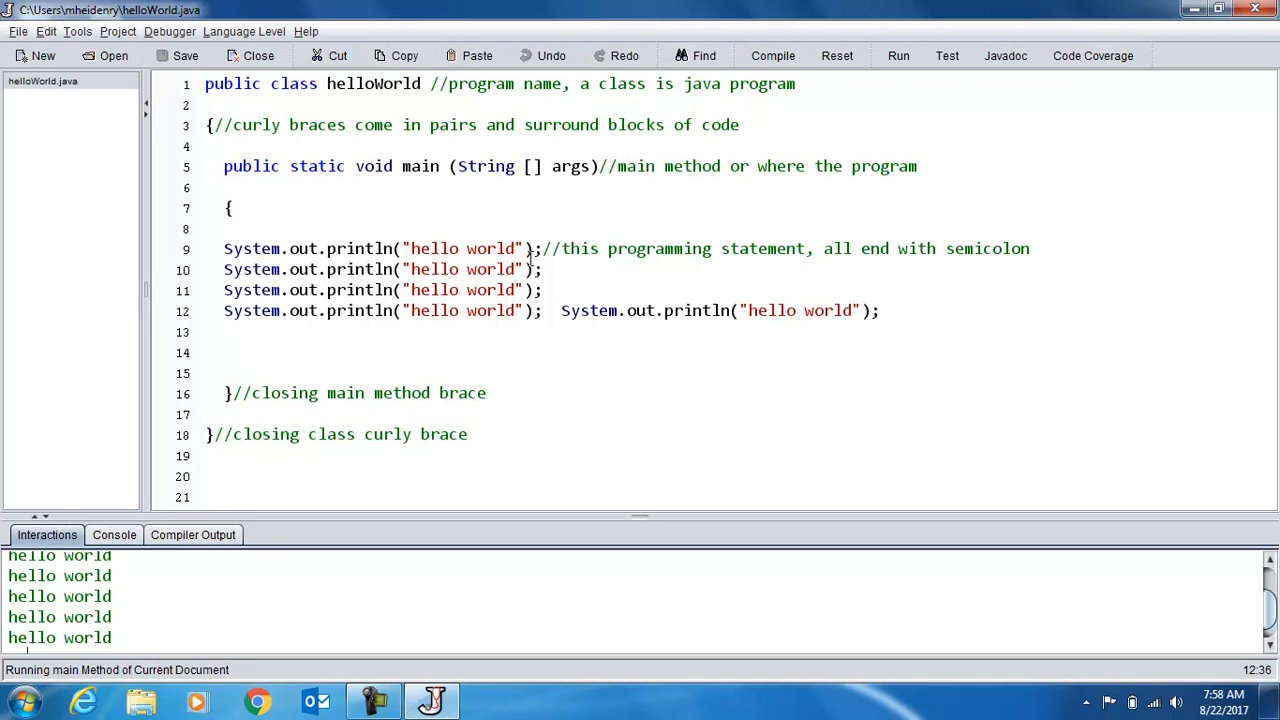
Replace 'hello world' on line 9 with a spaced "M M" string and recompile.
double_click(461, 248)
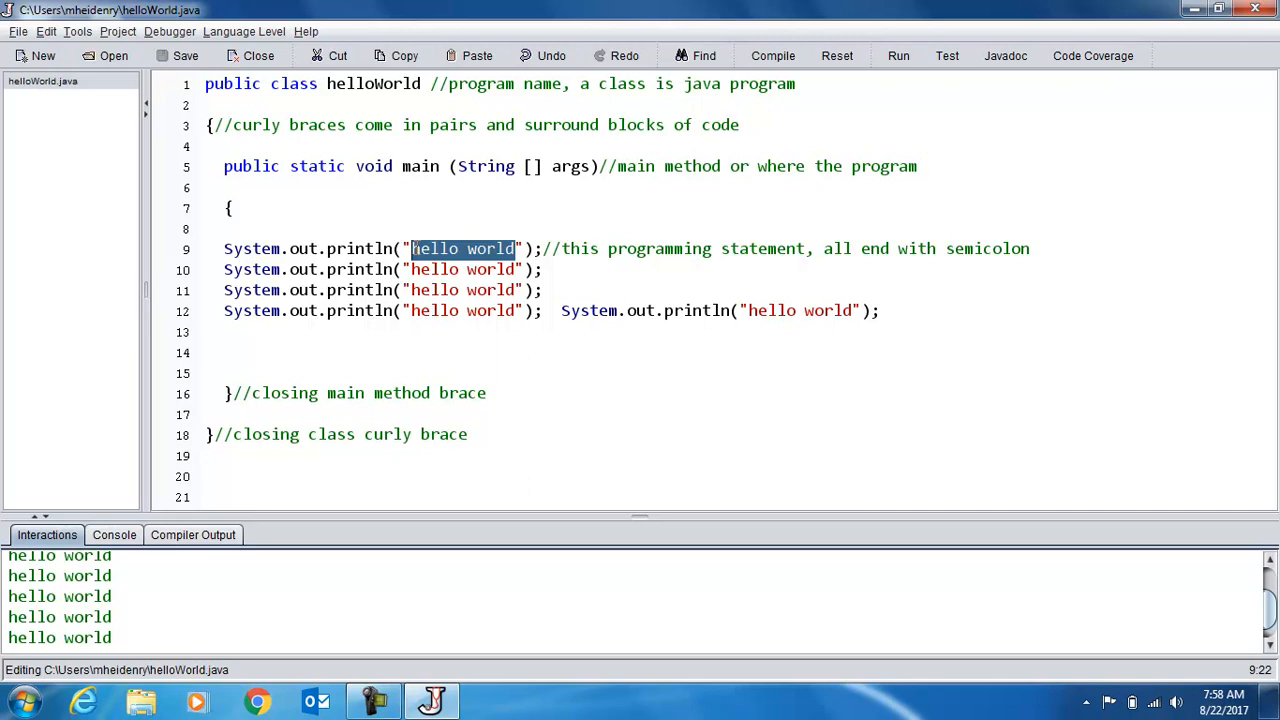
text(a)
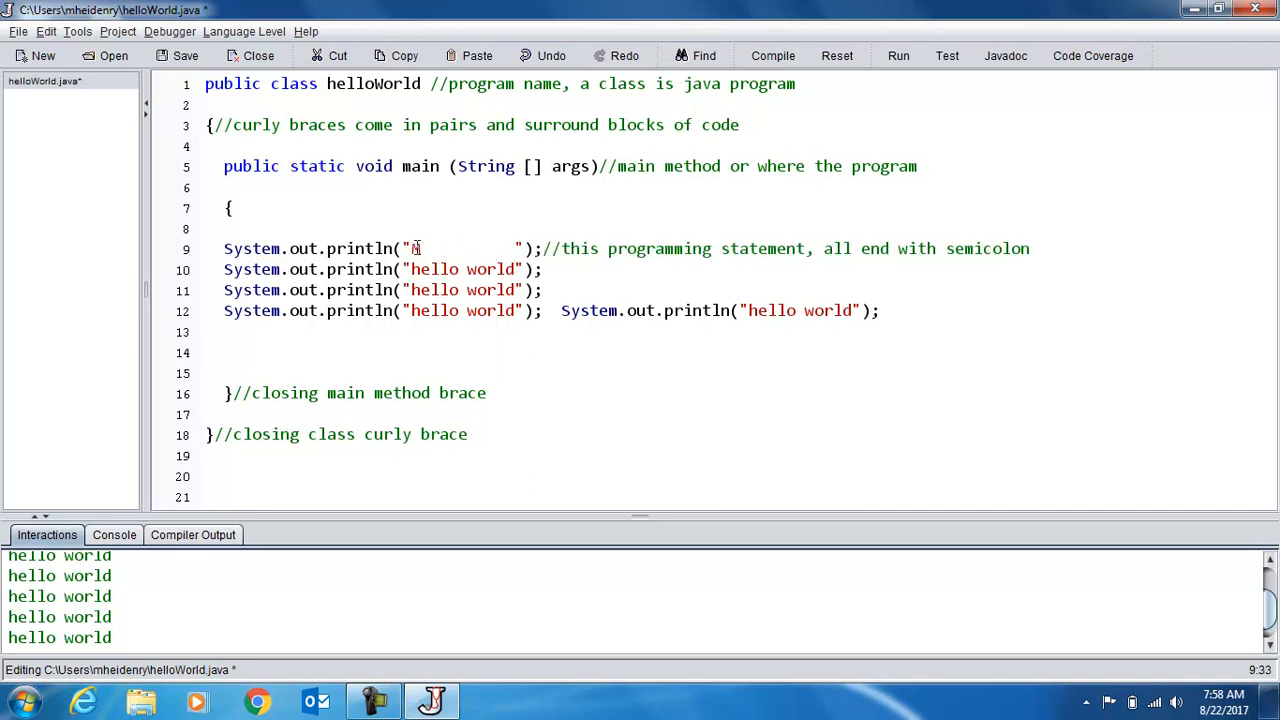
text(M)
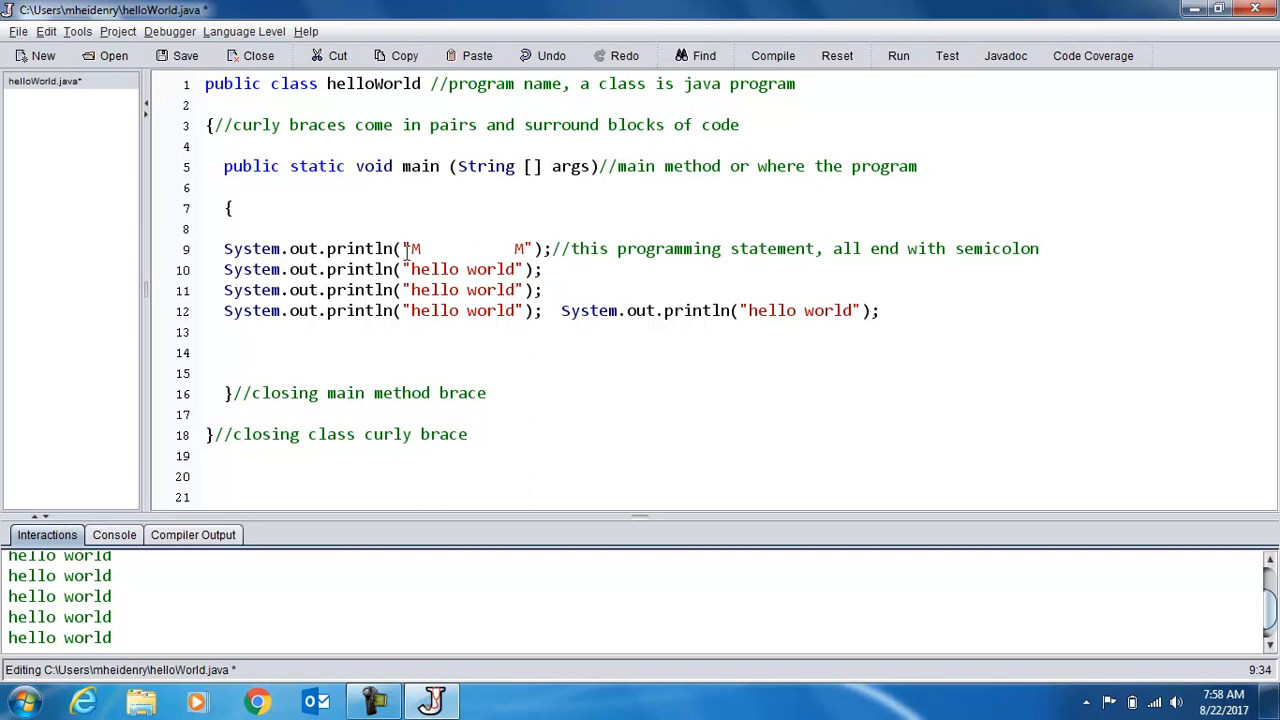
drag(224, 248, 562, 248)
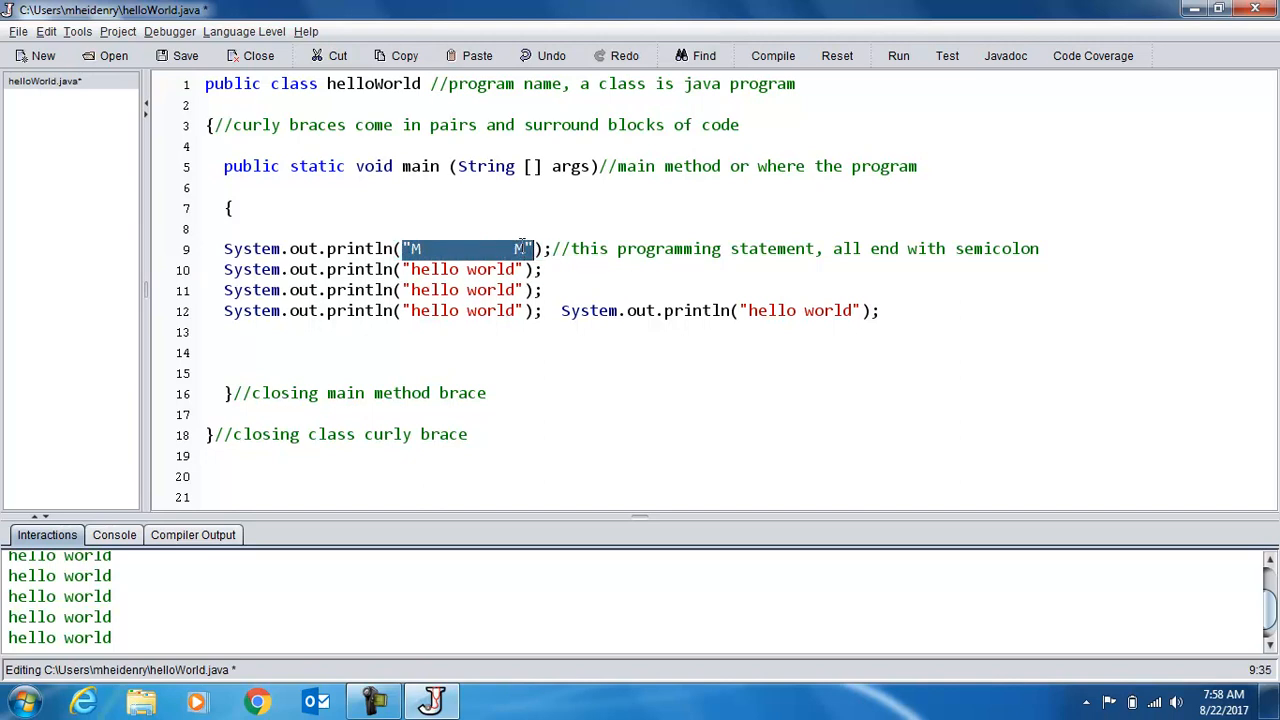
click(772, 55)
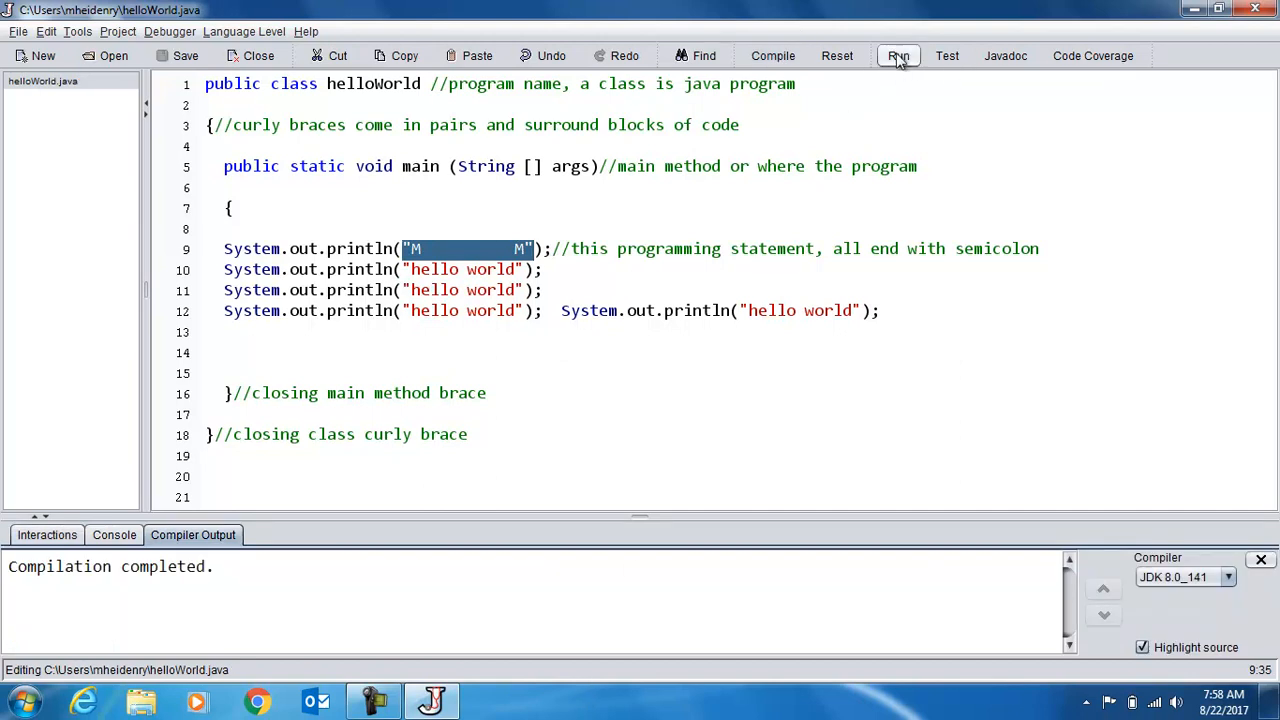
Run helloWorld so the spaced M initials print above the hello world lines.
click(897, 55)
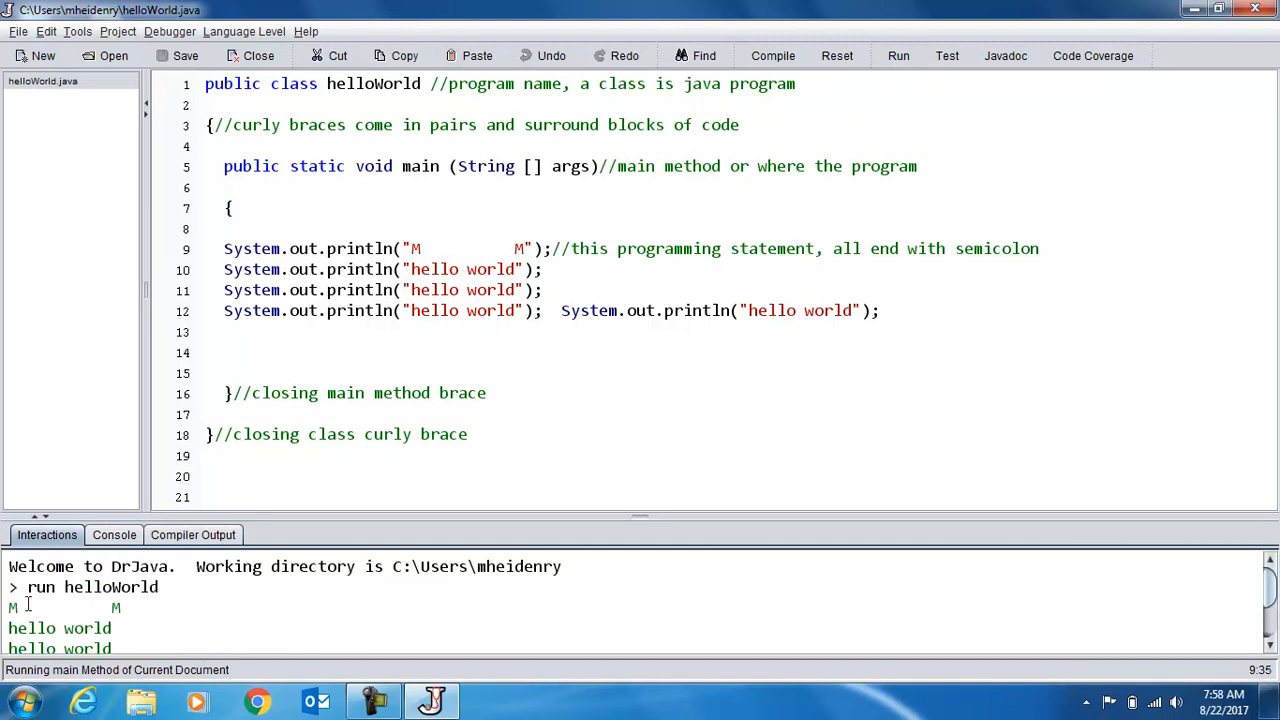
mouse_move(480, 268)
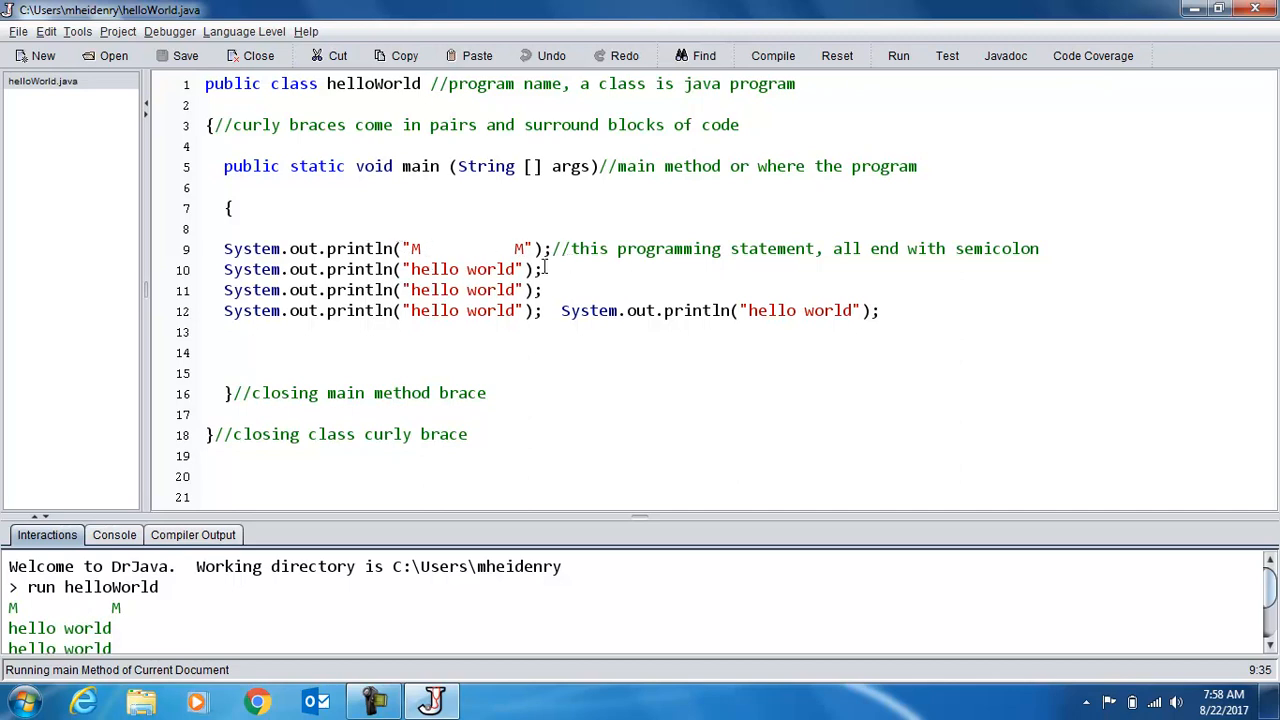
mouse_move(408, 248)
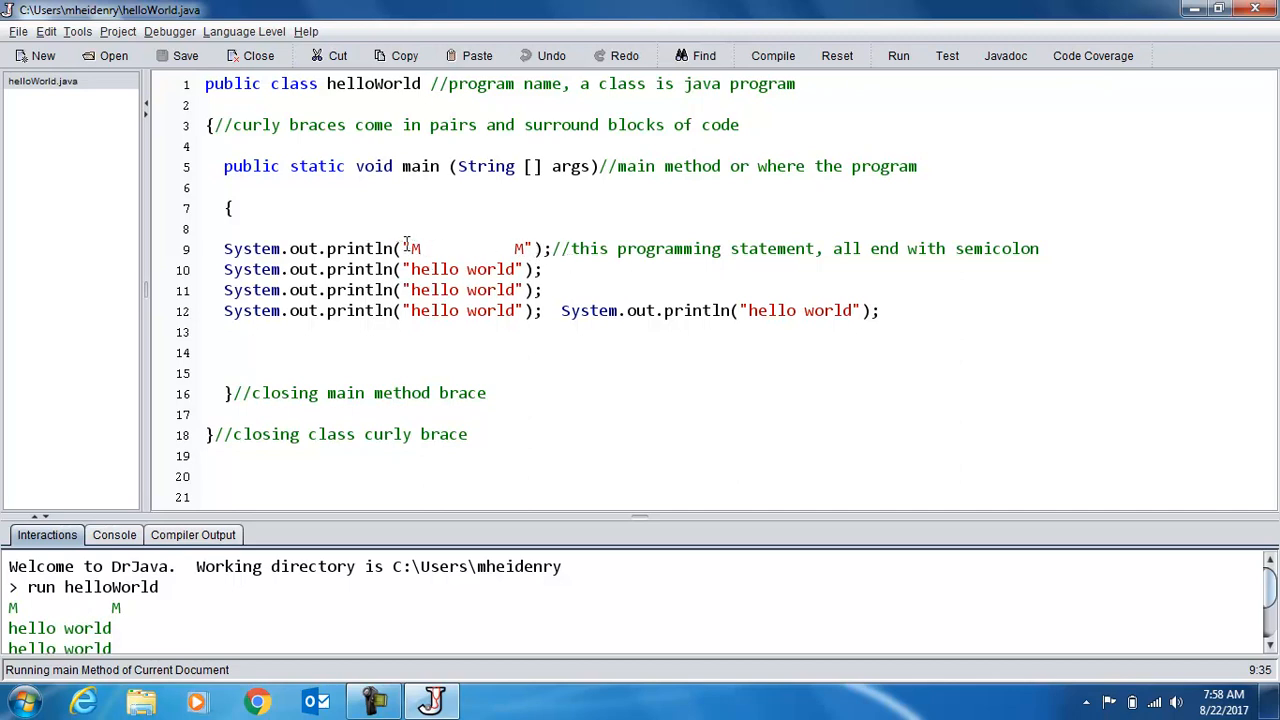